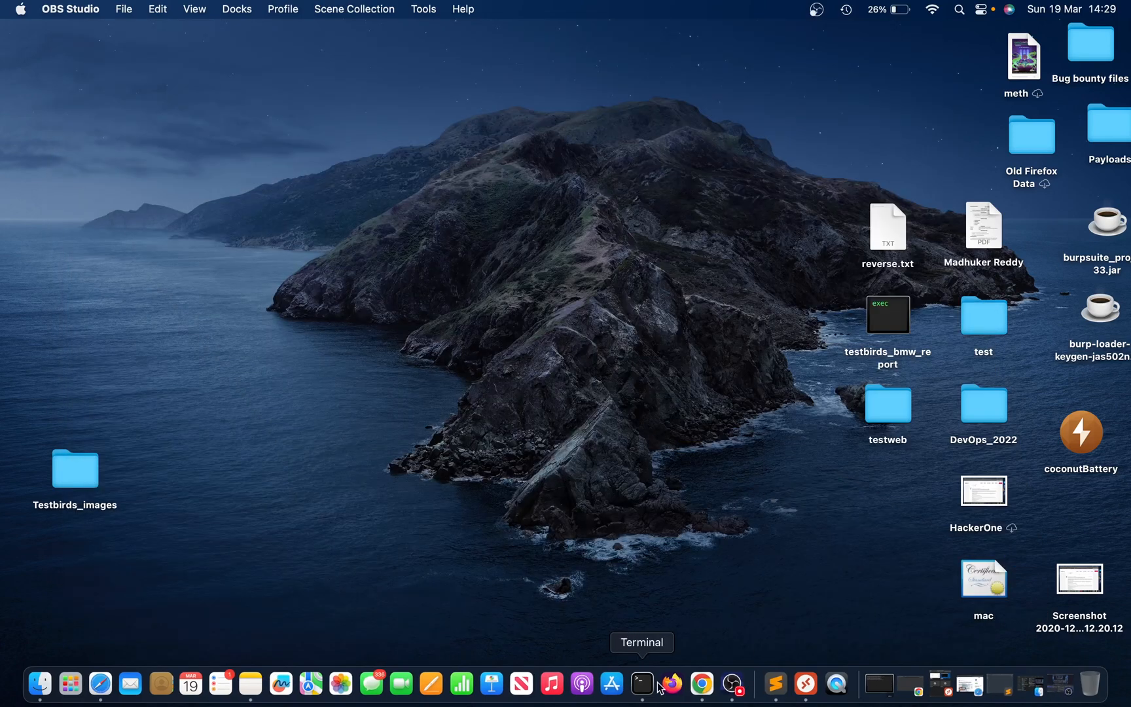
mouse_move(702, 696)
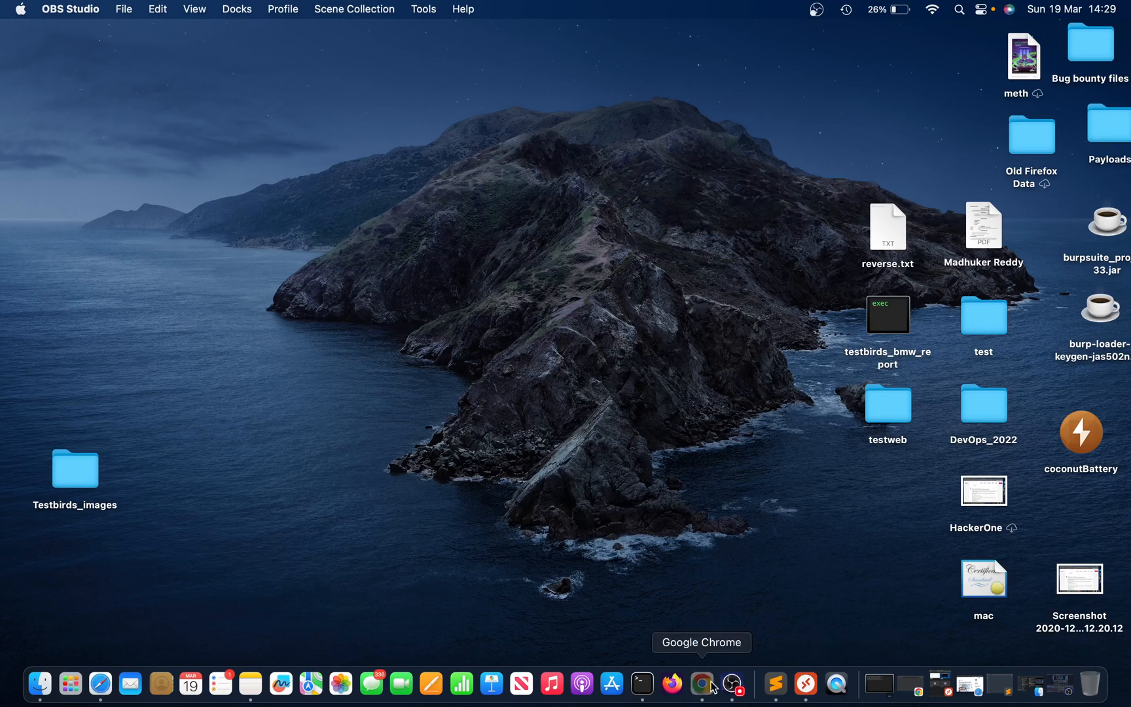
- Sign in to the AWS console with alias 'awscl' and an MFA code, reaching EC2 Instances
click(701, 684)
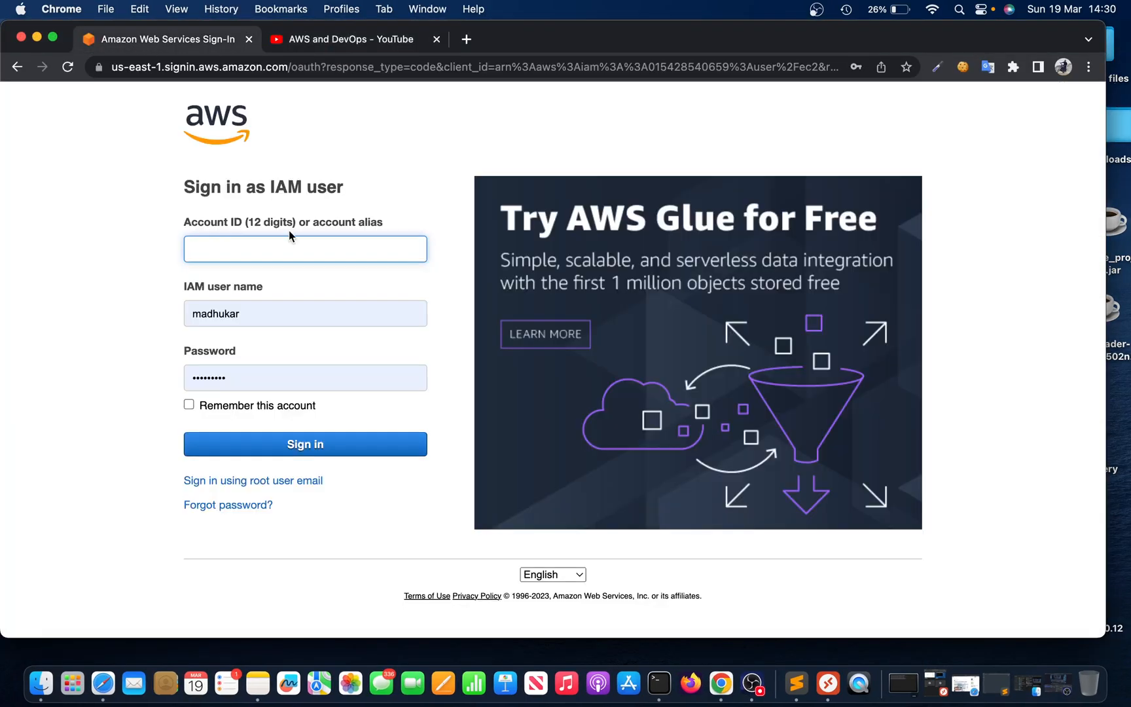
text(awscloudops)
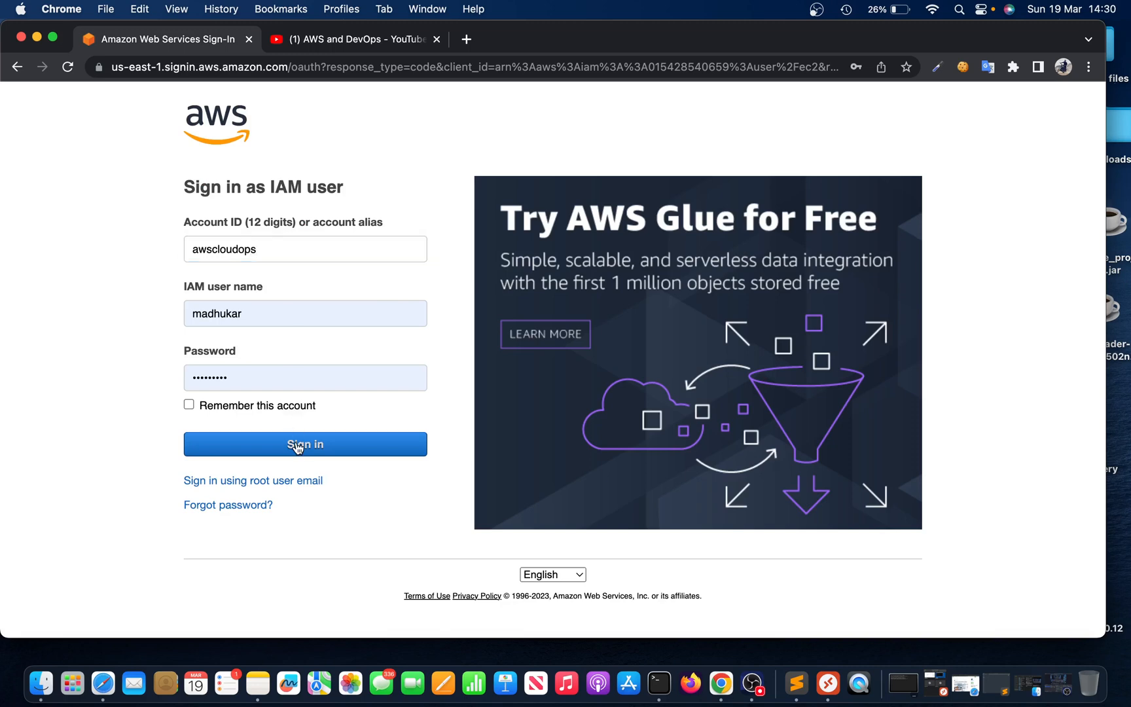
click(305, 444)
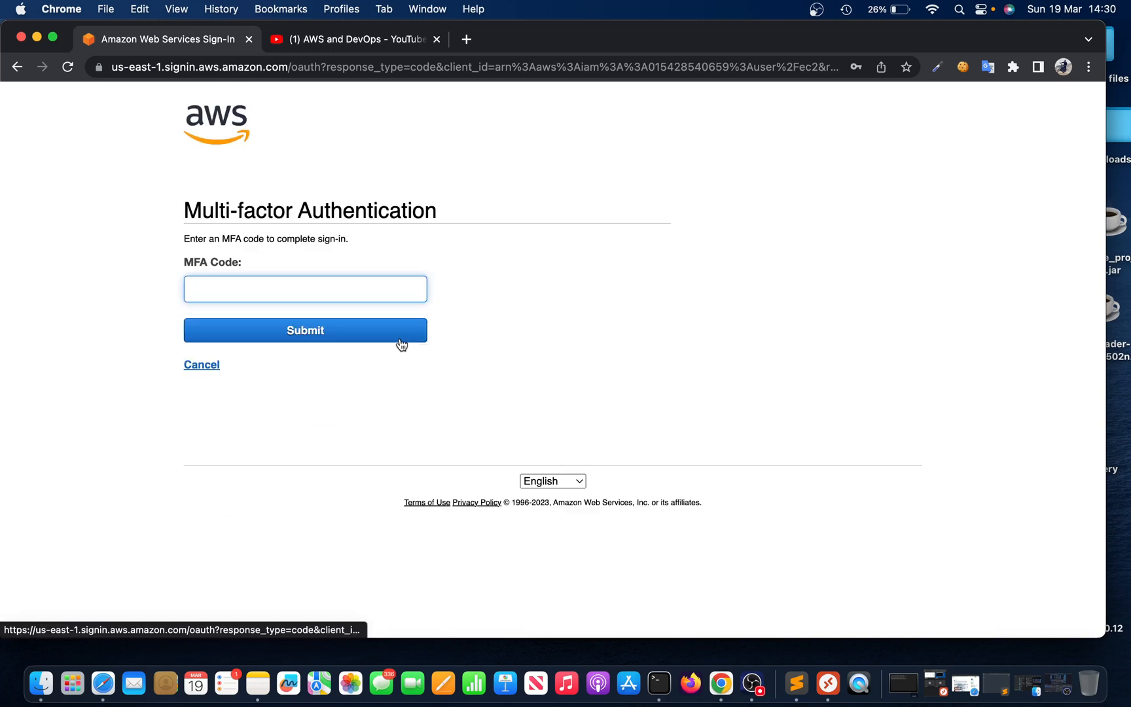
click(305, 288)
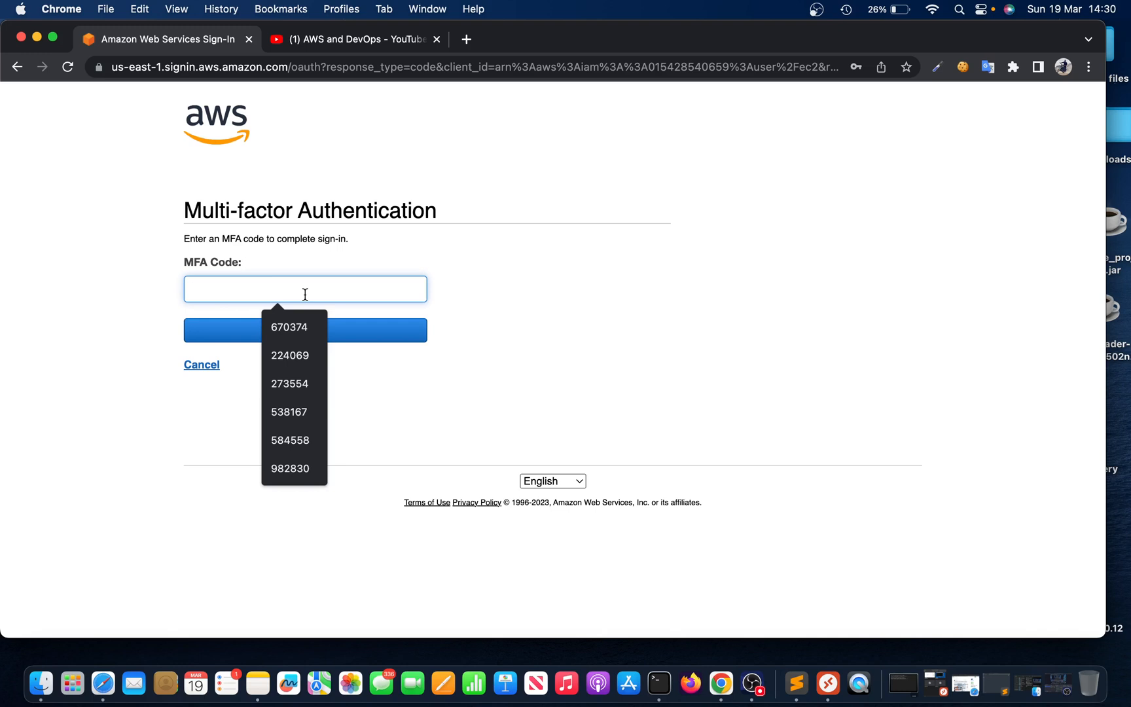
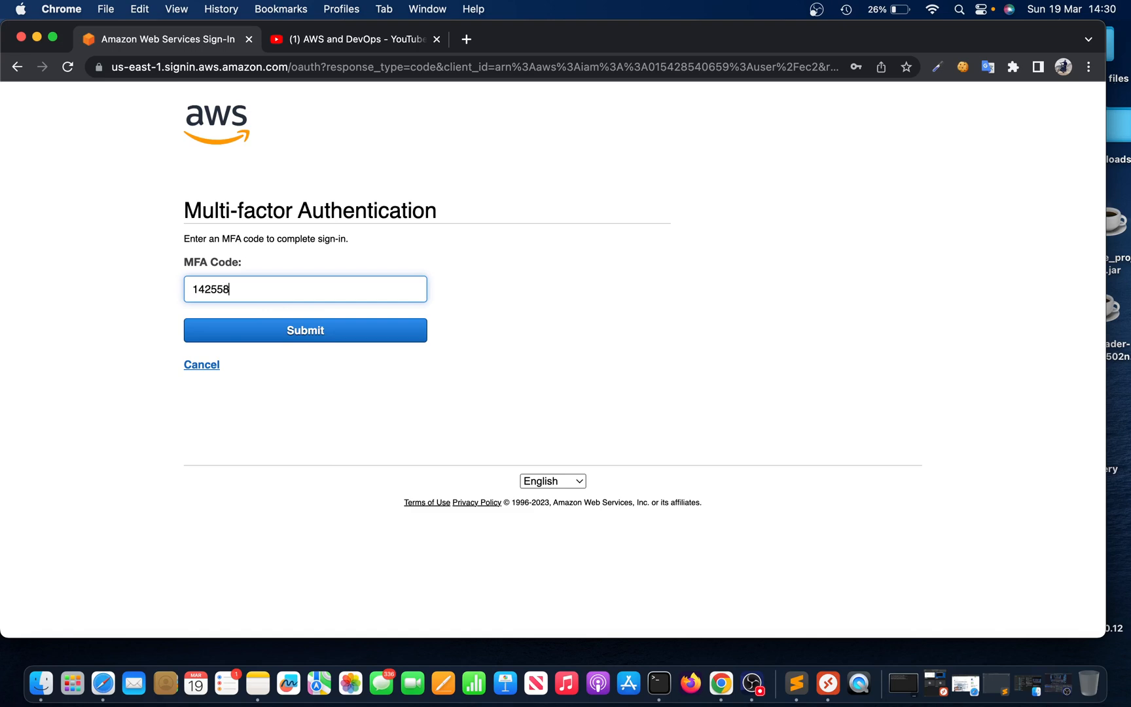
click(305, 330)
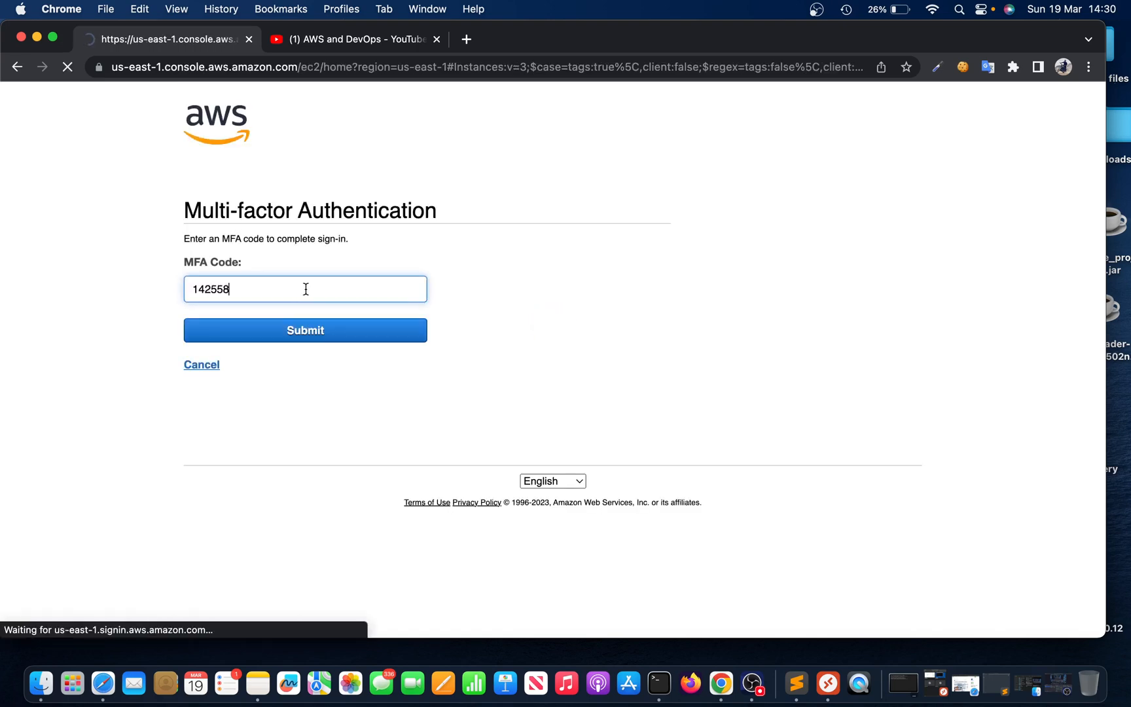
click(305, 330)
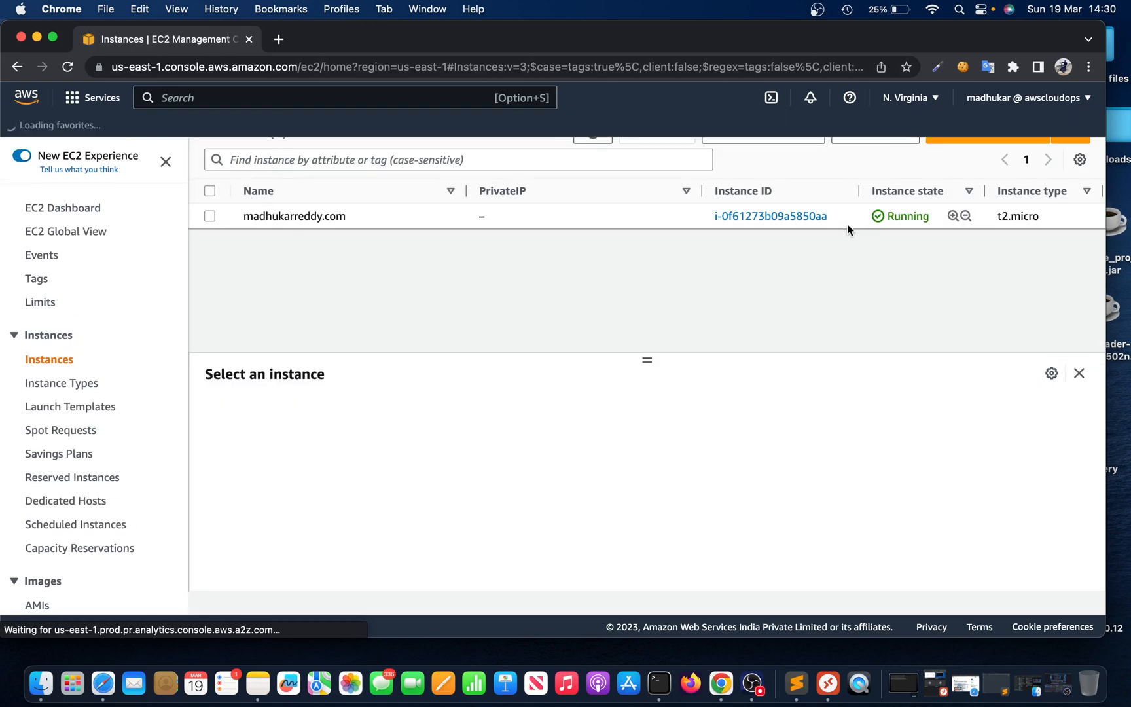
click(209, 216)
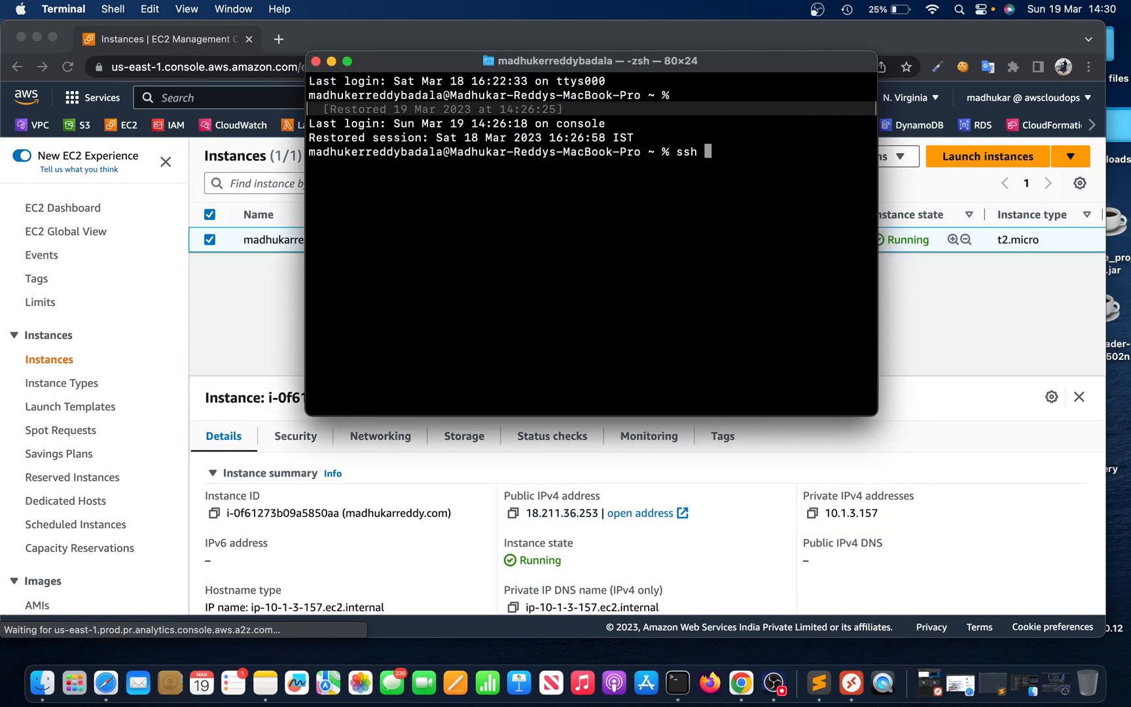
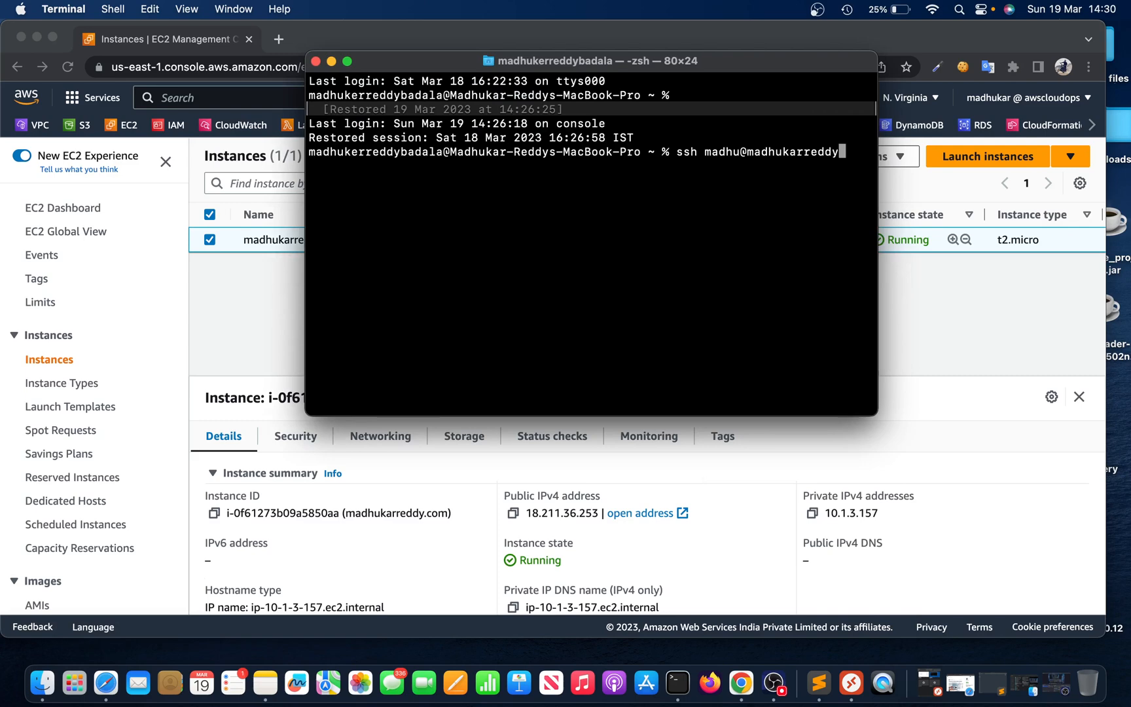
key(Return)
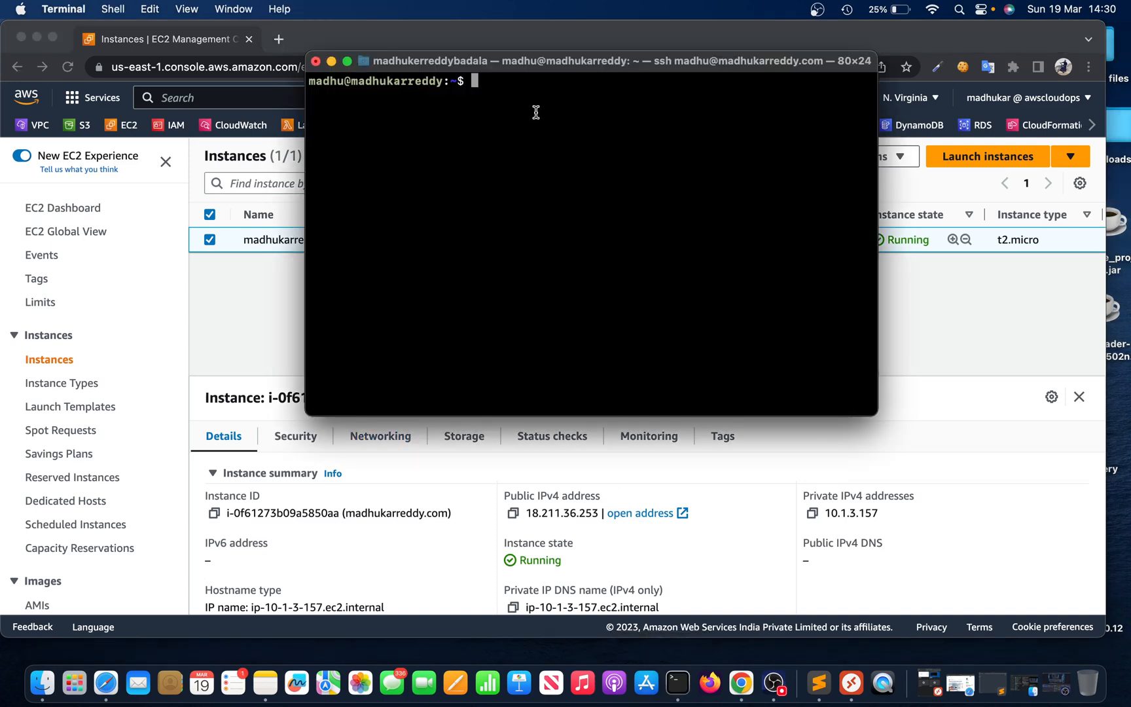
text(curl)
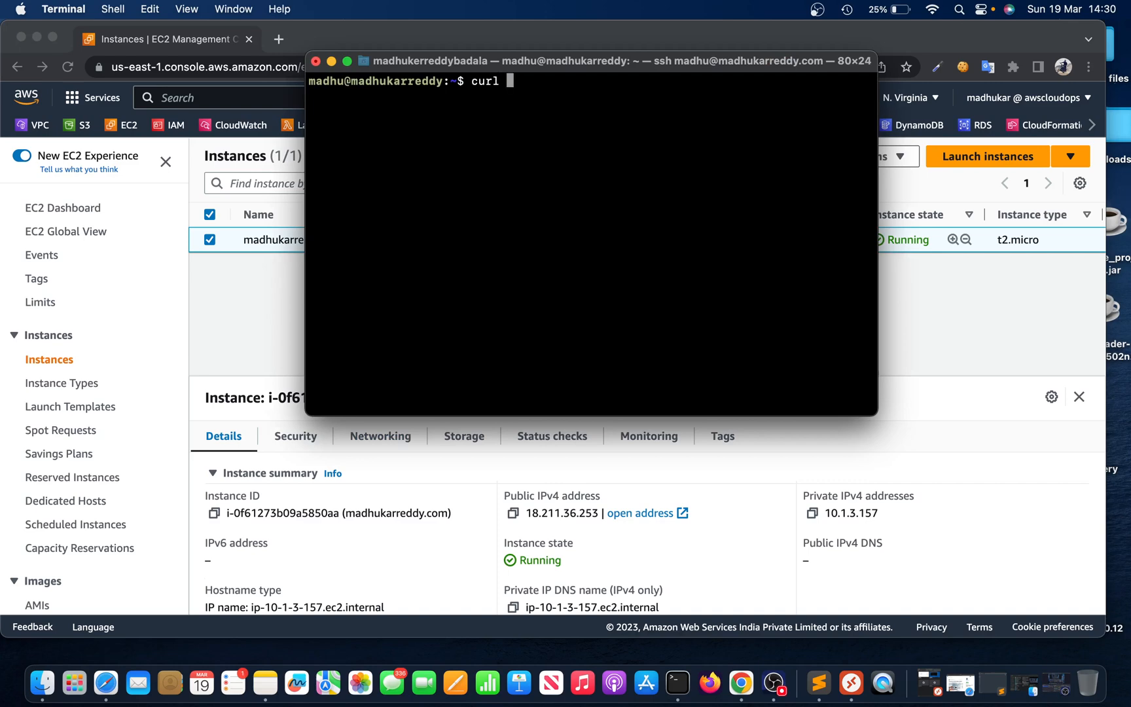
text(http)
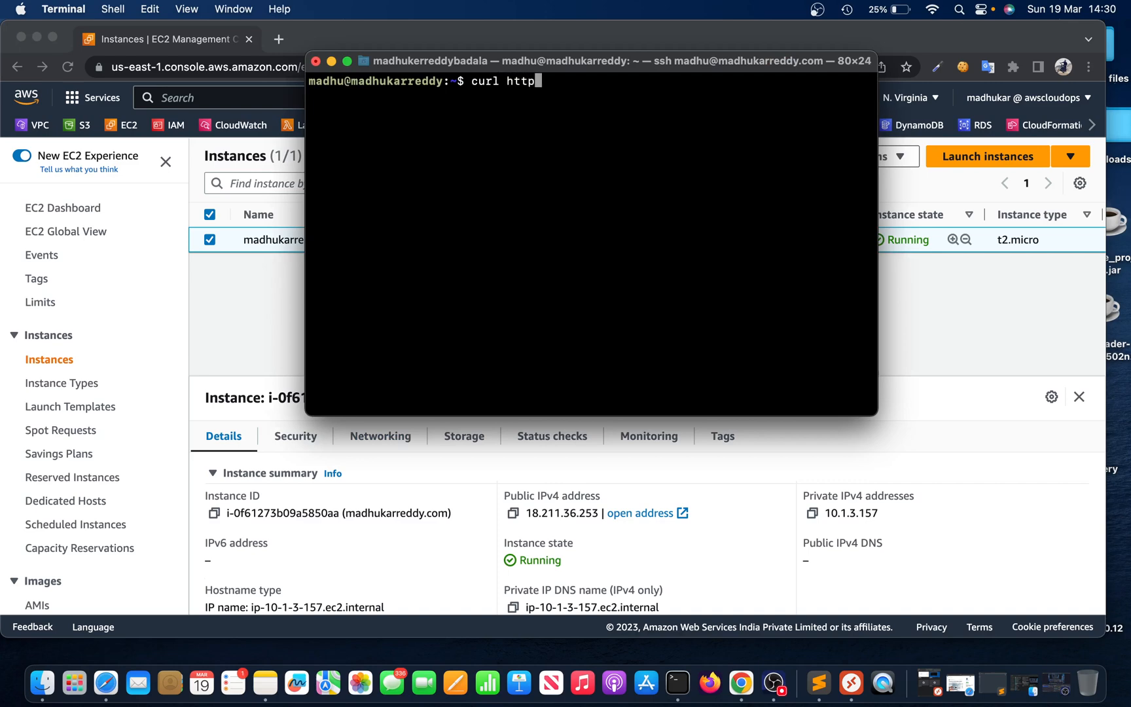
text(://169.254.)
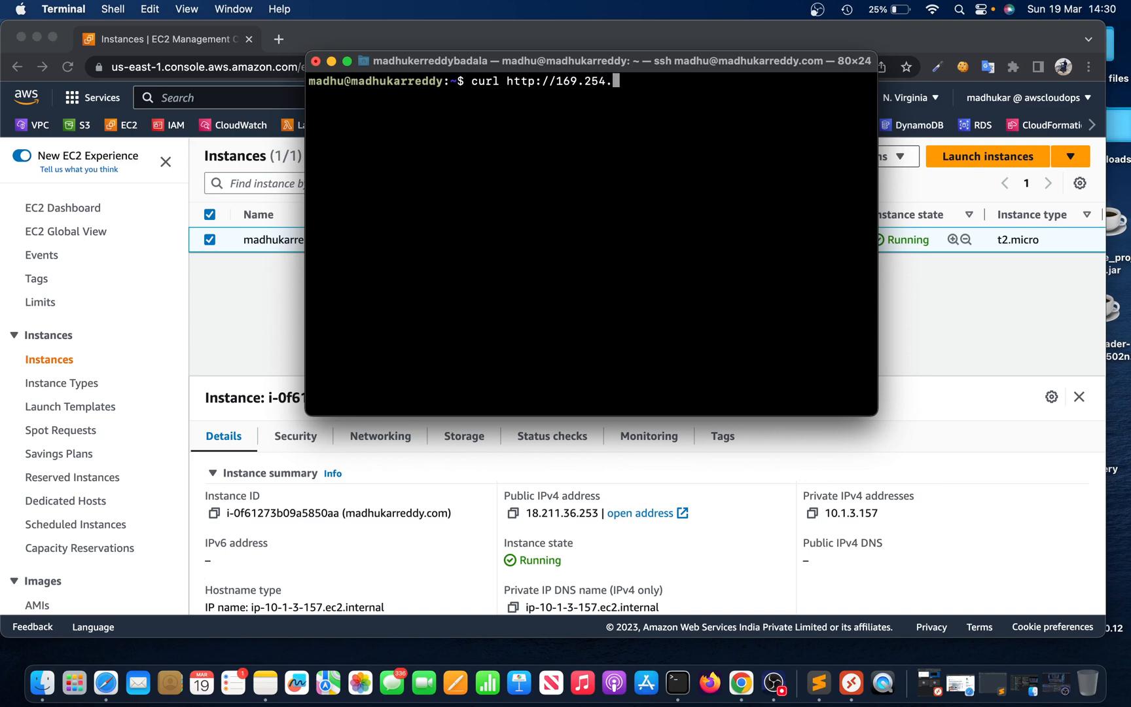
text(169)
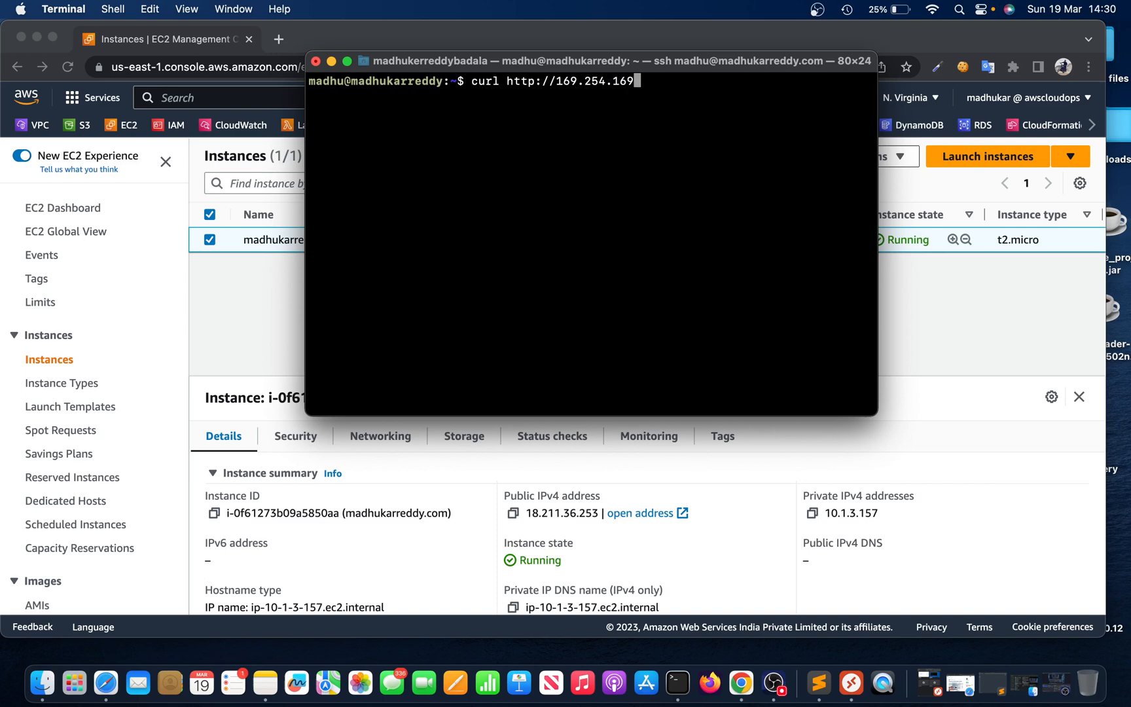
text(254)
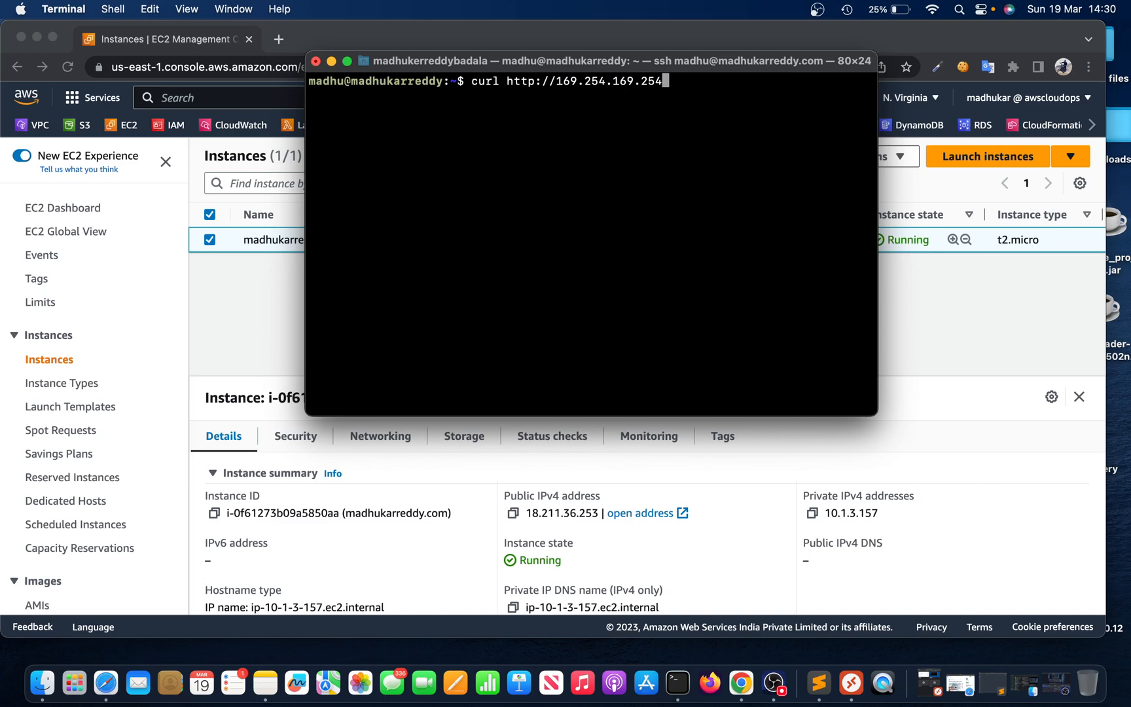
text(/latest)
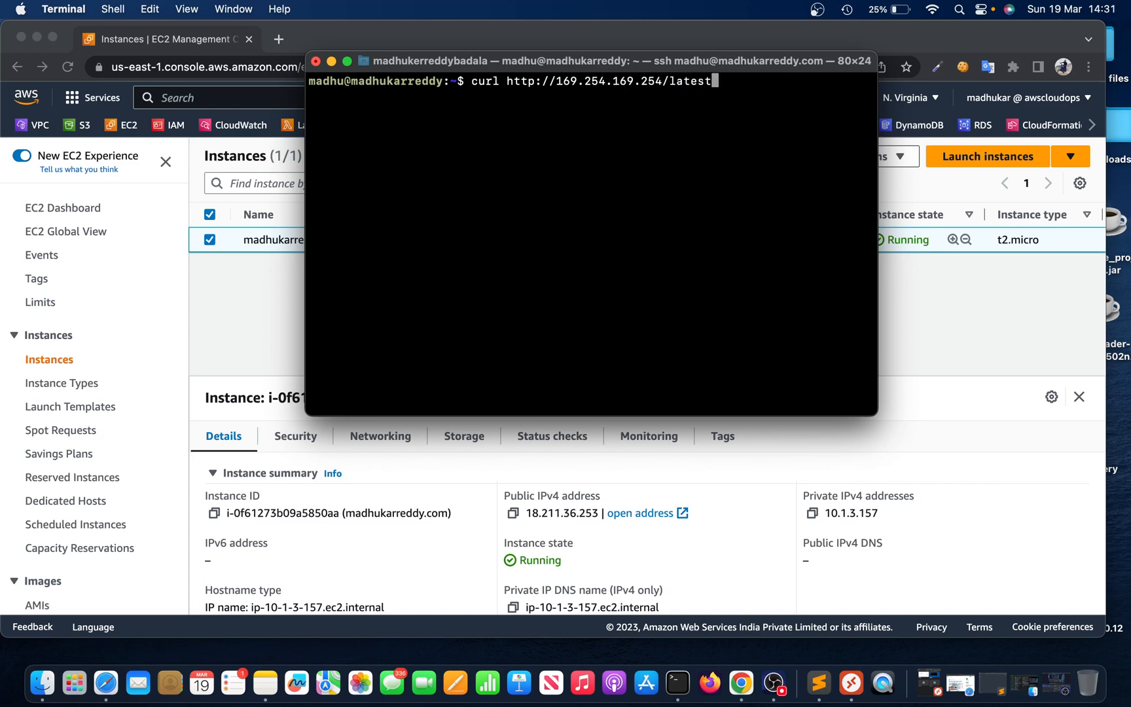
text(/met)
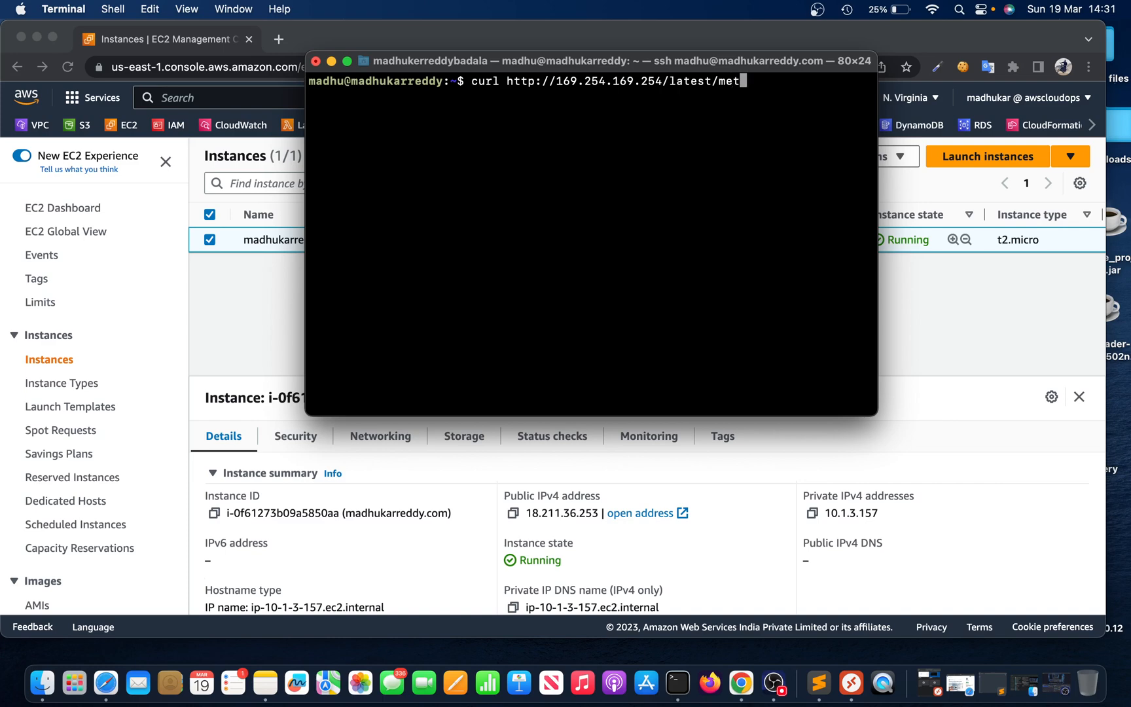
text(a-)
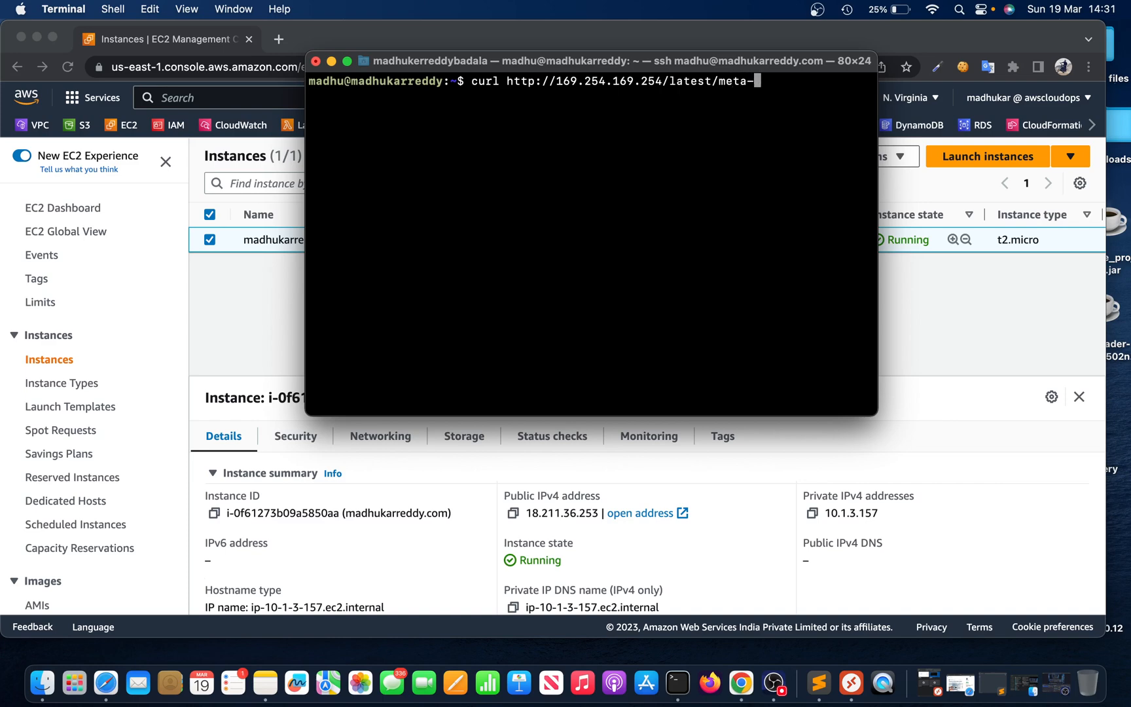
text(data)
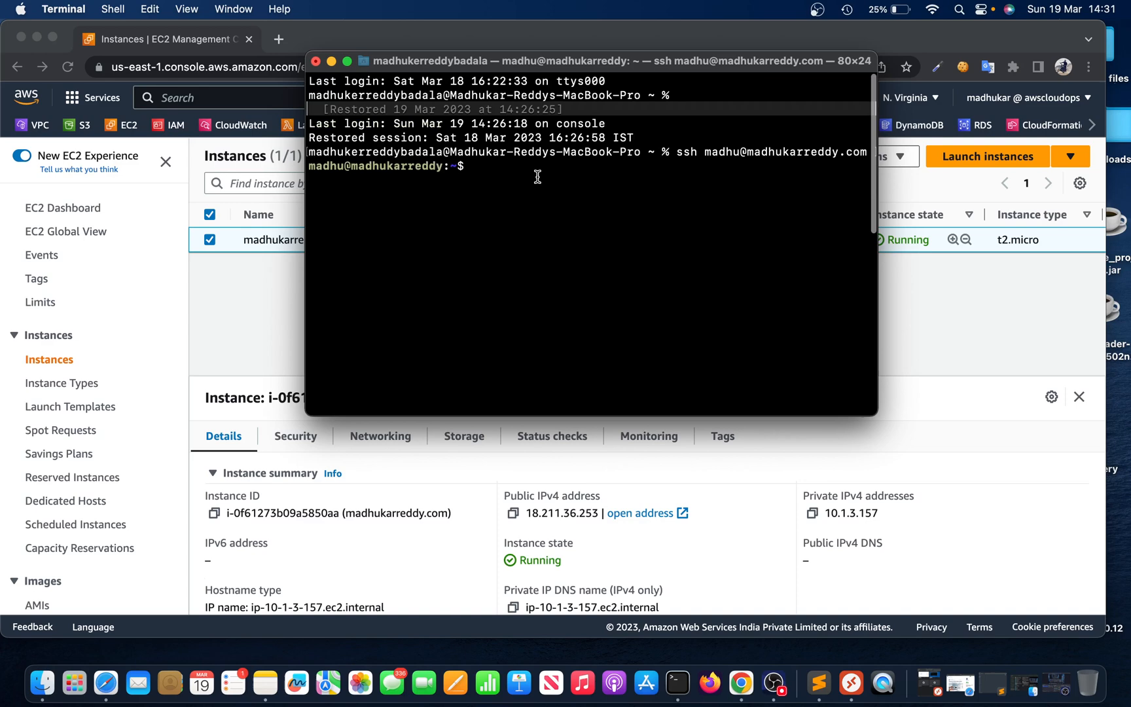
text(curl http://169.254.169.254/latest/meta-data)
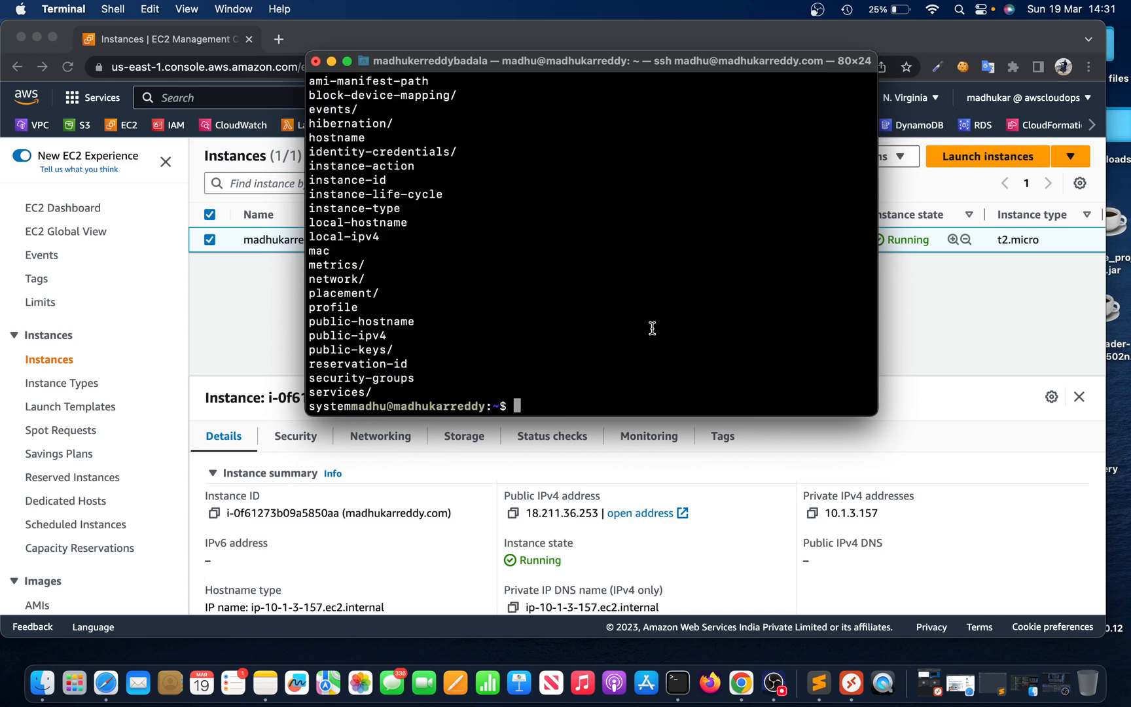
mouse_move(442, 207)
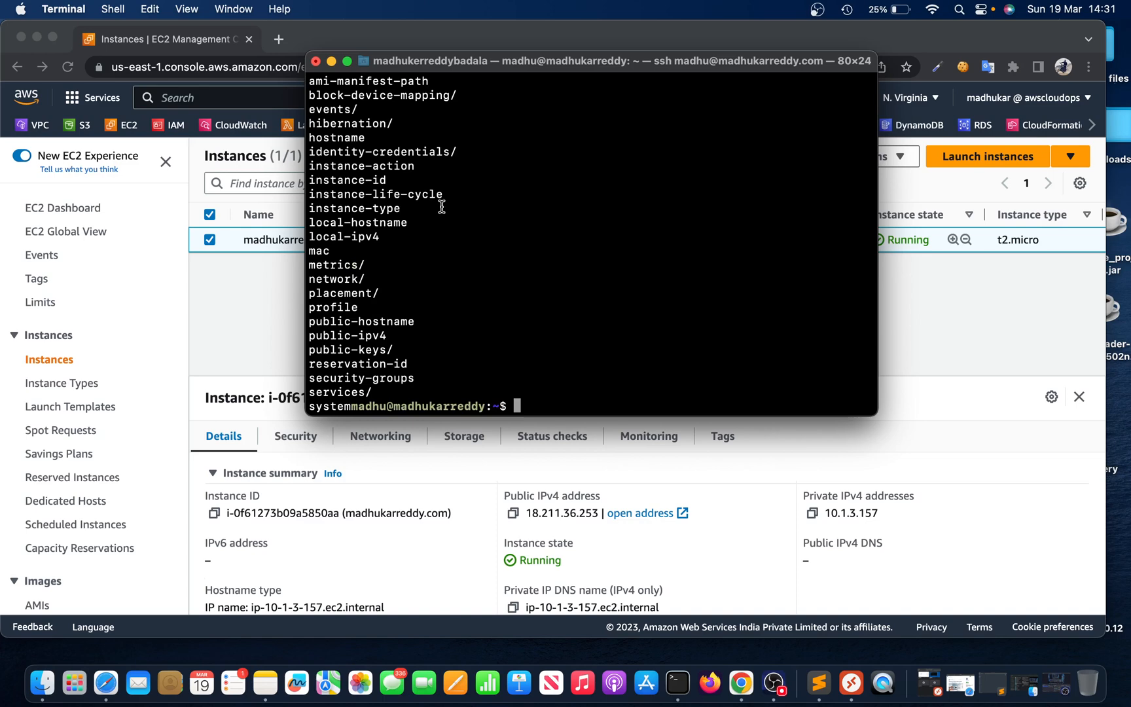
text(curl http://169.254.169.254/latest/meta-data)
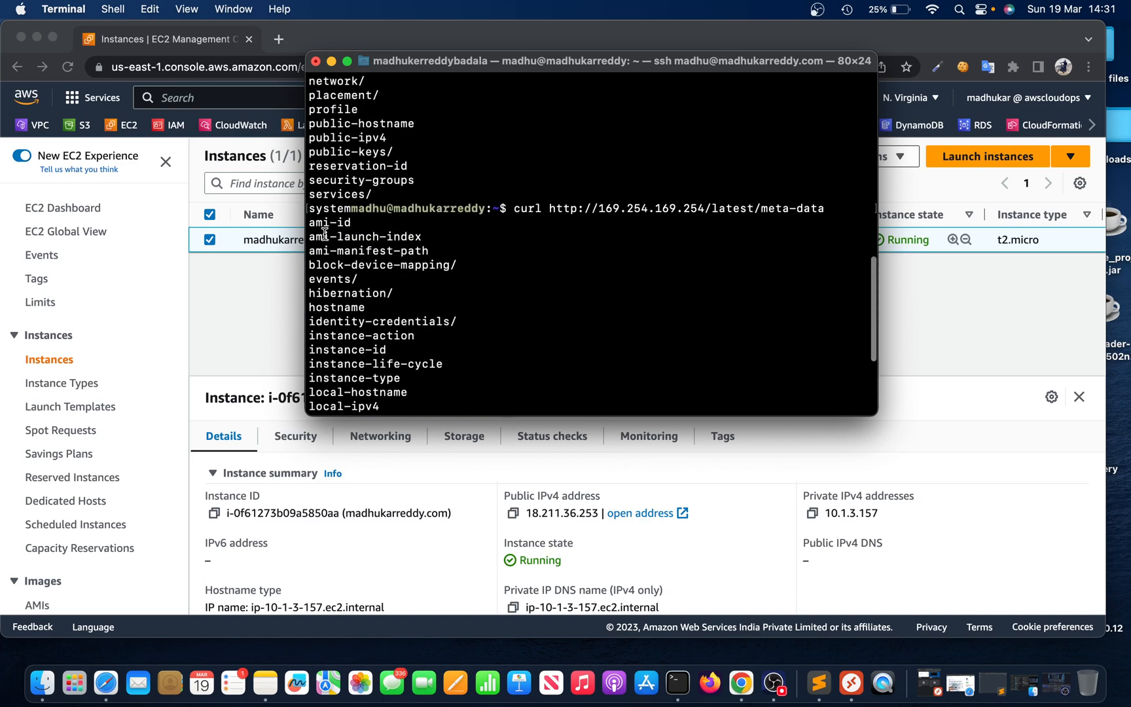
mouse_move(487, 235)
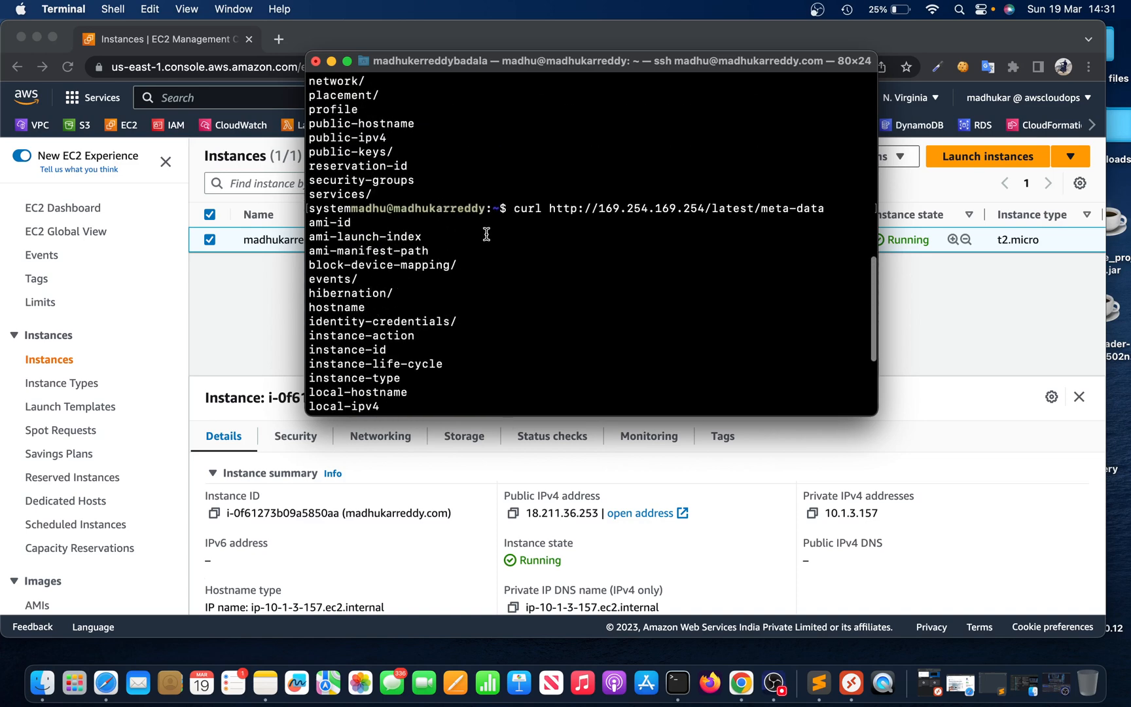
mouse_move(433, 321)
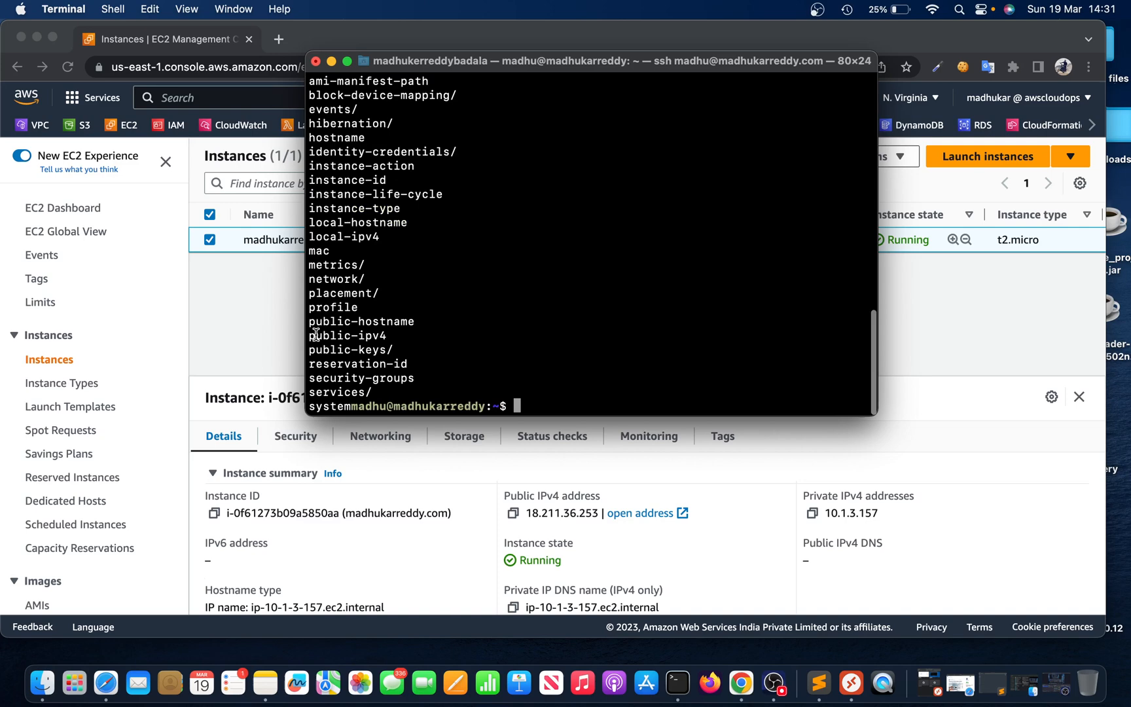
mouse_move(608, 141)
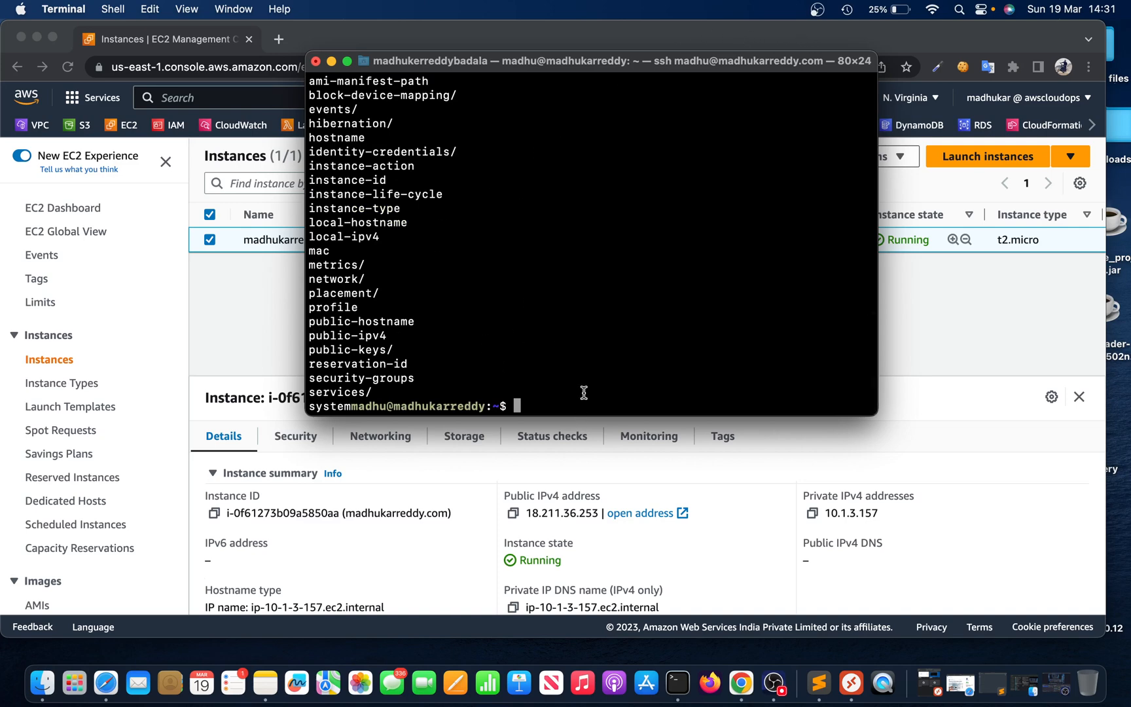
text(curl http://169.254.169.254/latest/meta-data)
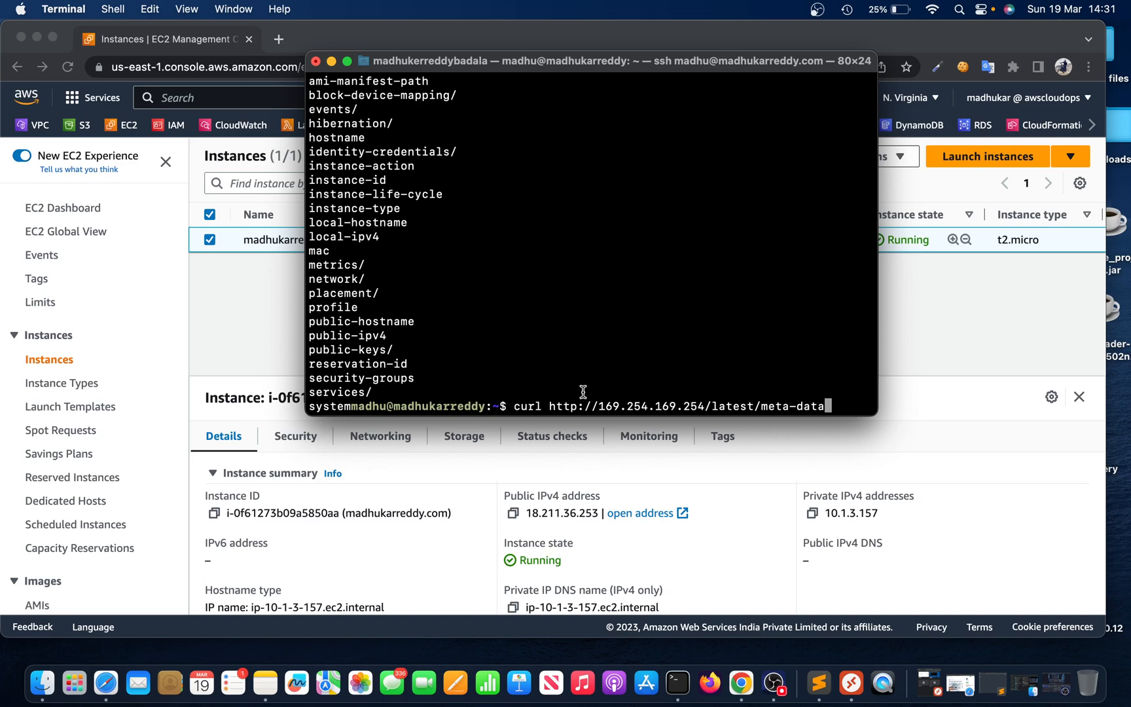
mouse_move(516, 405)
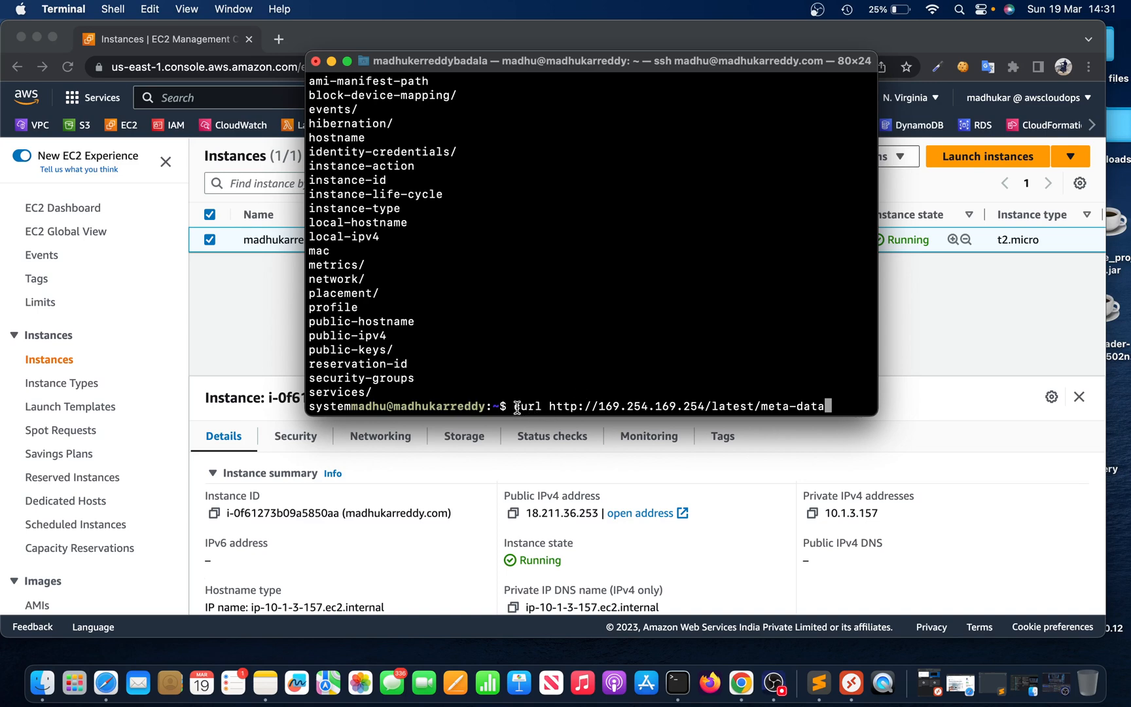
mouse_move(774, 404)
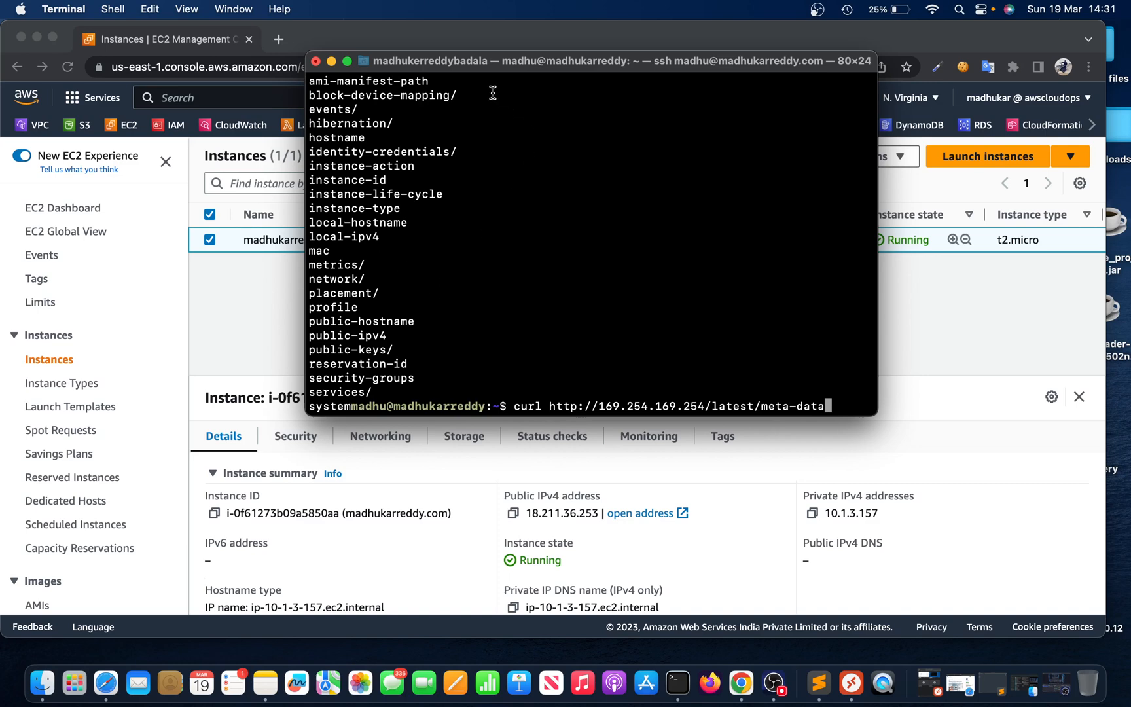
mouse_move(635, 279)
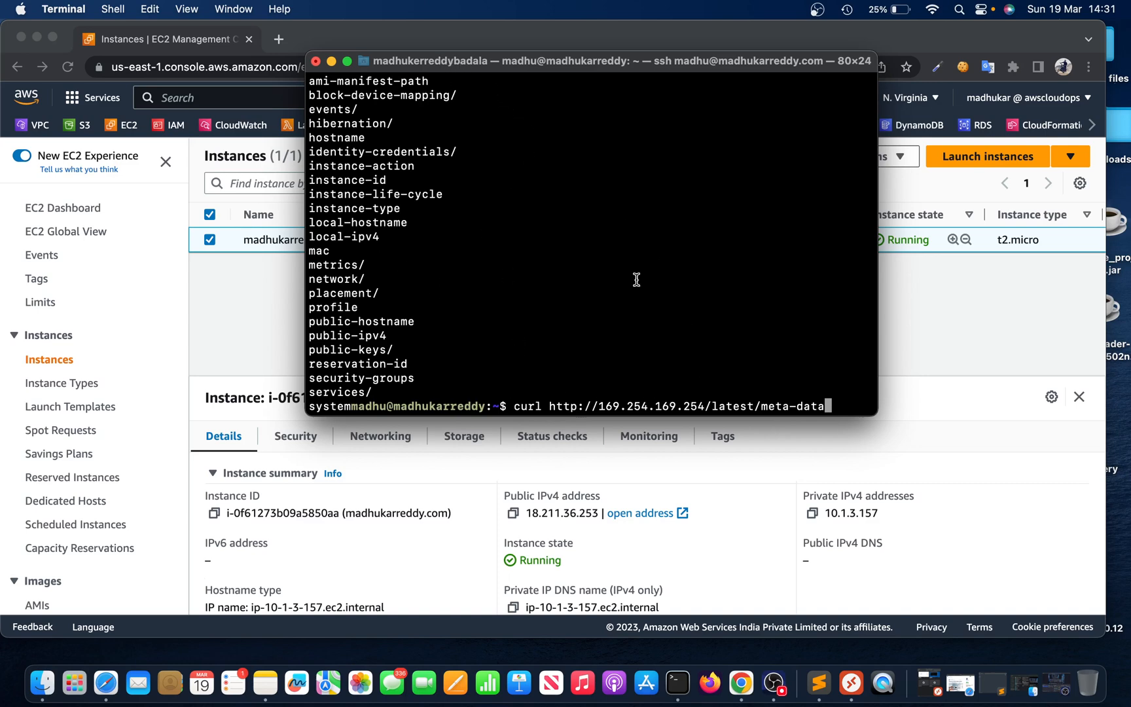
mouse_move(667, 388)
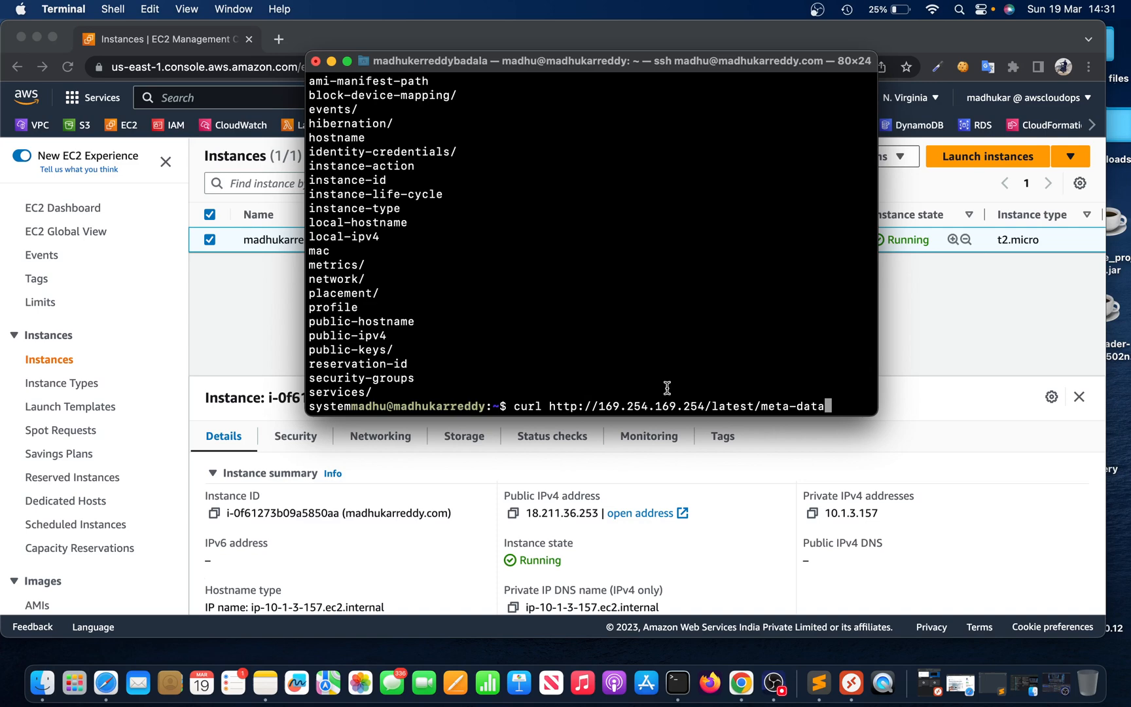
mouse_move(783, 396)
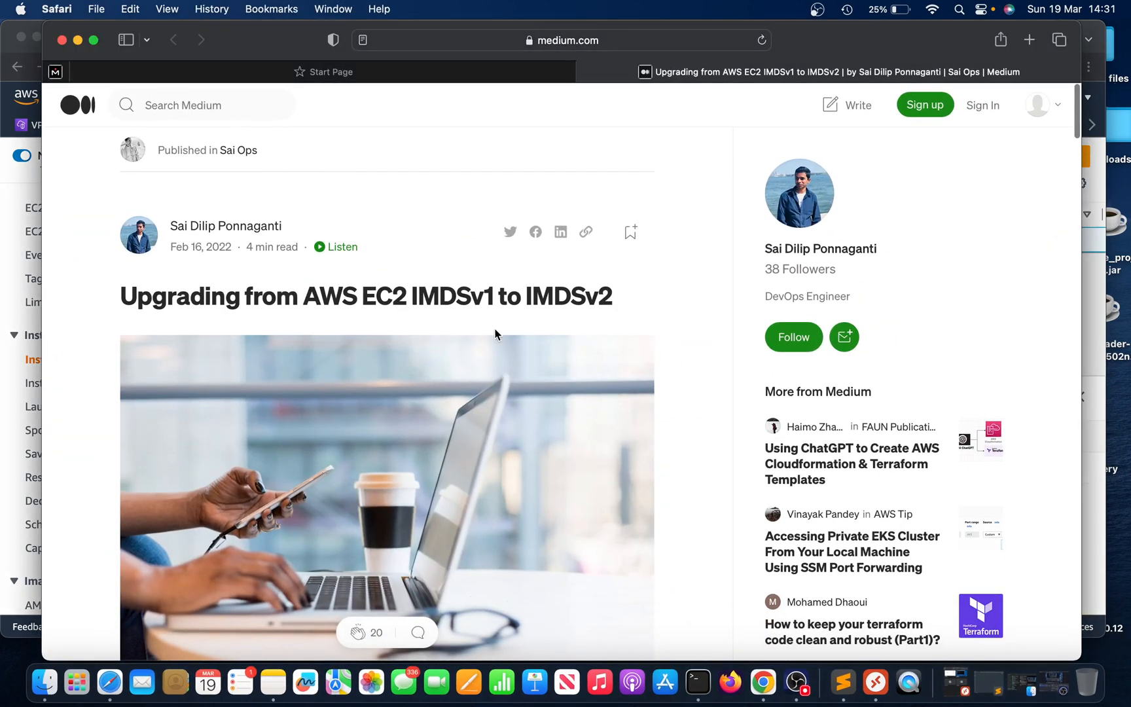
- Scroll through the Medium article's problem, solution and IMDSv2 upgrade-steps sections
scroll(down, 3)
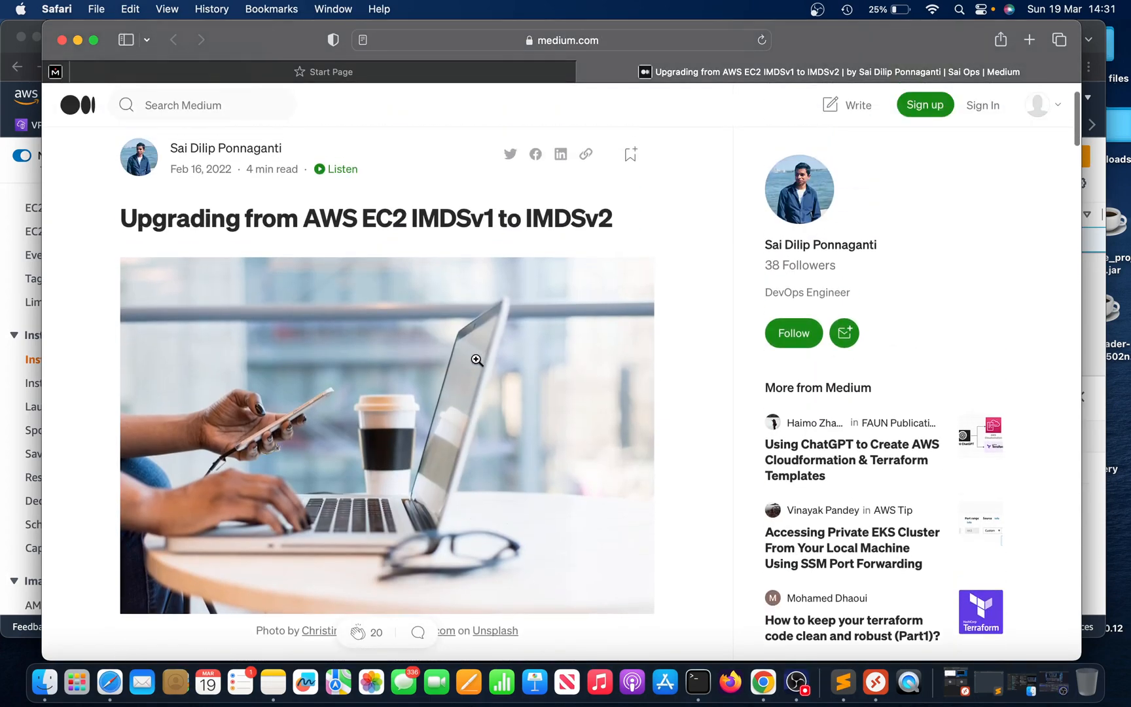
scroll(down, 3)
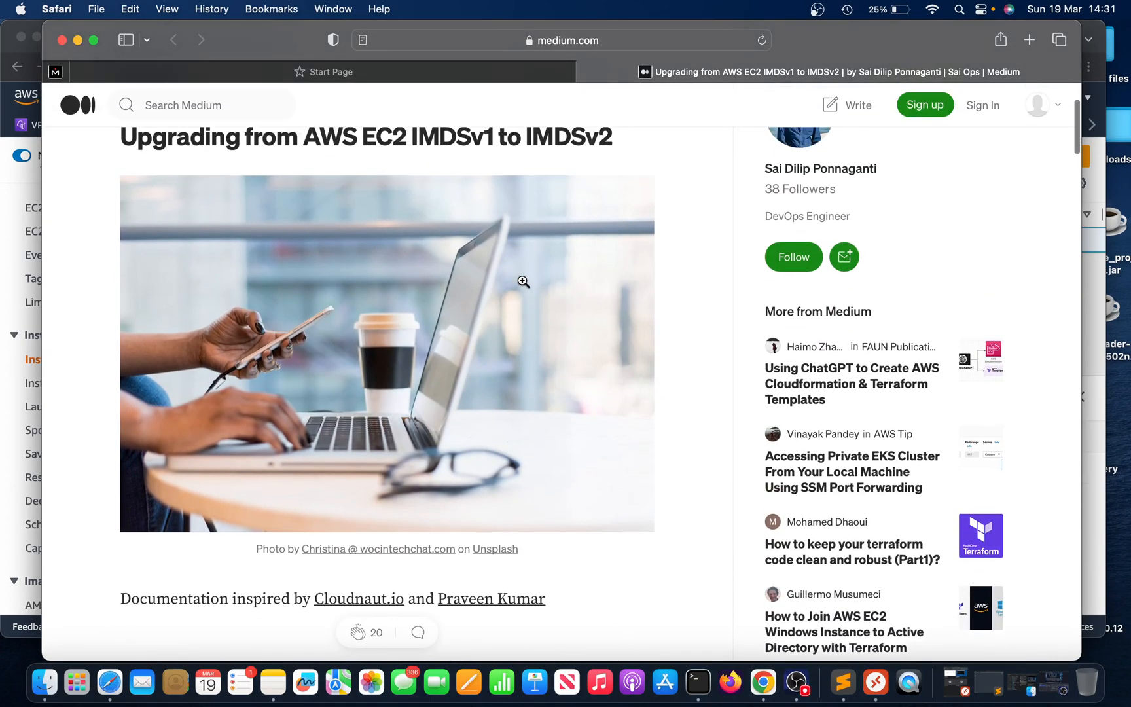
scroll(down, 3)
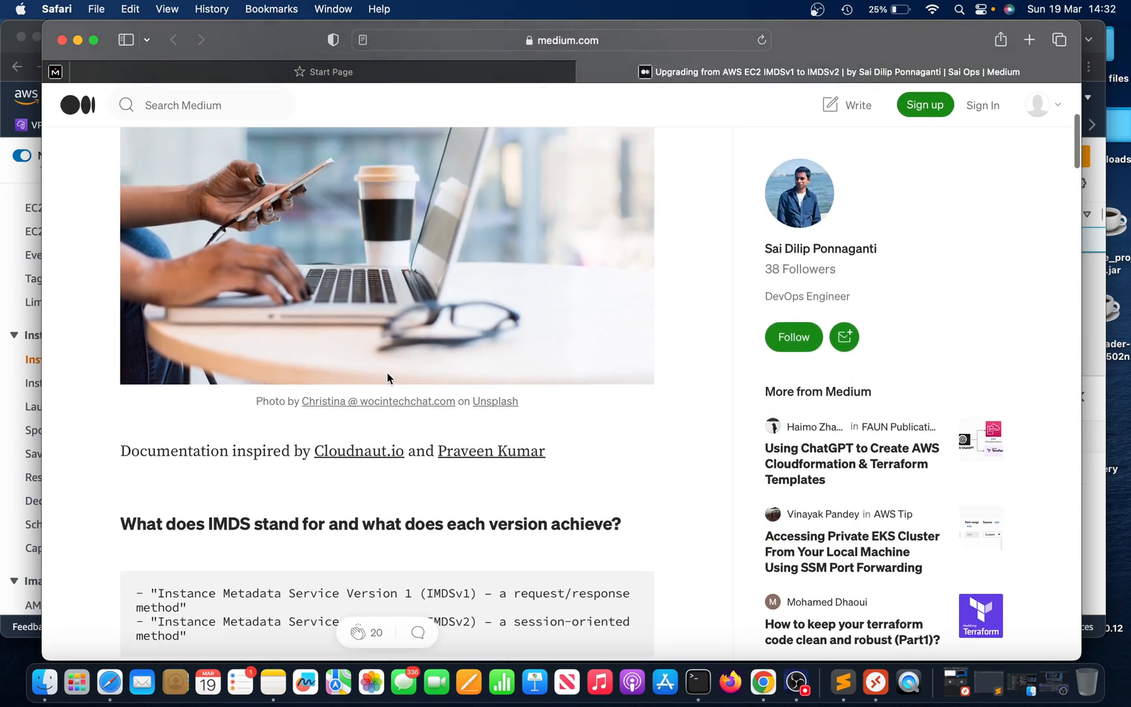
scroll(down, 3)
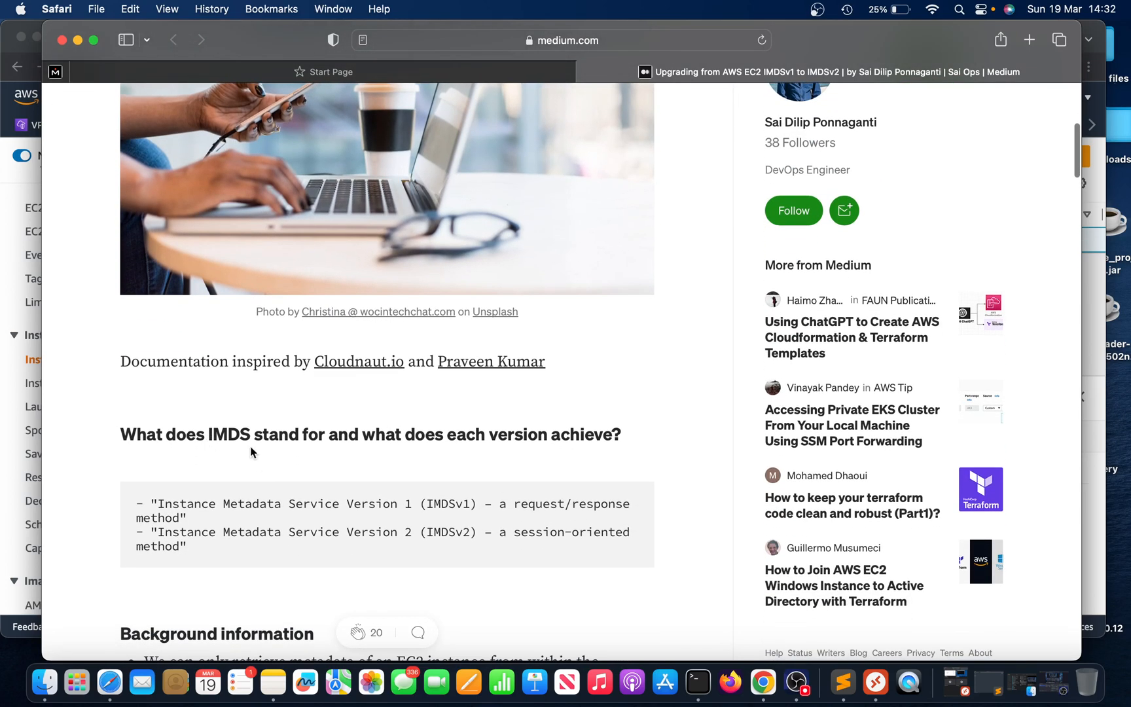
mouse_move(441, 553)
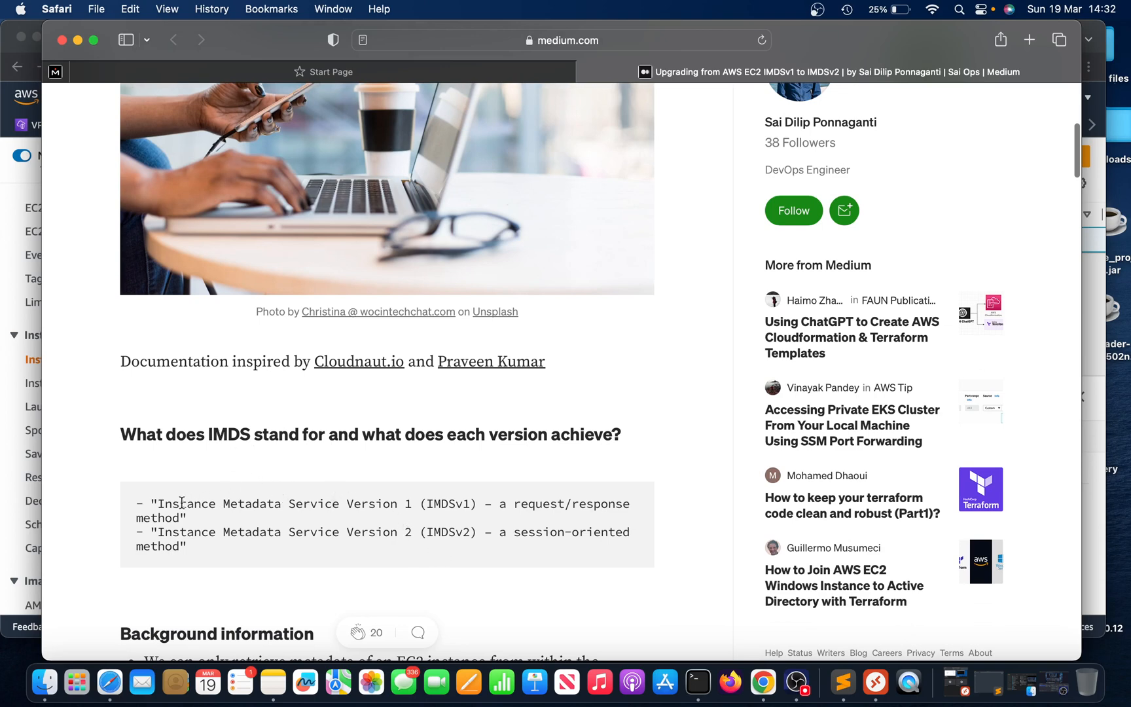
mouse_move(319, 452)
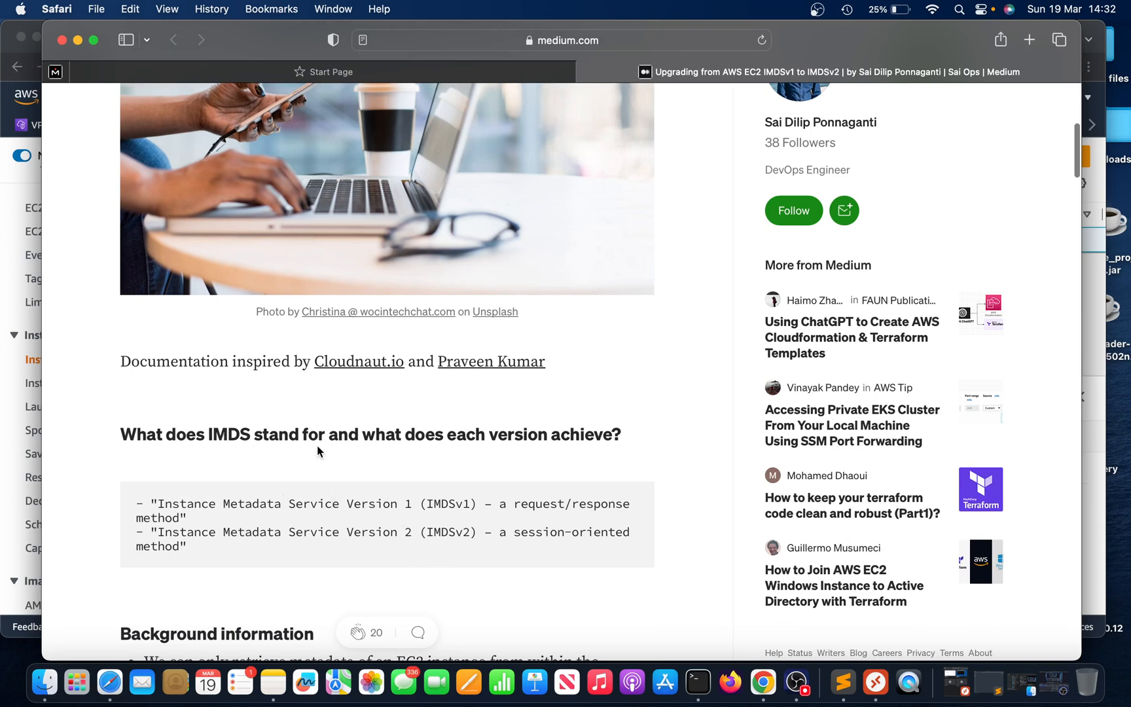
scroll(down, 3)
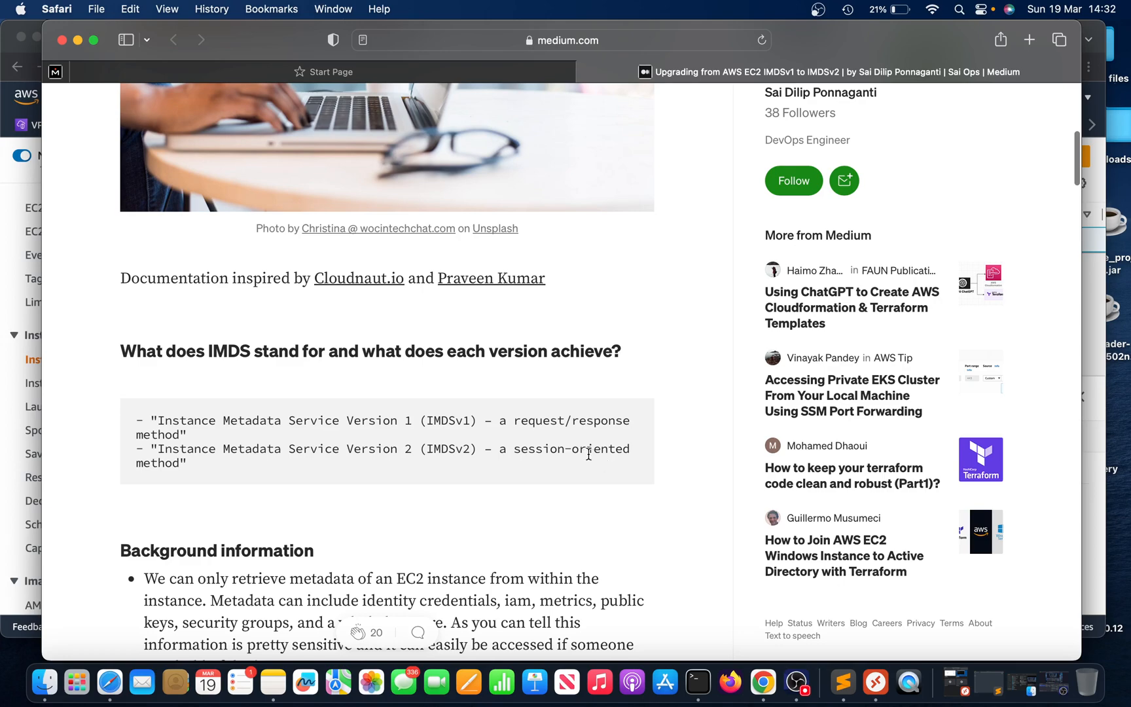
scroll(down, 3)
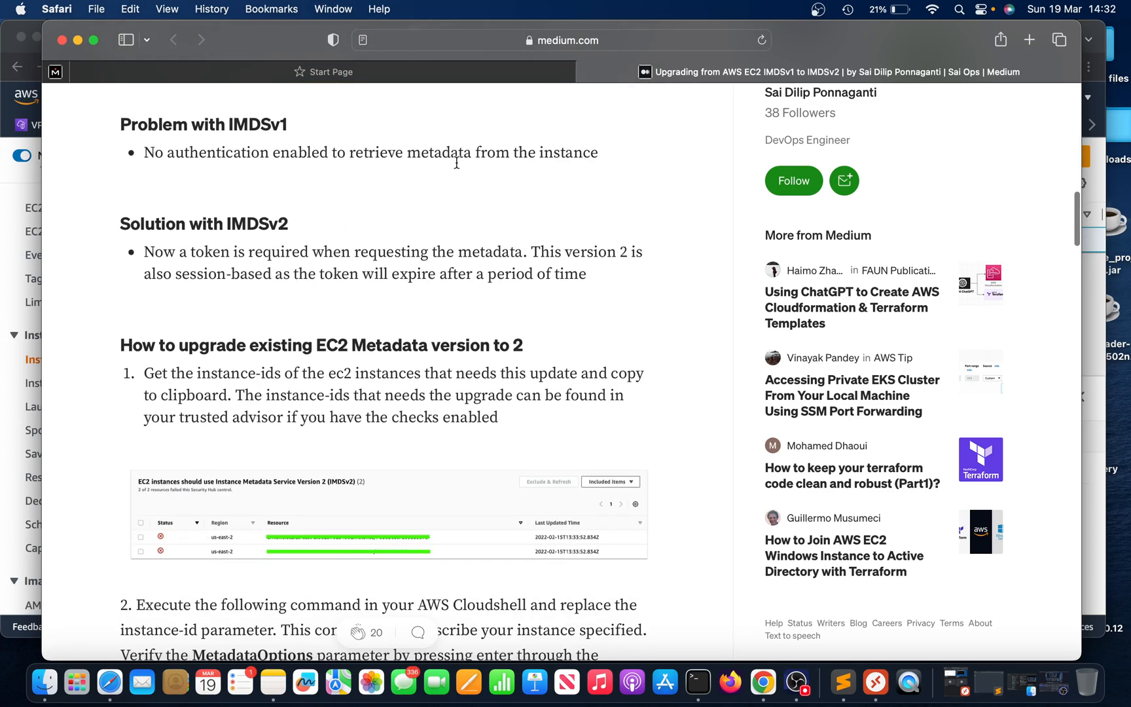
mouse_move(573, 195)
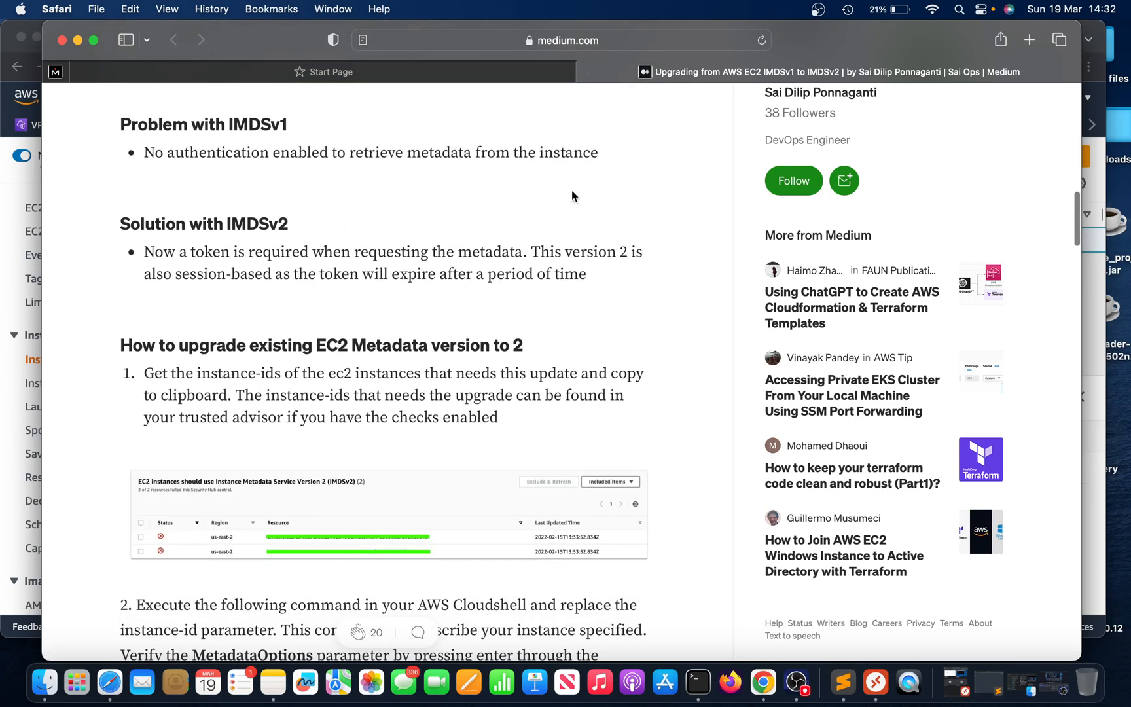
scroll(down, 3)
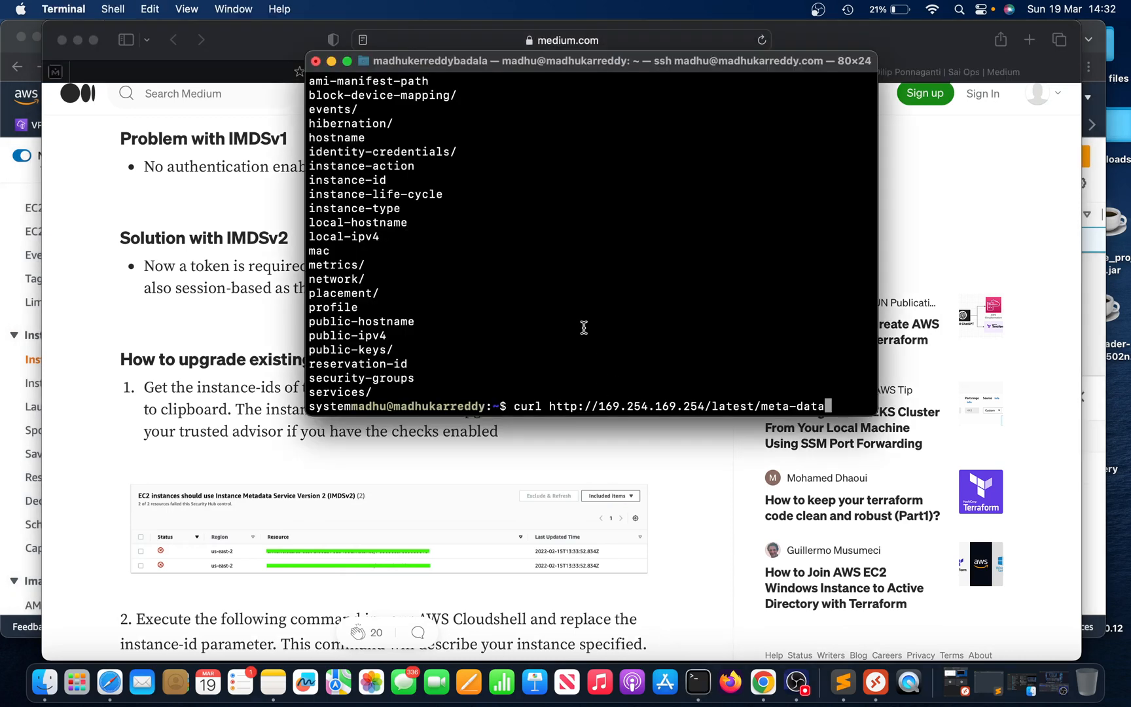
mouse_move(555, 398)
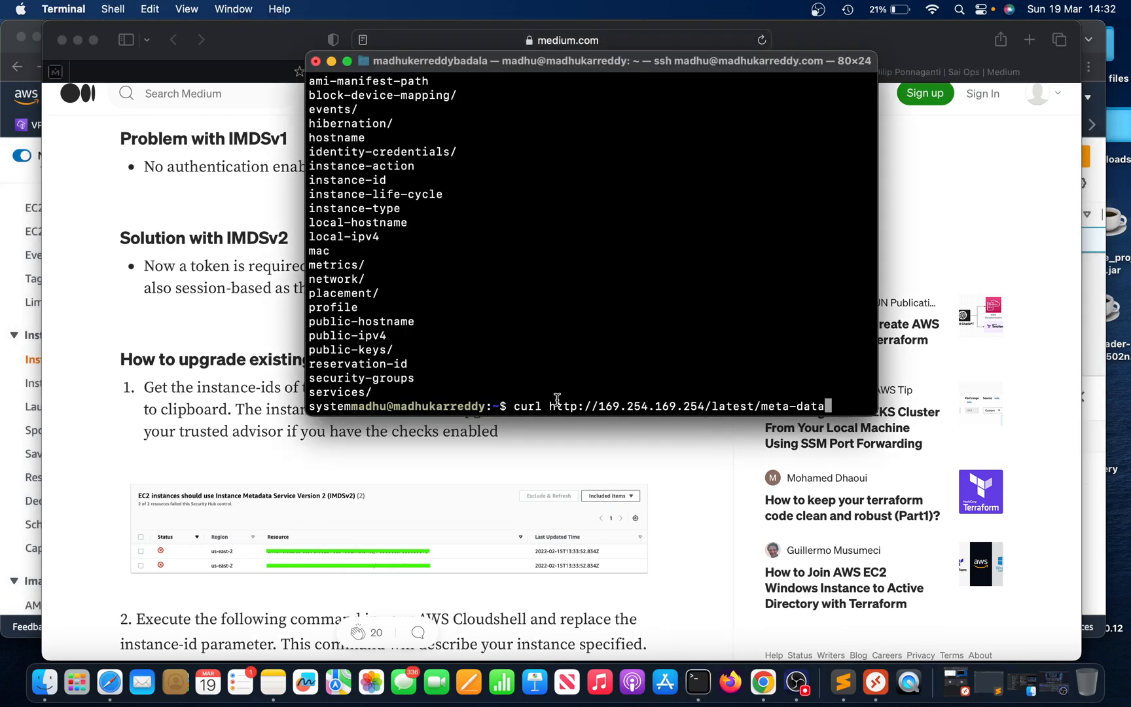
mouse_move(760, 431)
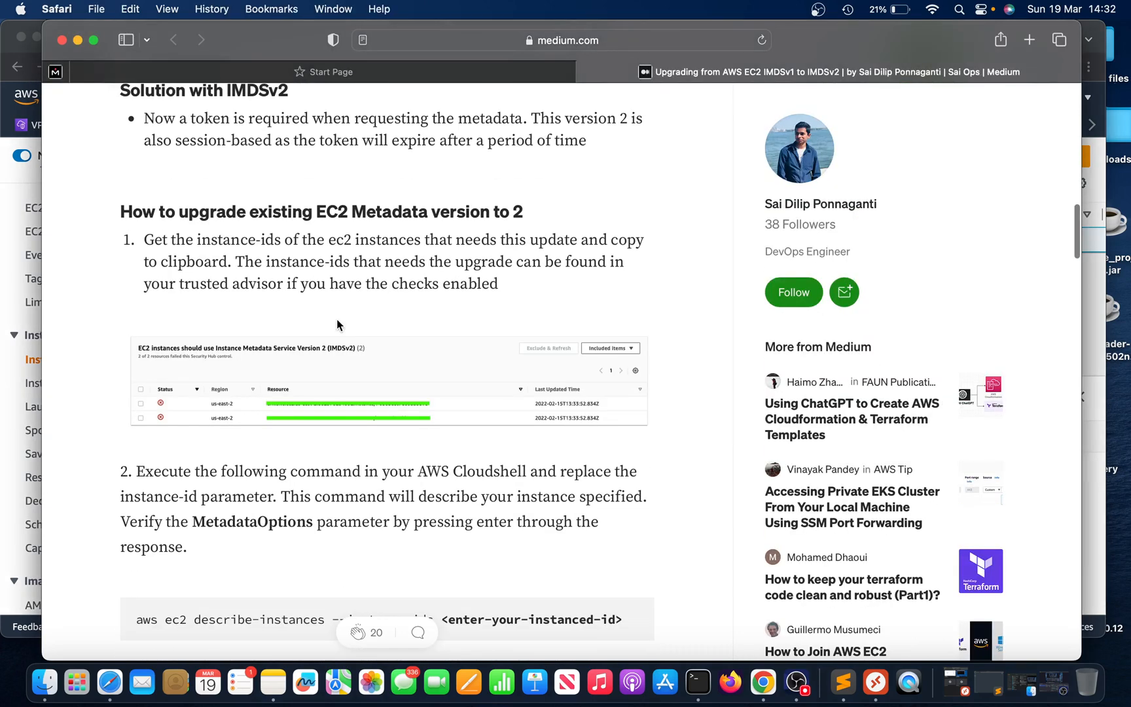
- Scroll further through the article's upgrade steps
scroll(down, 3)
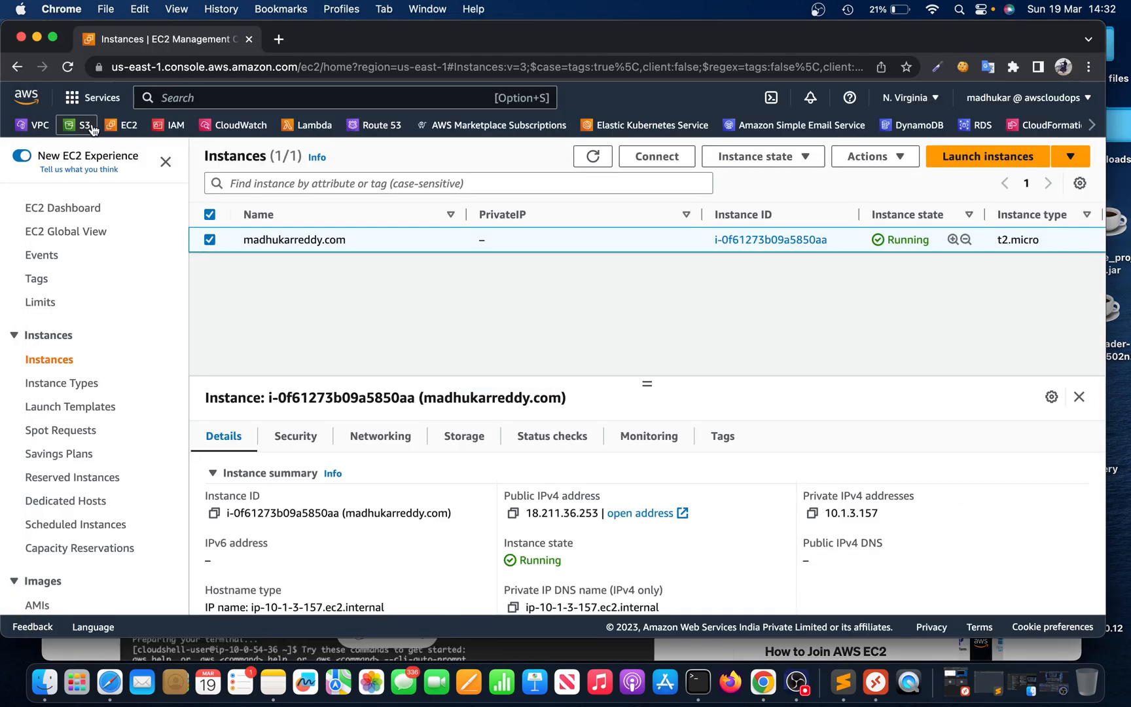
- Launch CloudShell in us-east-1 and hide the SSH Terminal window covering it
click(771, 98)
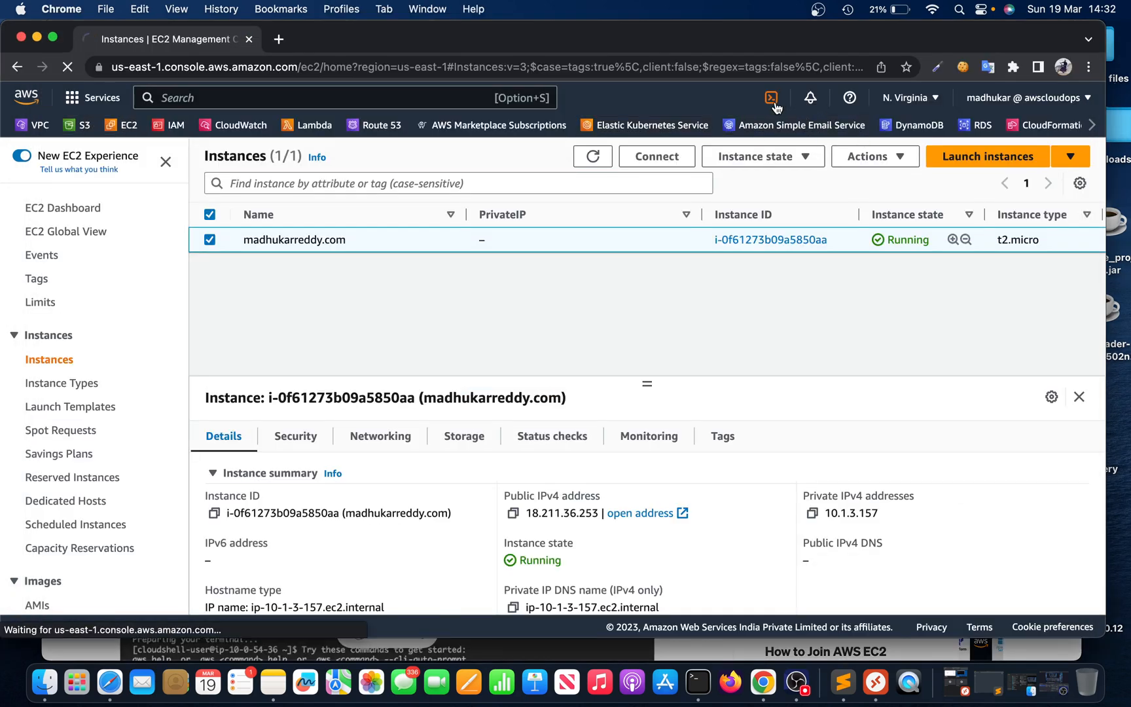
click(770, 98)
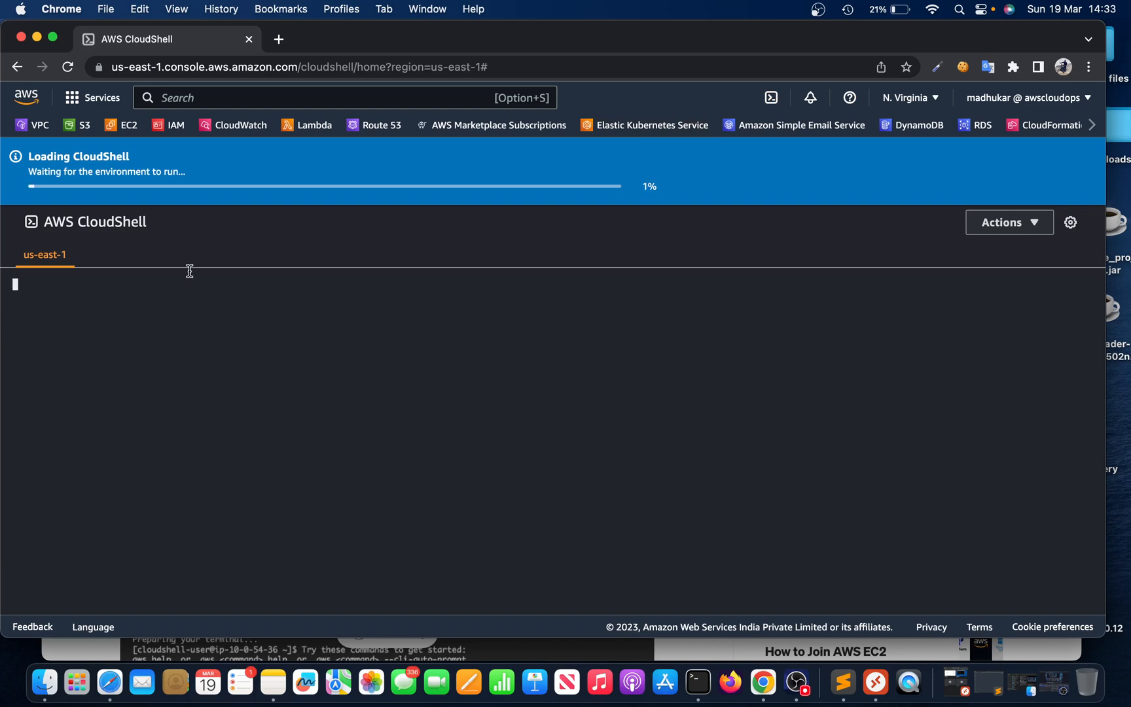
click(697, 682)
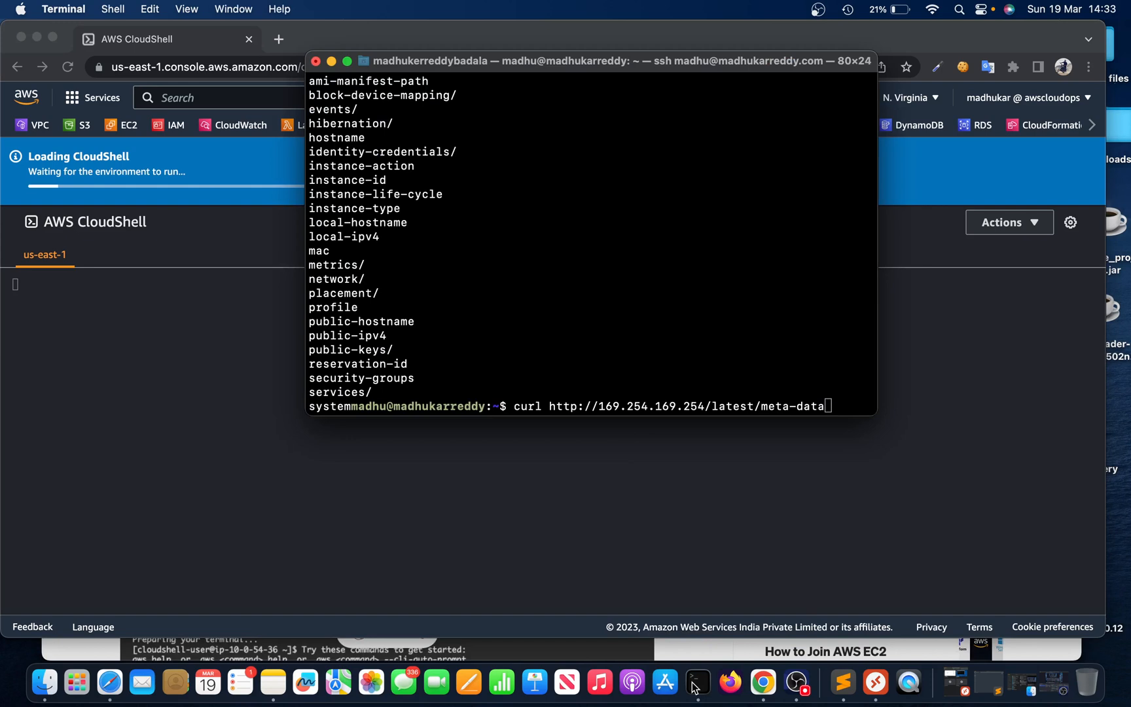
right_click(697, 682)
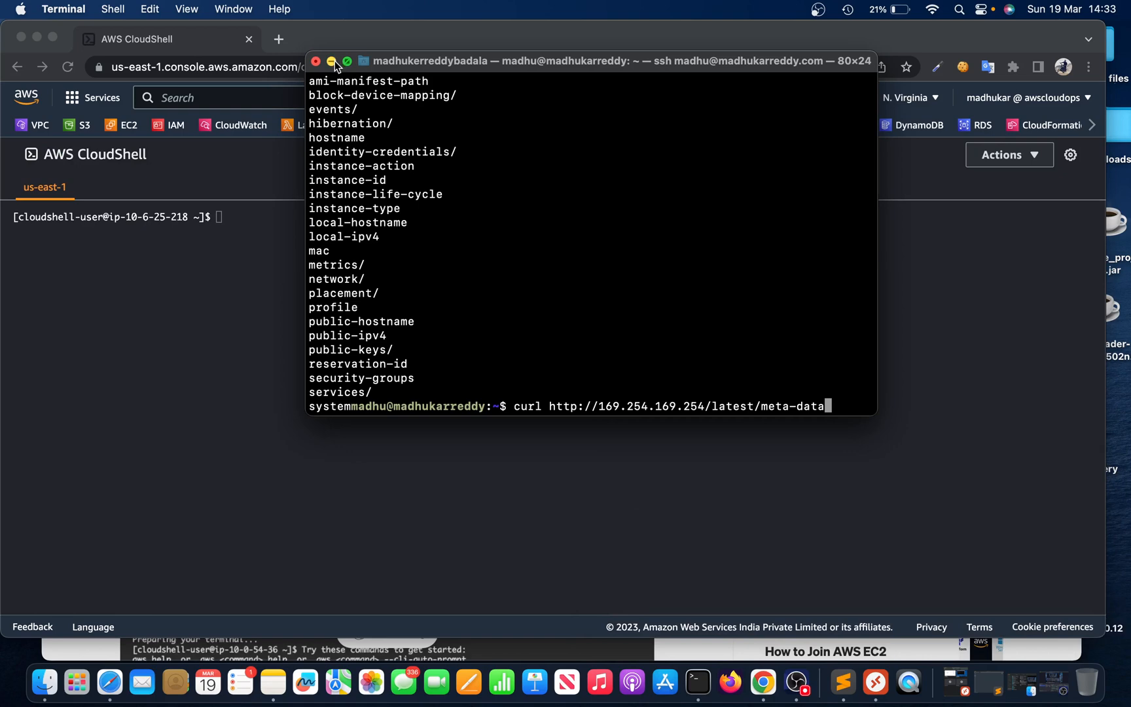
click(335, 60)
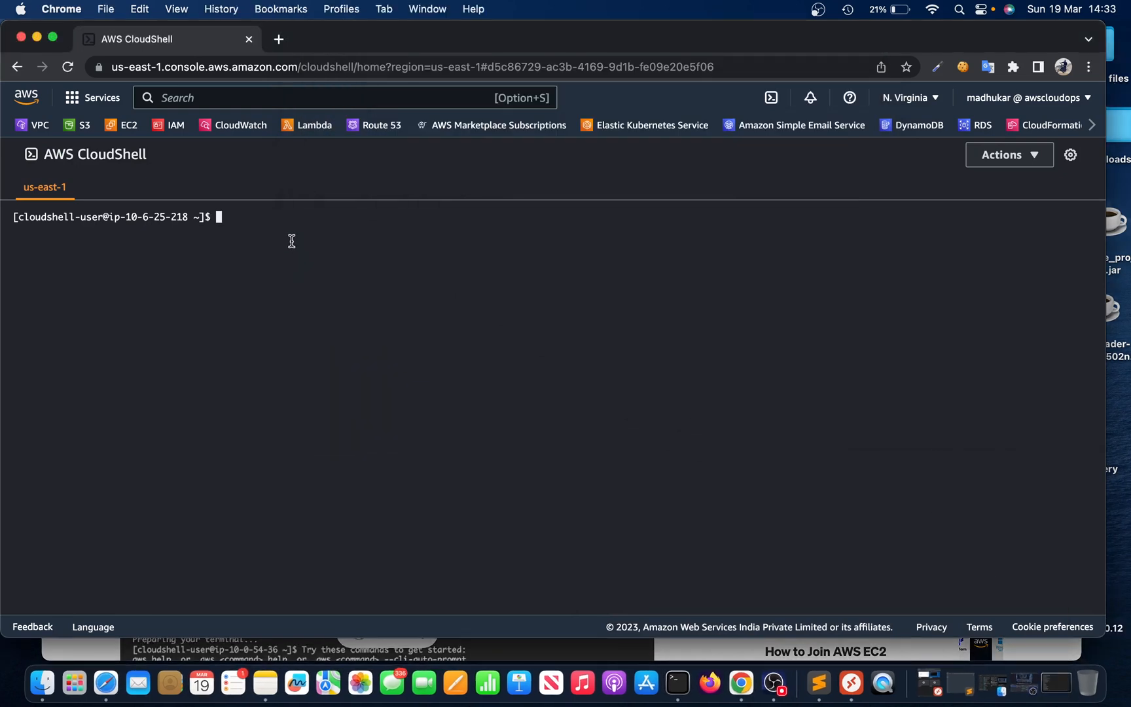
- Start the describe-instances command and copy the instance ID from a new EC2 console tab
text(aws ec2 describe-instances --instance-ids)
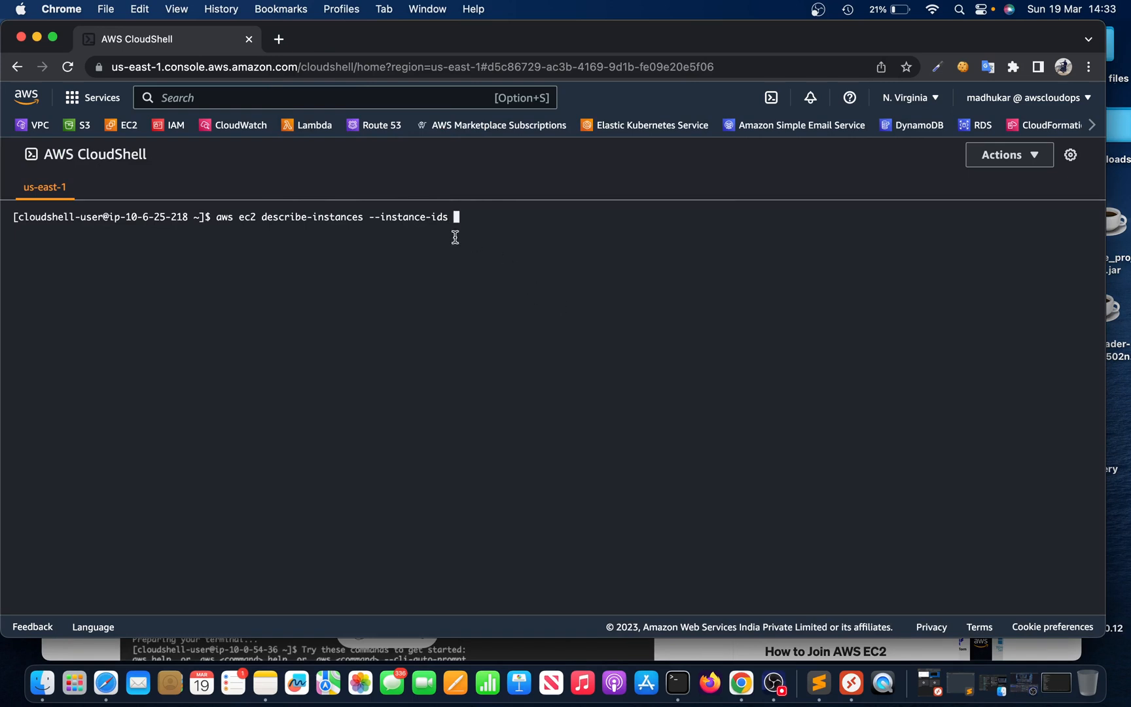
click(277, 40)
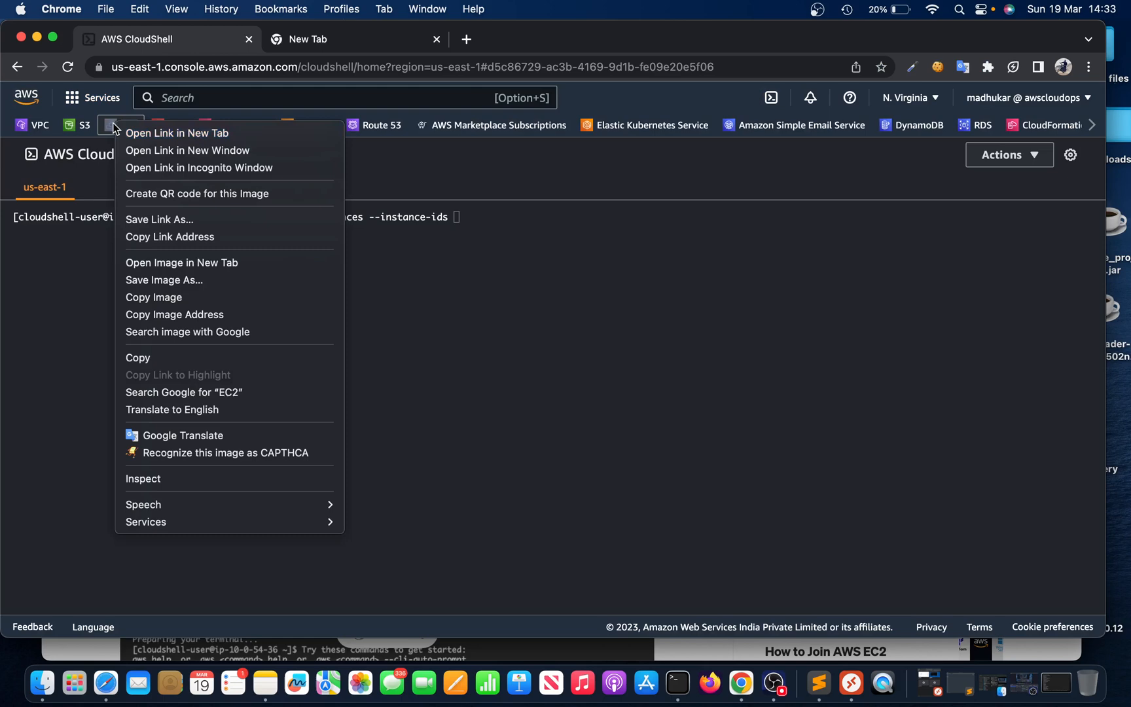
click(176, 133)
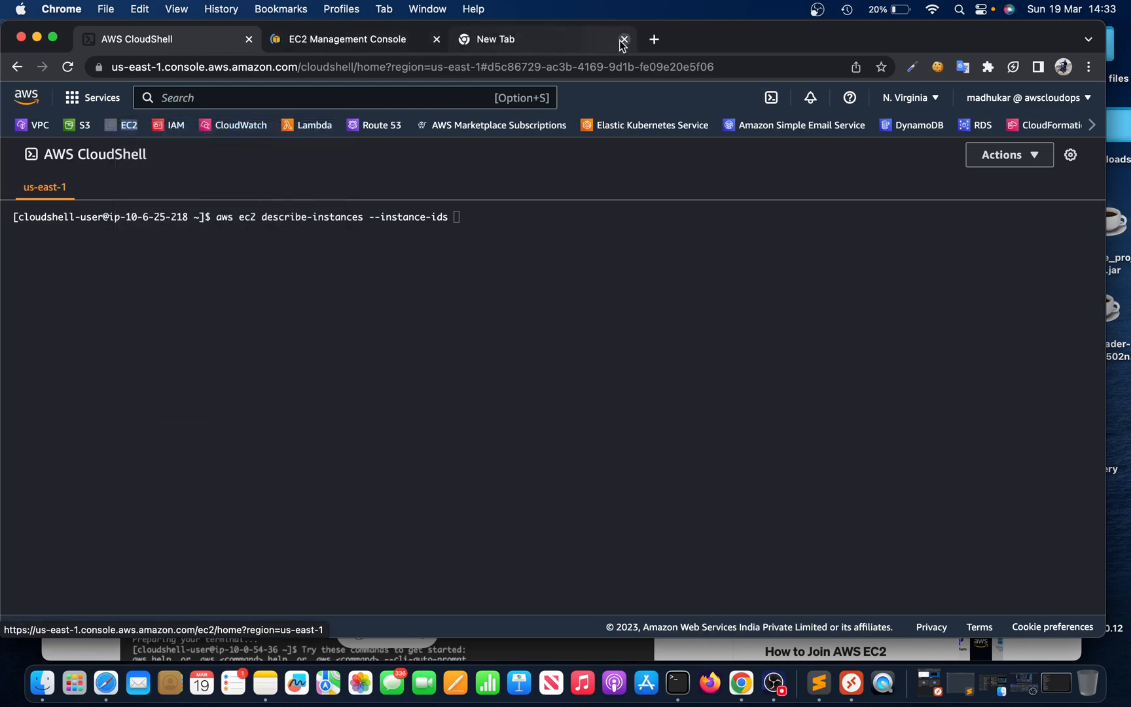
click(620, 40)
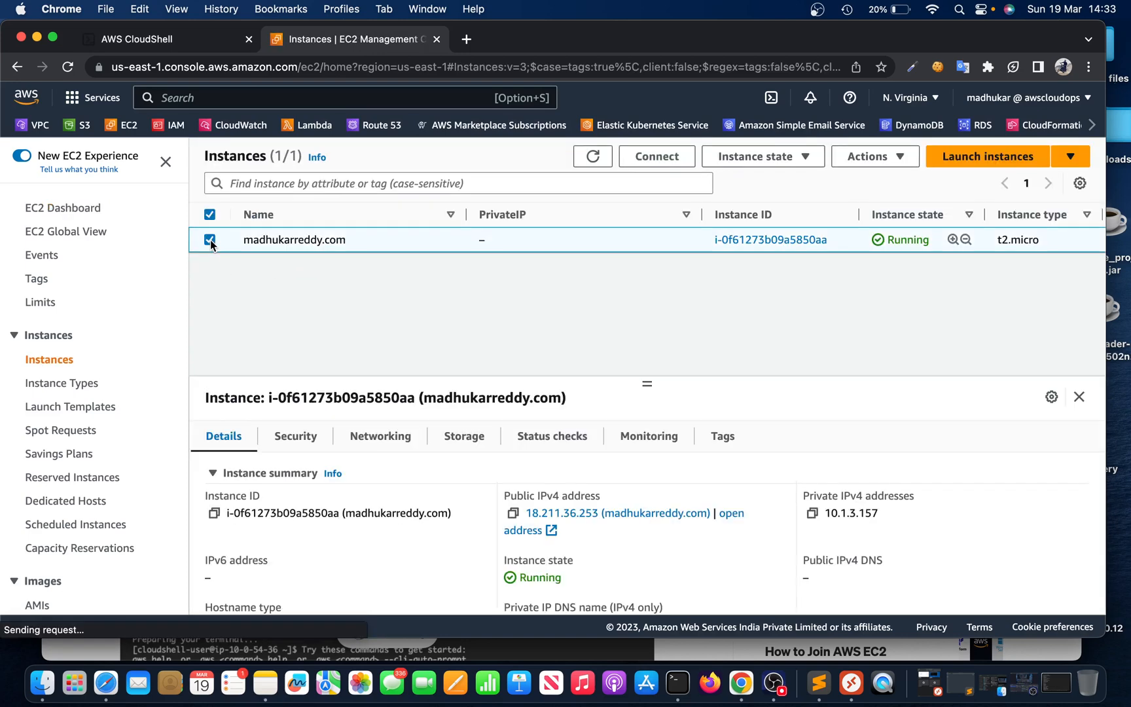
click(214, 513)
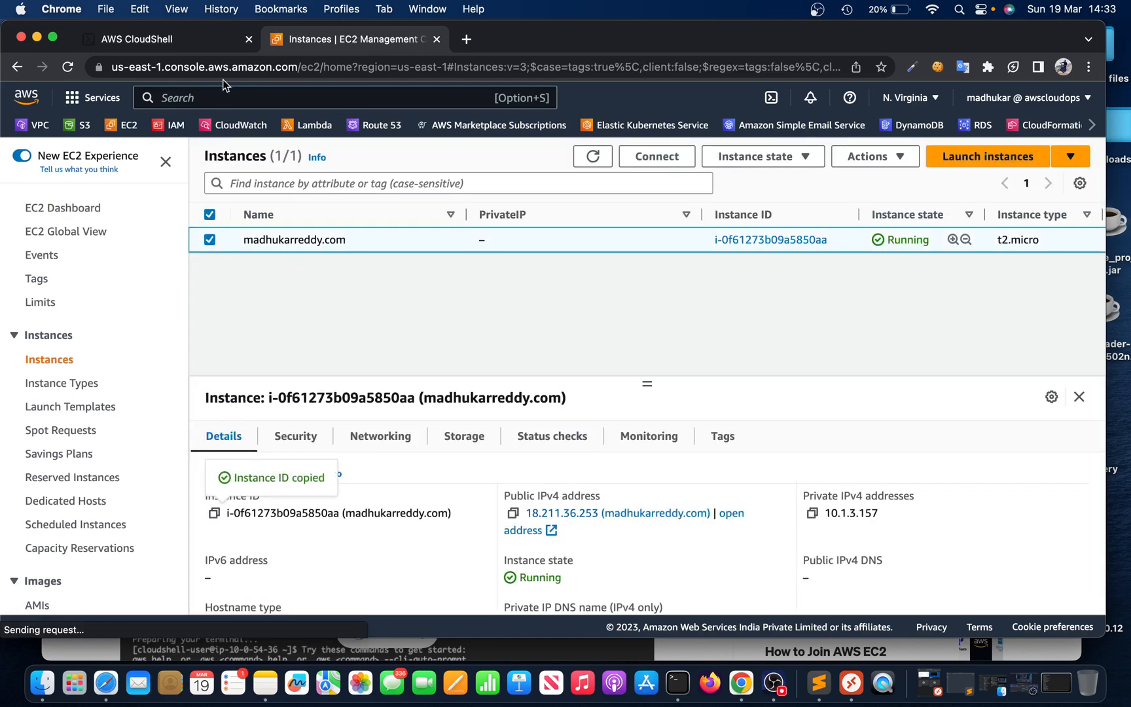
click(134, 39)
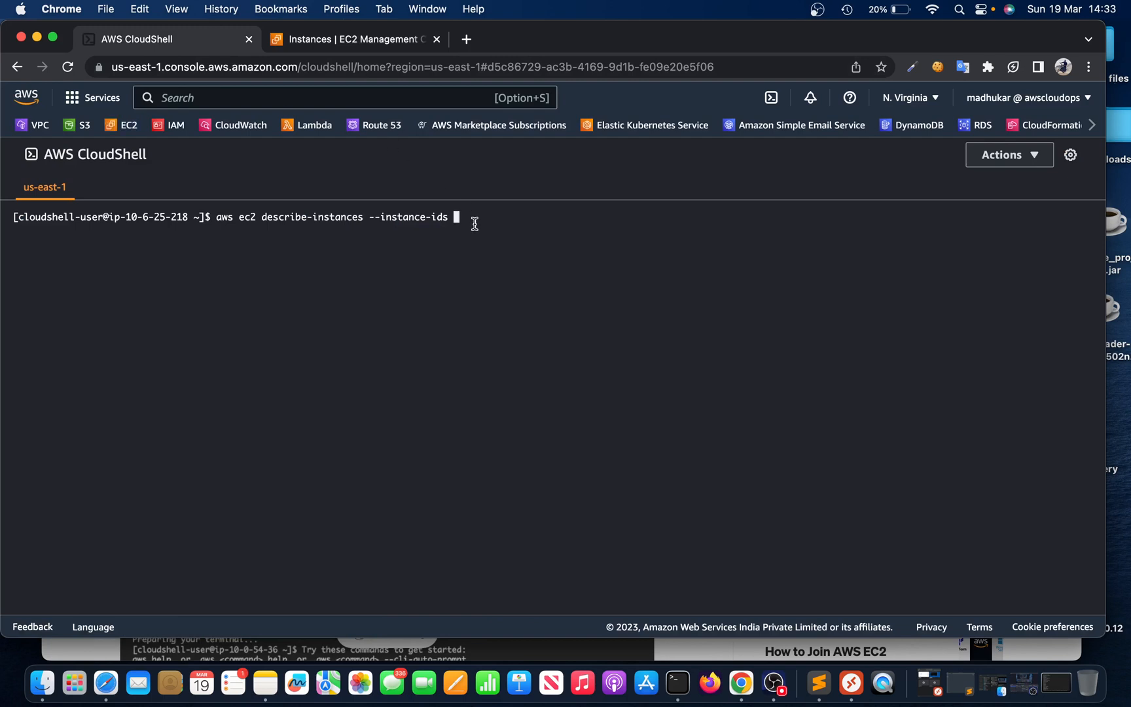
- Run describe-instances for i-0f61273b09a5850aa and highlight HttpTokens 'optional'
text(i-0f61273b09a5850aa)
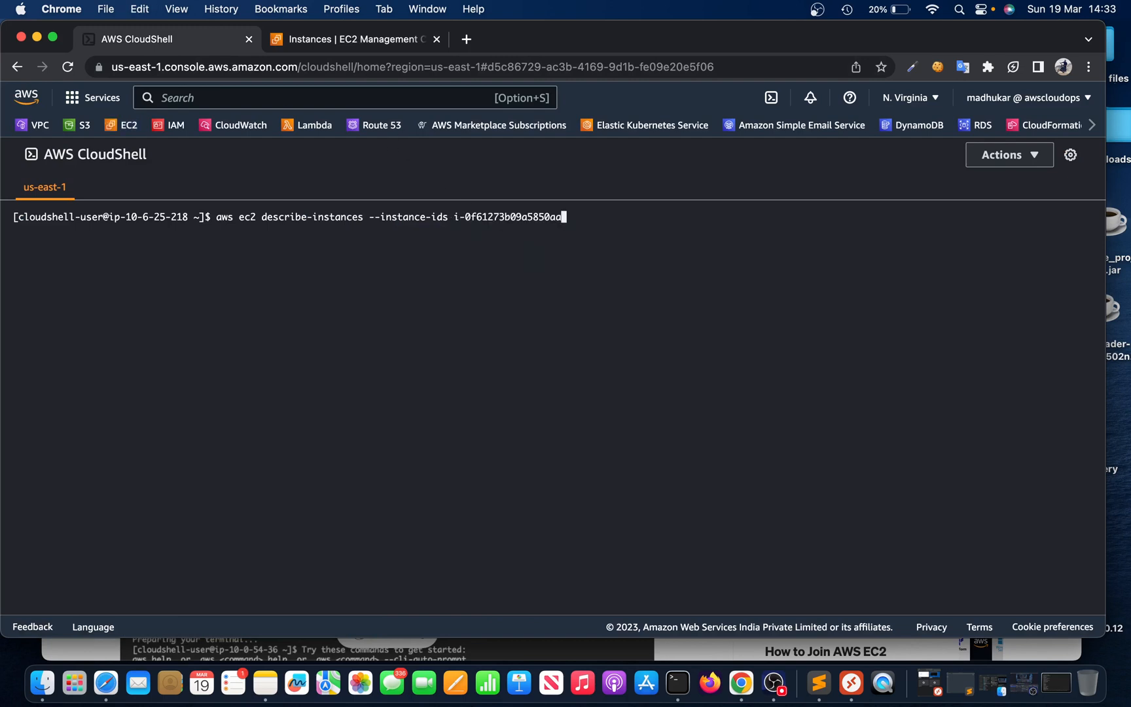
key(Enter)
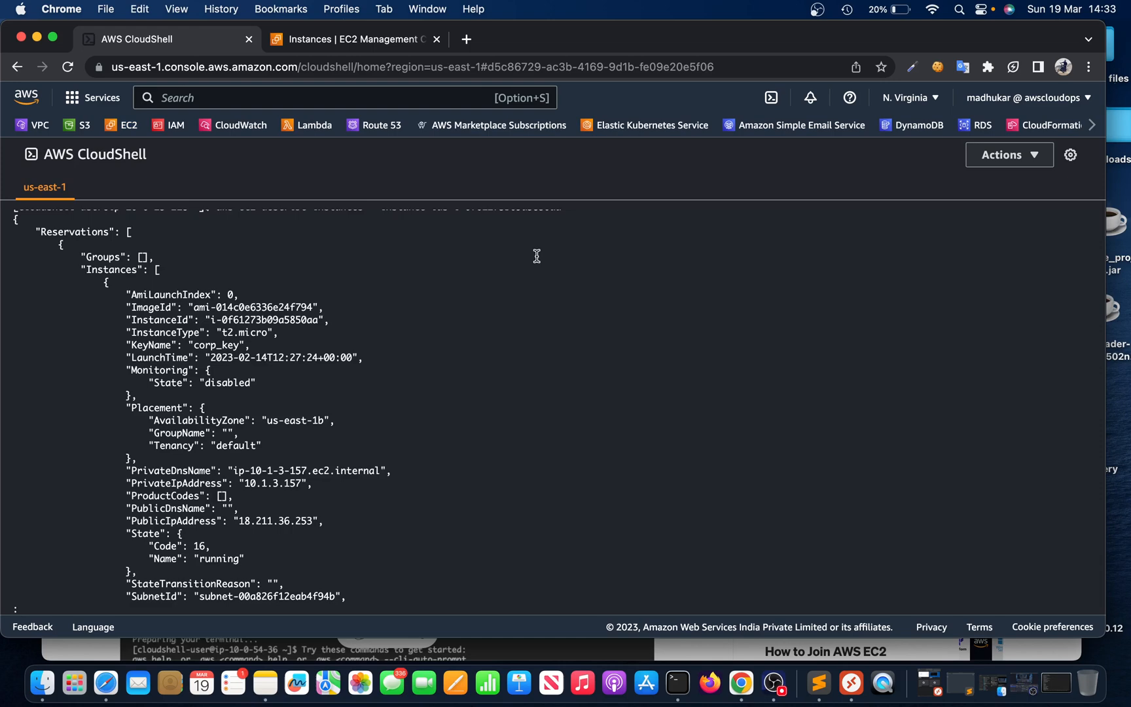
mouse_move(218, 347)
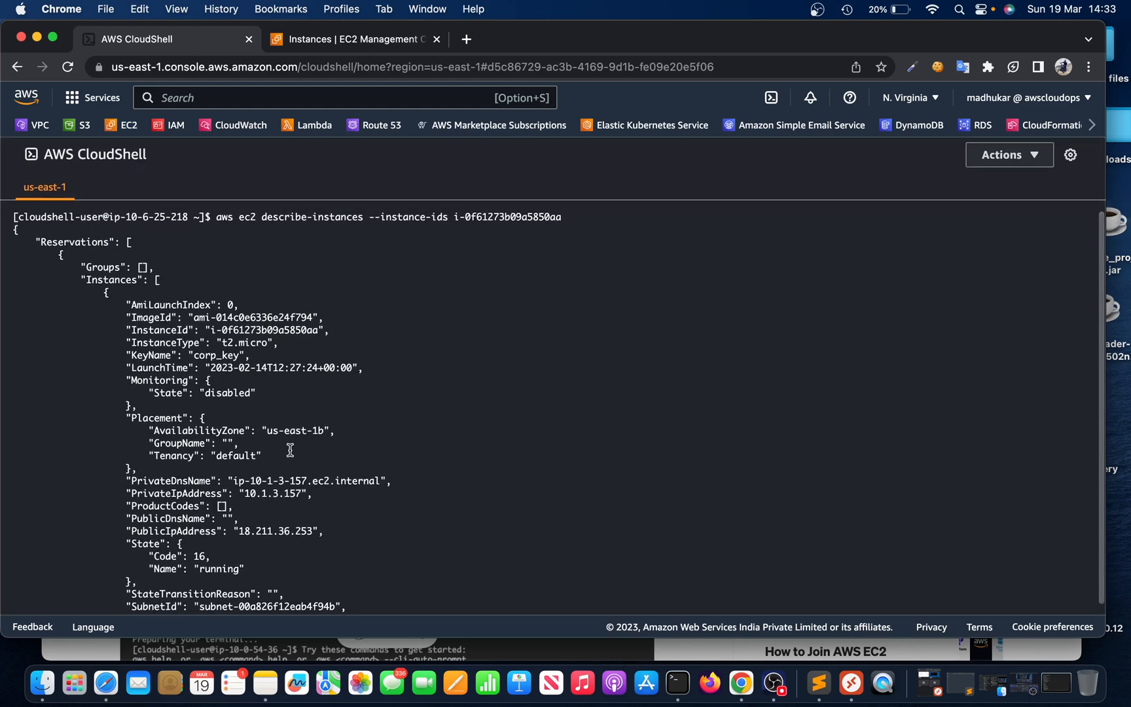
scroll(down, 3)
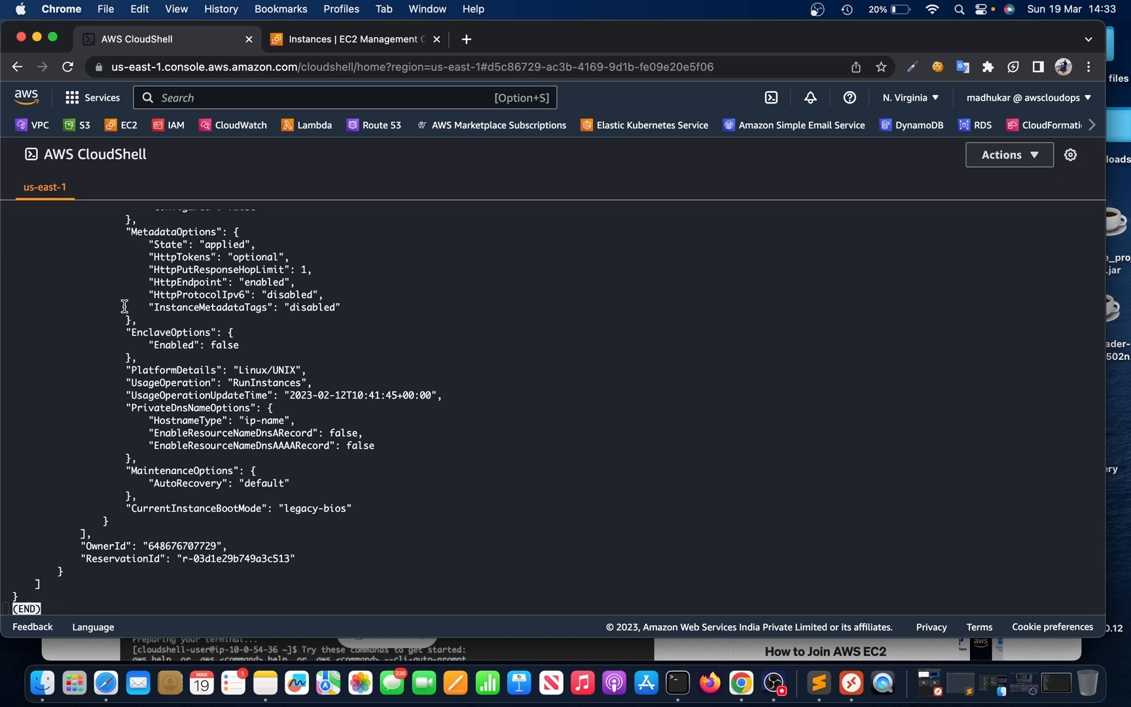
double_click(183, 257)
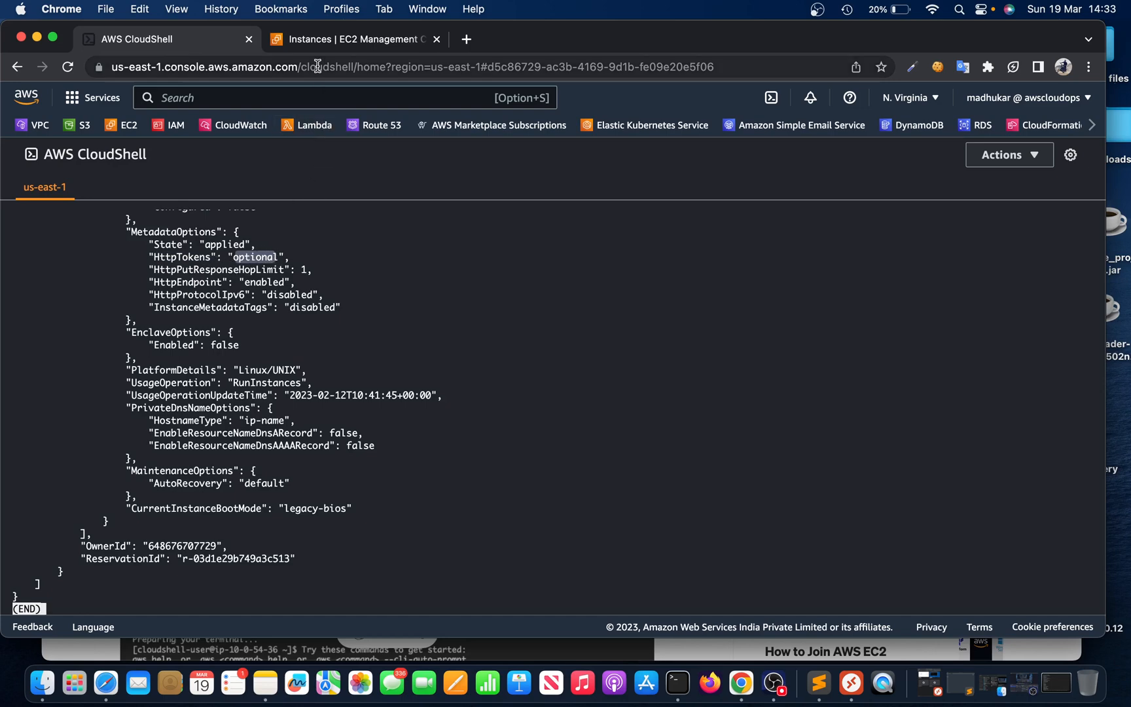
- Scroll the article to step 4 and select its modify-instance-metadata-options command
click(353, 39)
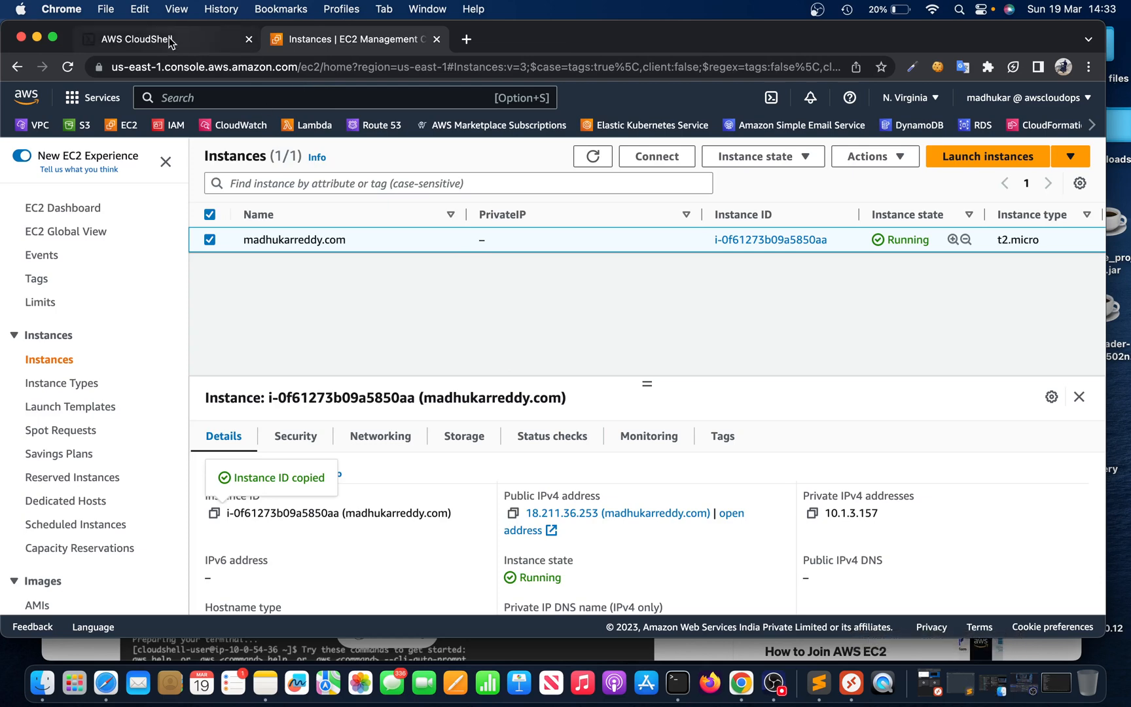
mouse_move(741, 683)
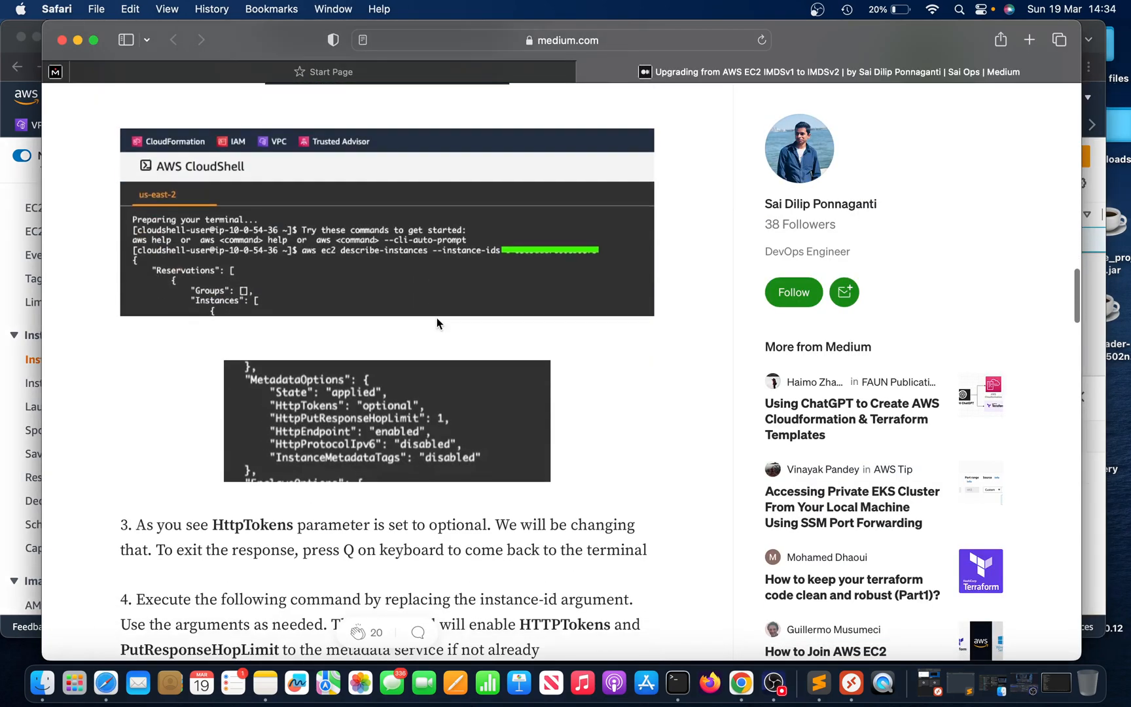
scroll(down, 3)
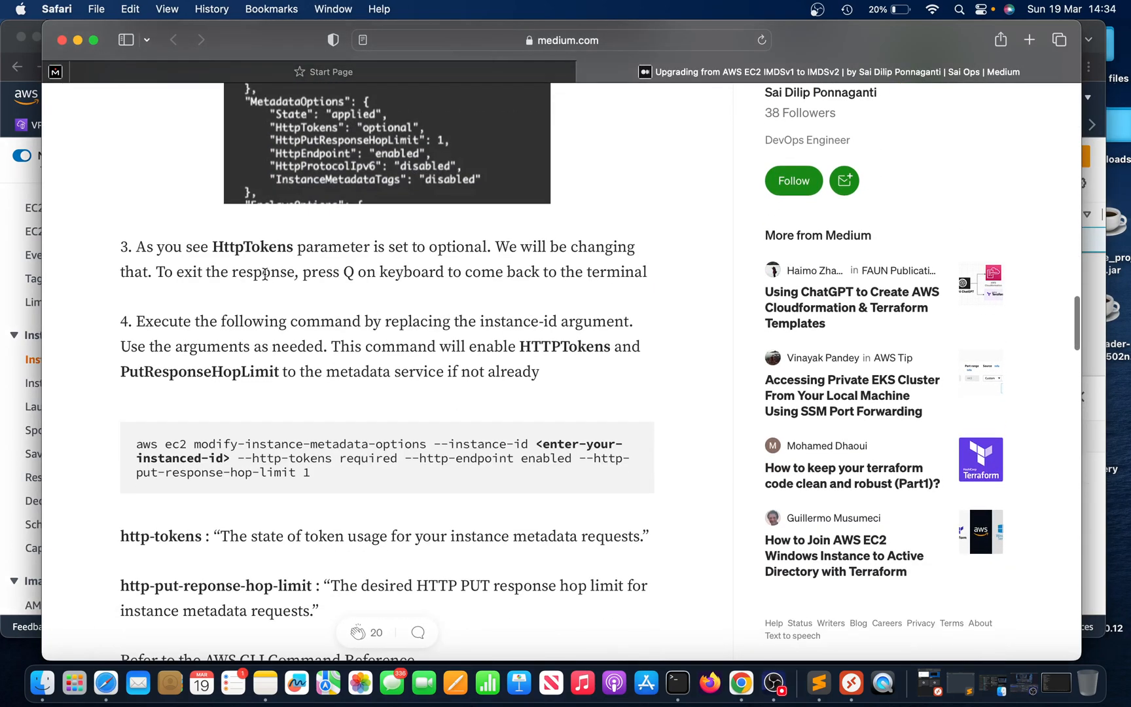
scroll(down, 3)
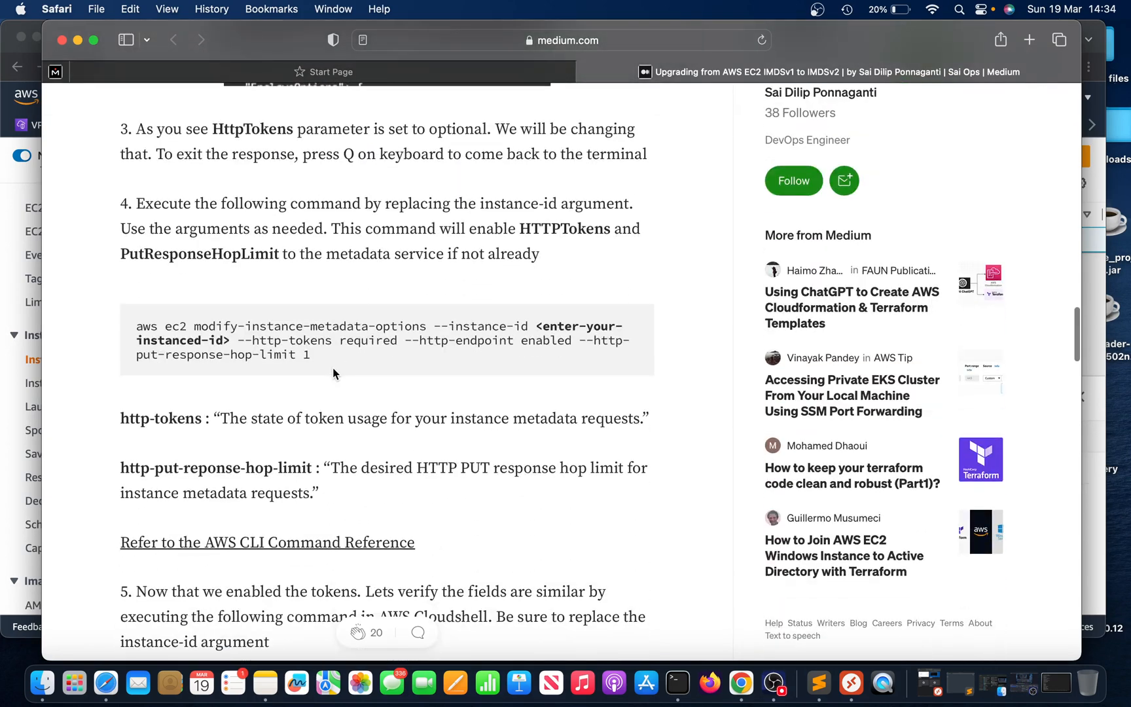
drag(135, 325, 310, 354)
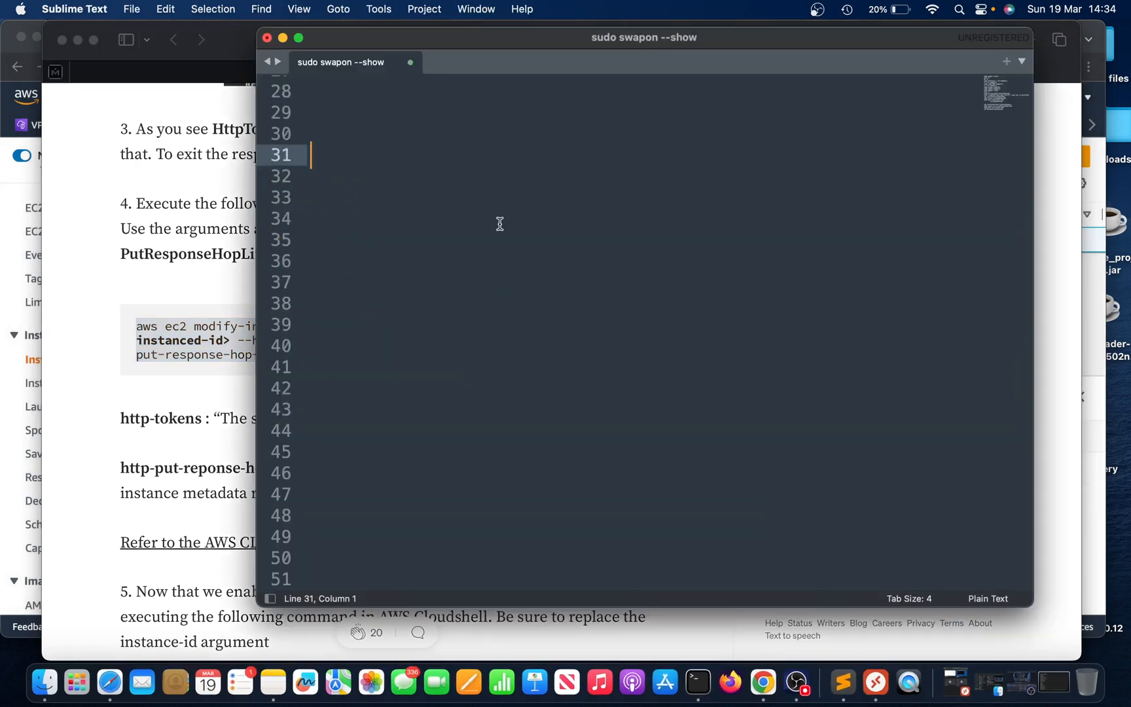
- Paste the modify-instance-metadata-options command into Sublime Text and replace its instance-id placeholder
text(aws ec2 modify-instance-metadata-options --instance-id <enter-your-instanced-id> --http-tokens required --http-endpoint enabled --http-put-response-hop-limit 1)
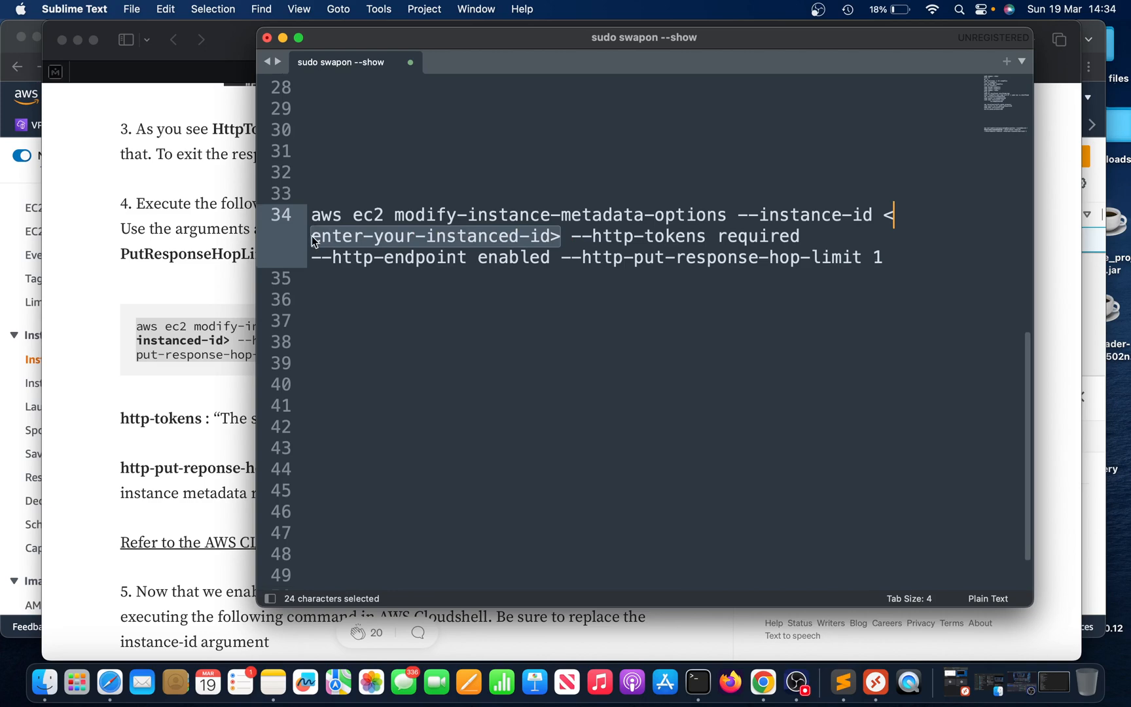
key(Delete)
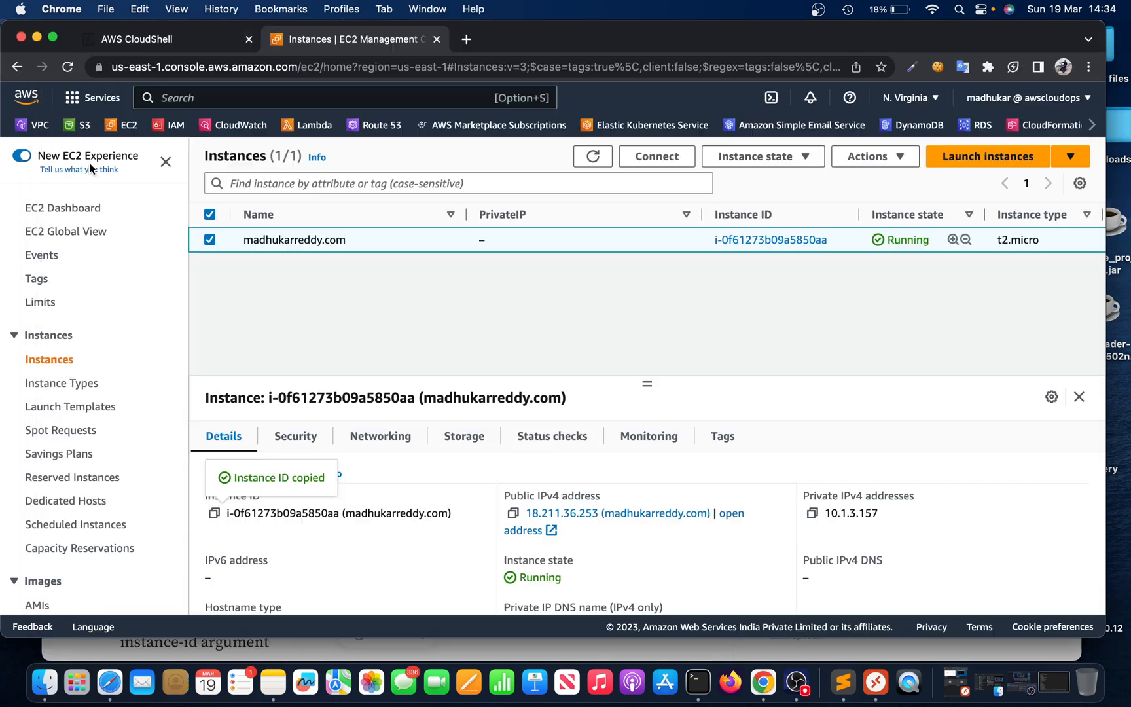
mouse_move(795, 682)
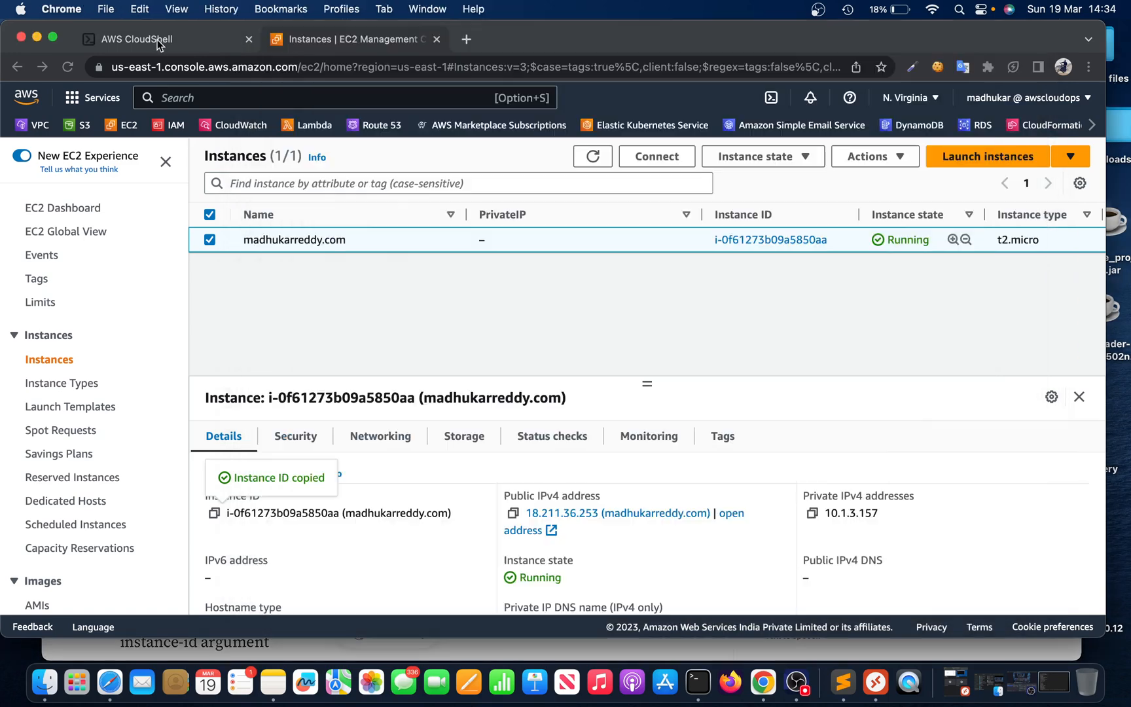
- Run the edited modify-instance-metadata-options command in CloudShell and highlight HttpTokens 'required'
click(135, 39)
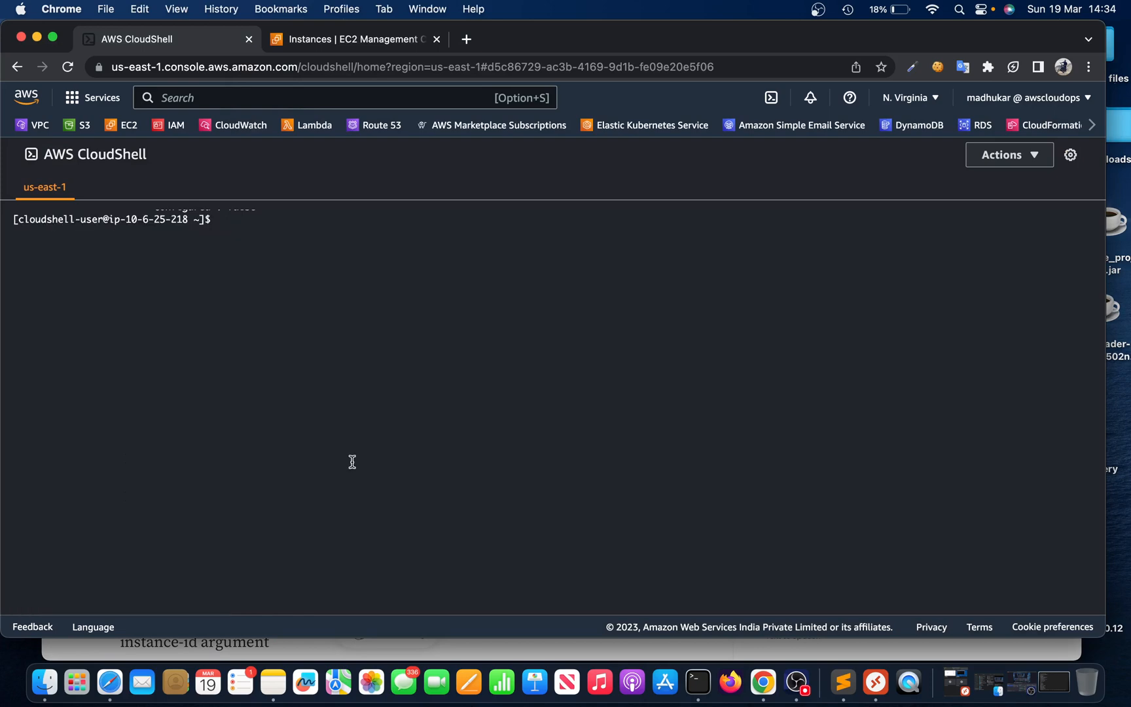
key(cmd+v)
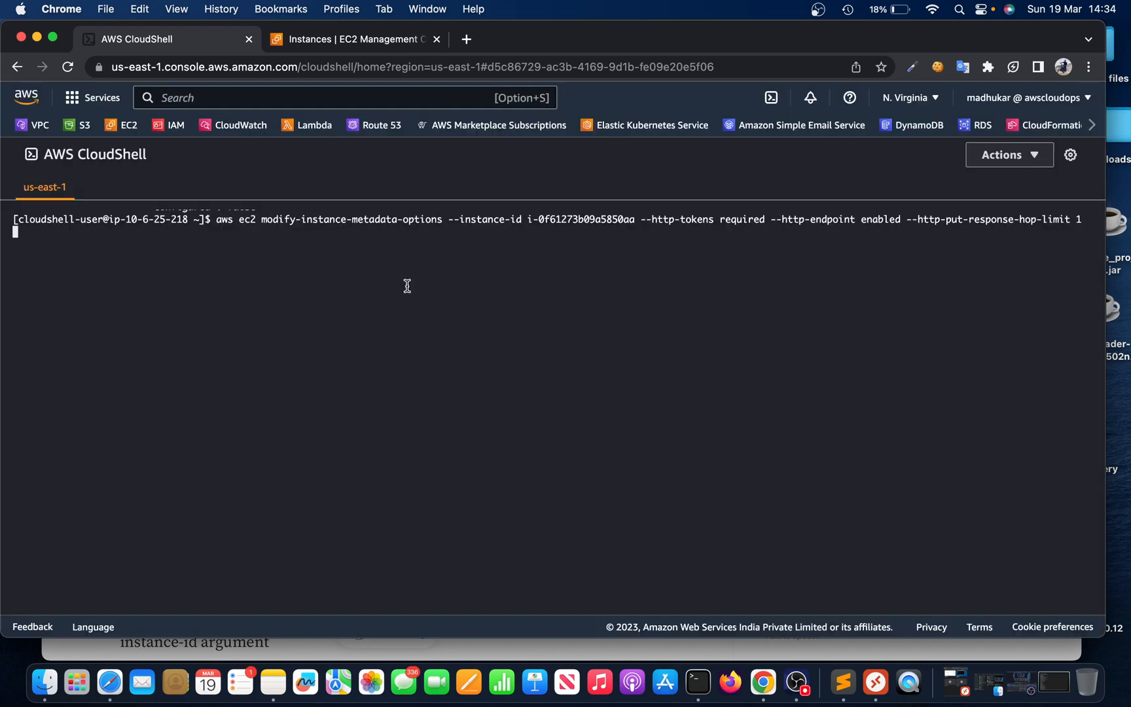
key(Enter)
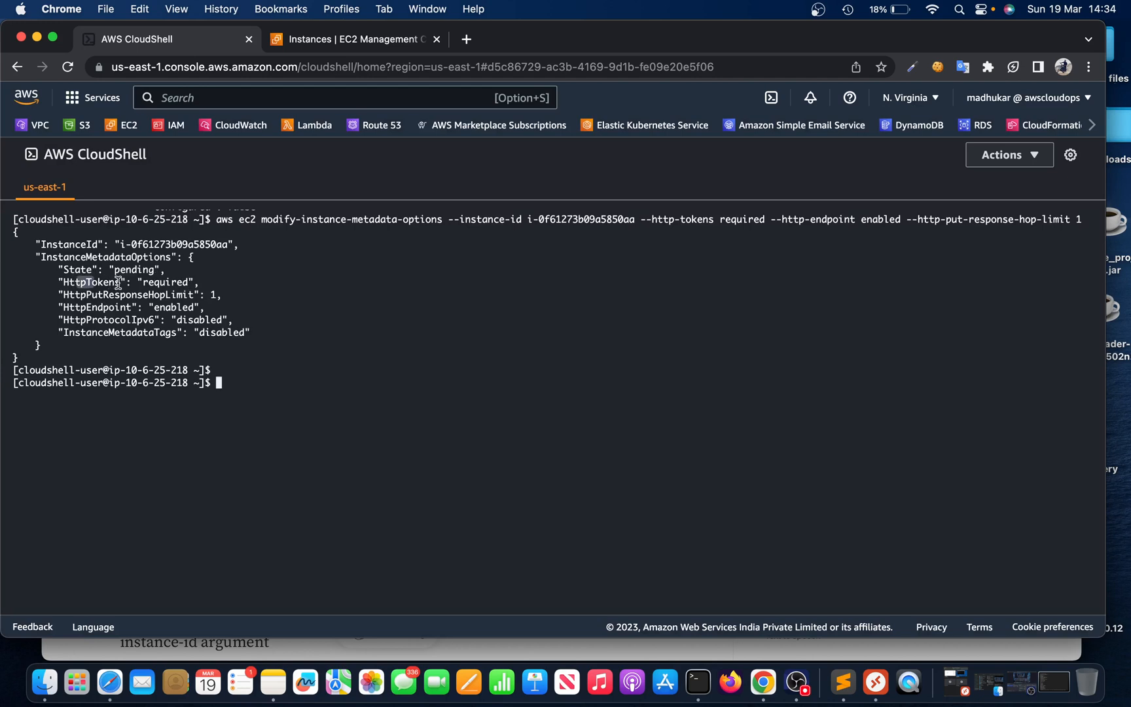
double_click(165, 283)
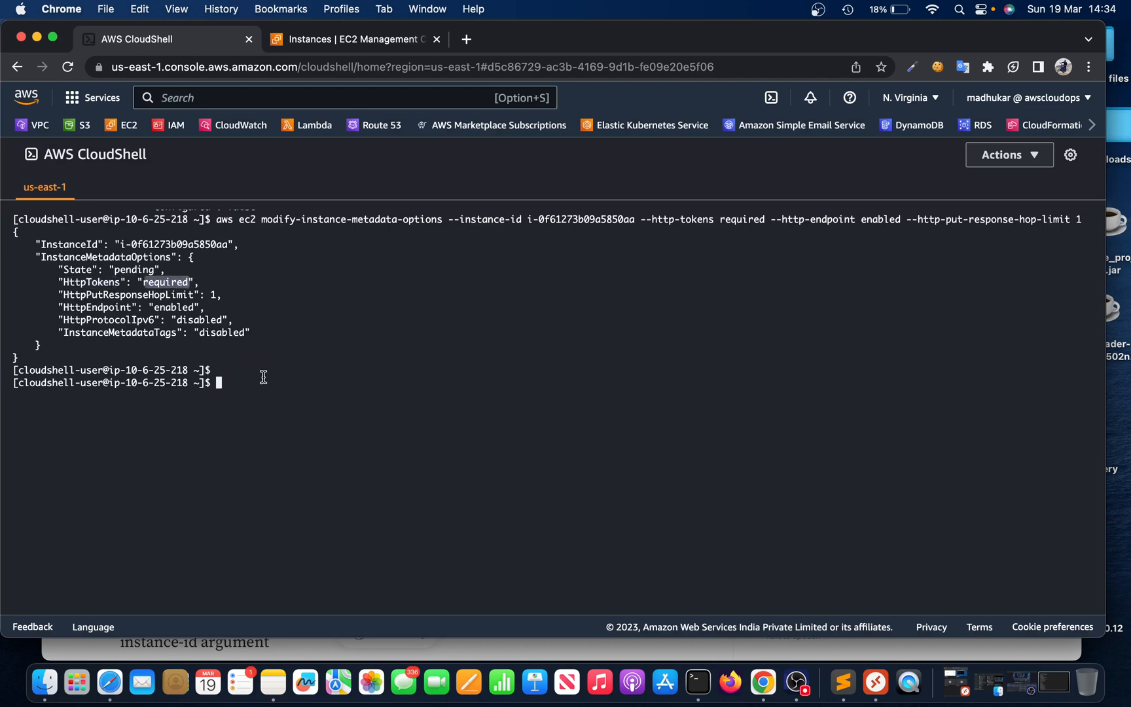
click(704, 680)
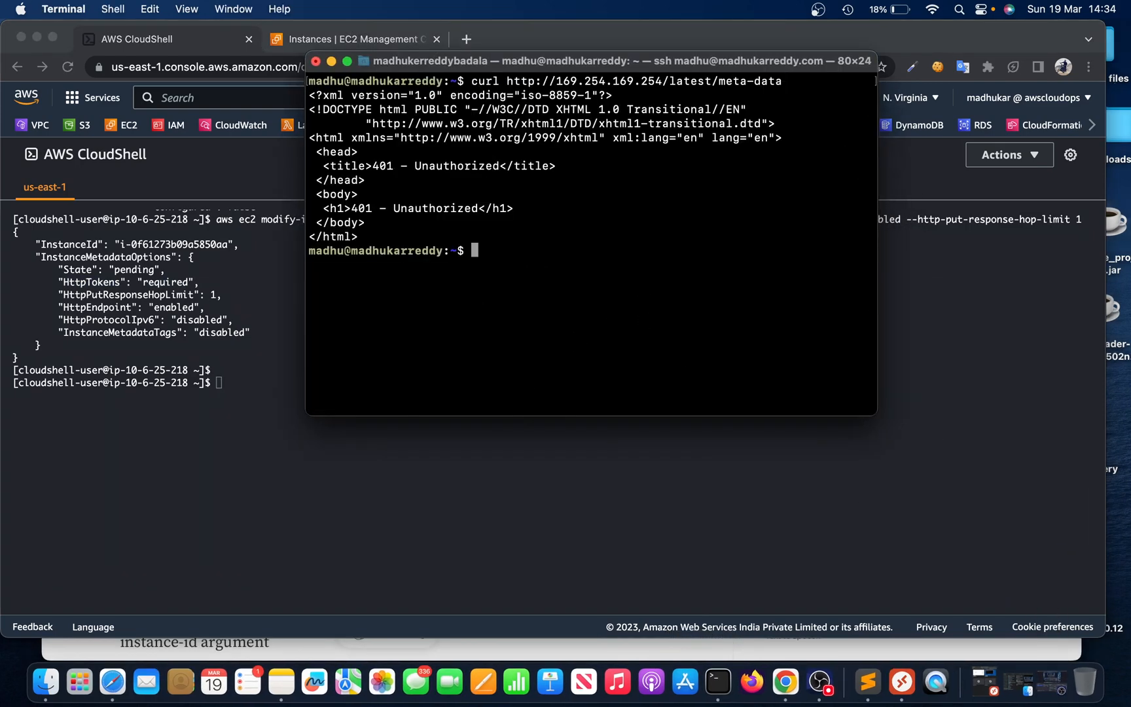
mouse_move(409, 167)
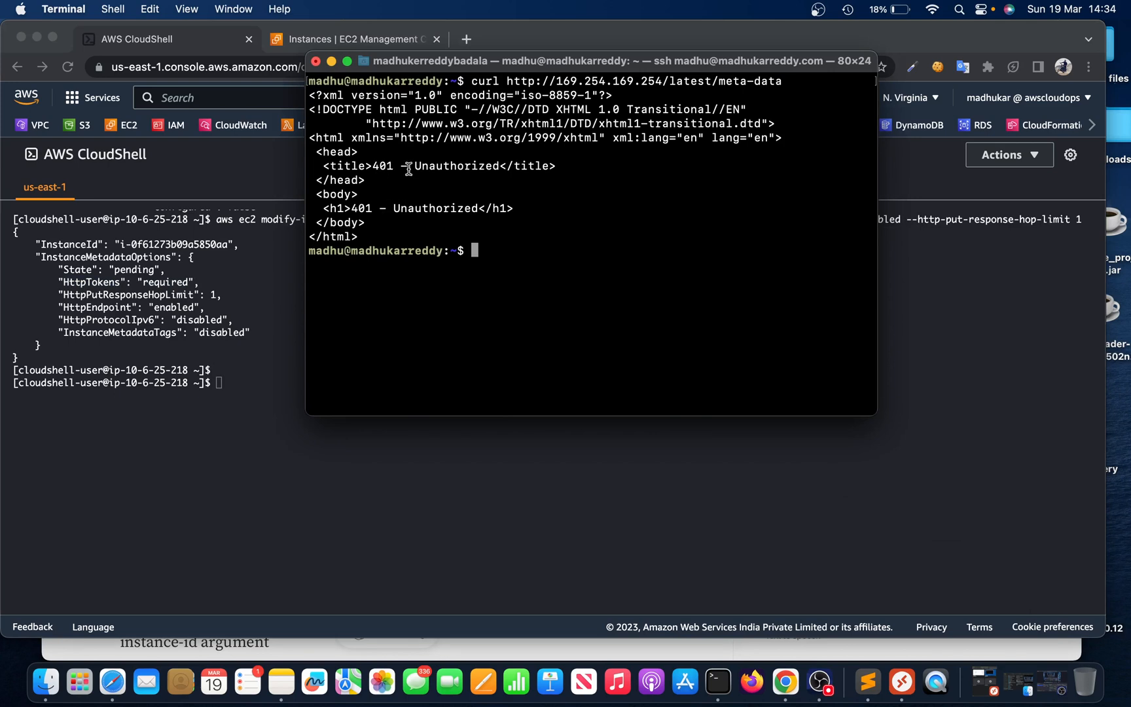
- Highlight the 401 Unauthorized response returned by the plain metadata curl
drag(373, 165, 410, 165)
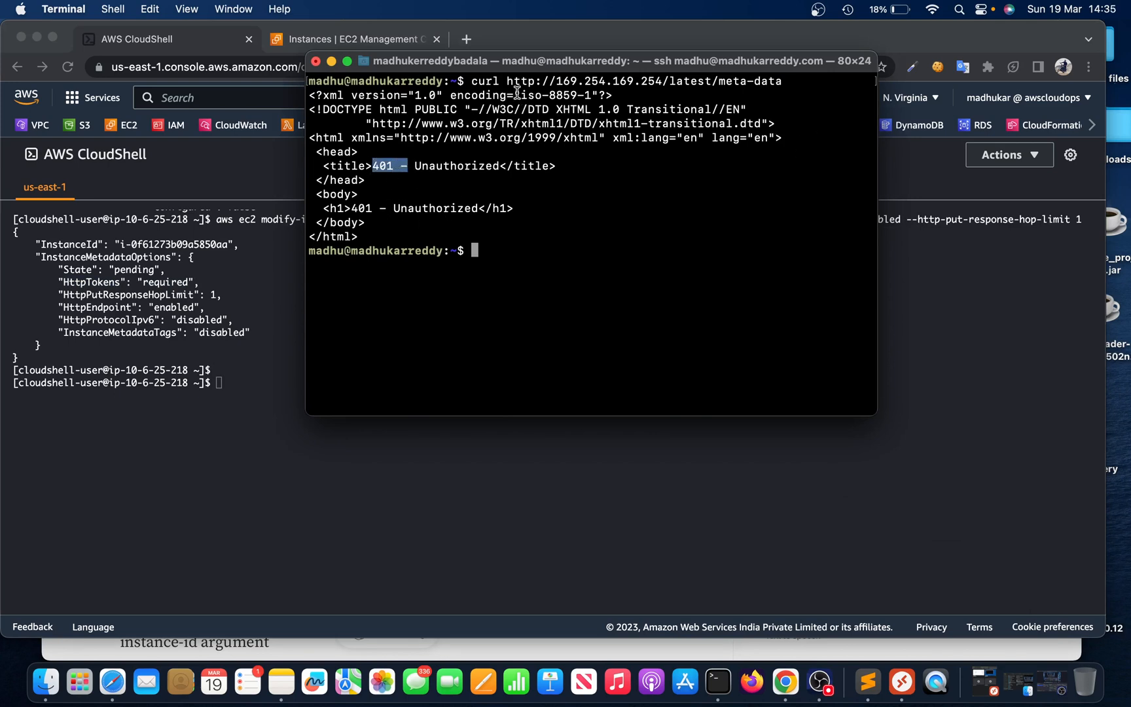
mouse_move(423, 162)
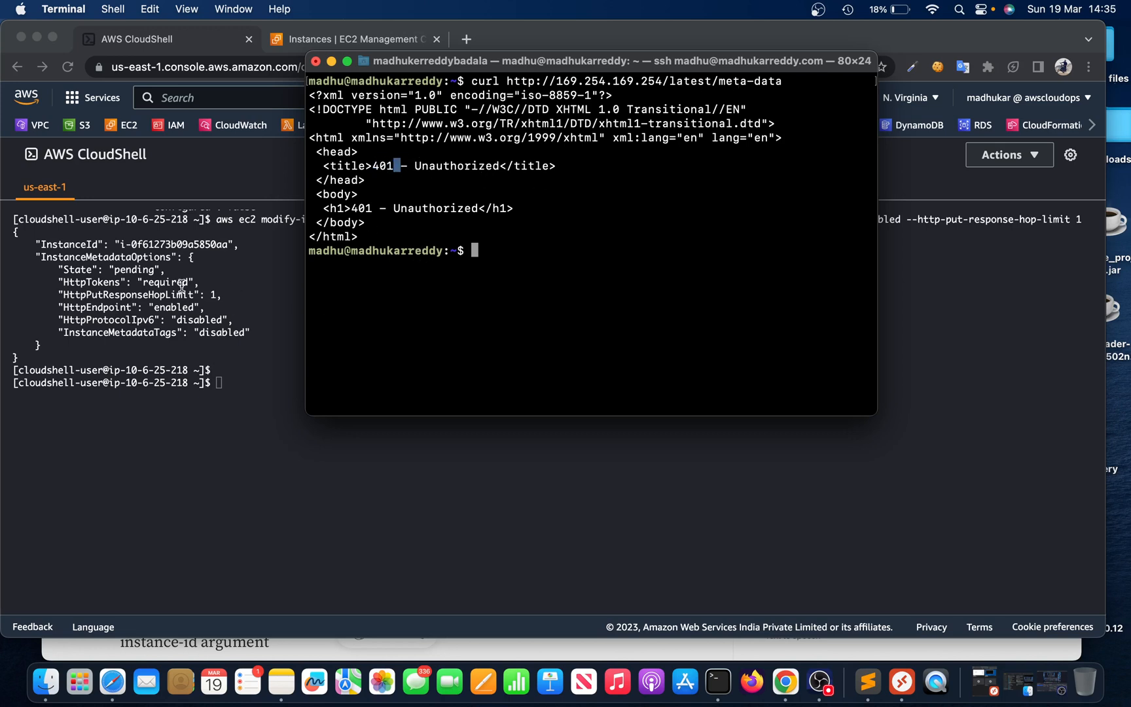
mouse_move(542, 47)
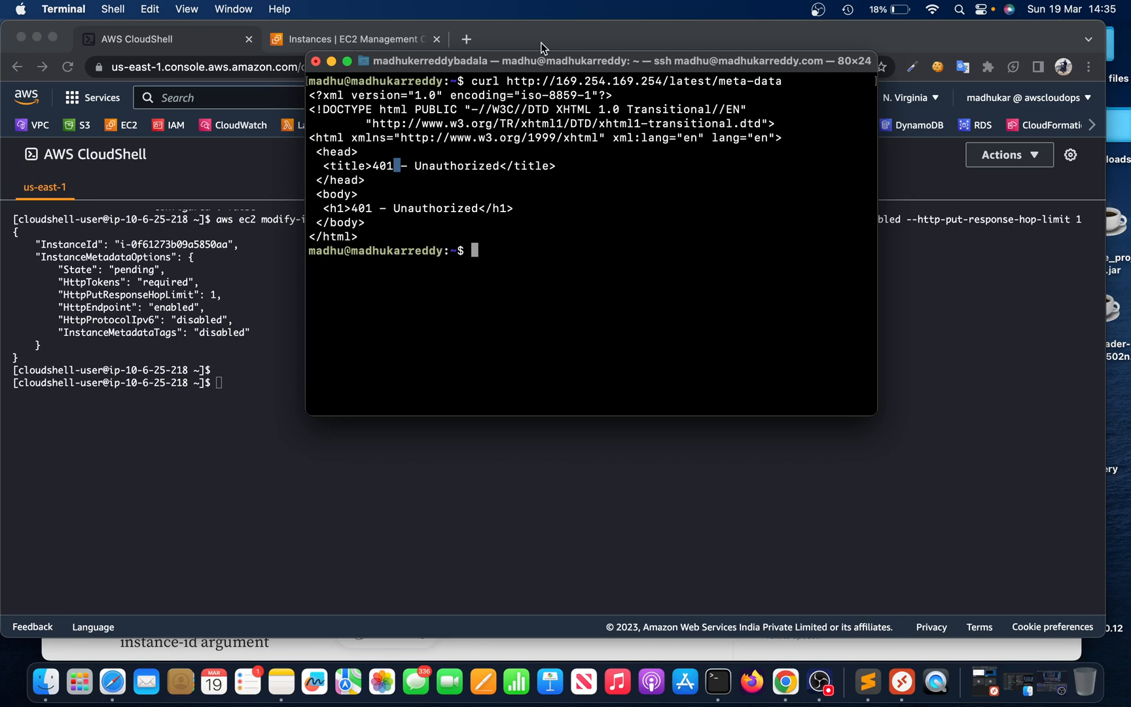
mouse_move(526, 35)
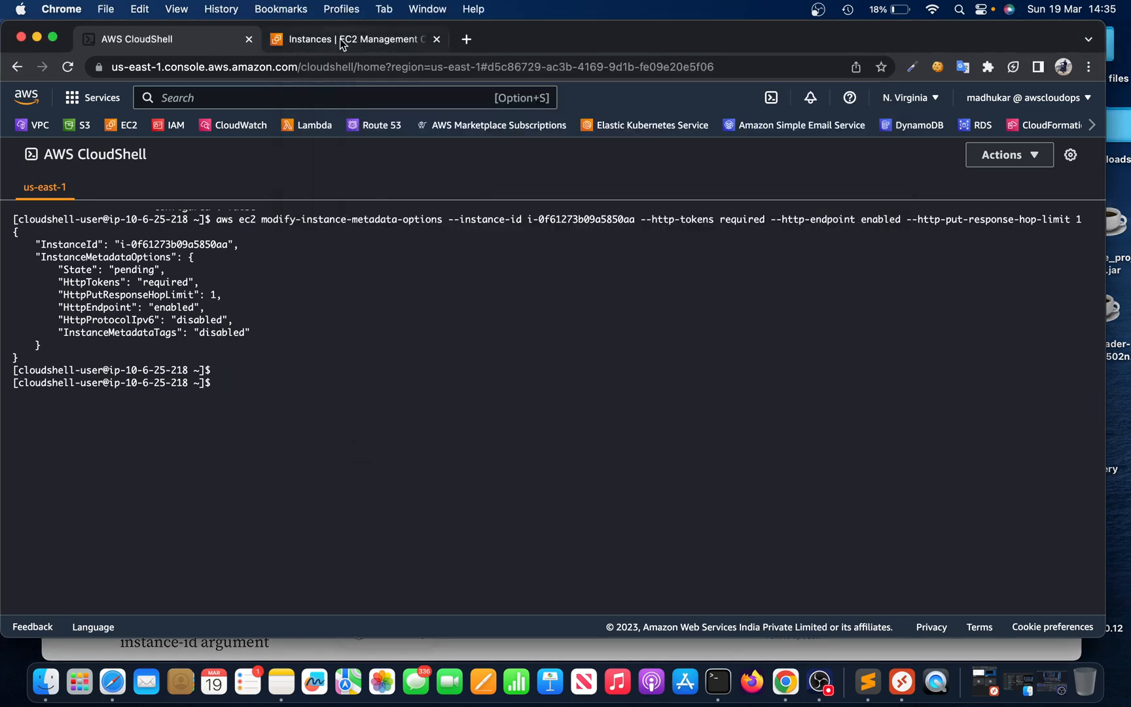
mouse_move(111, 685)
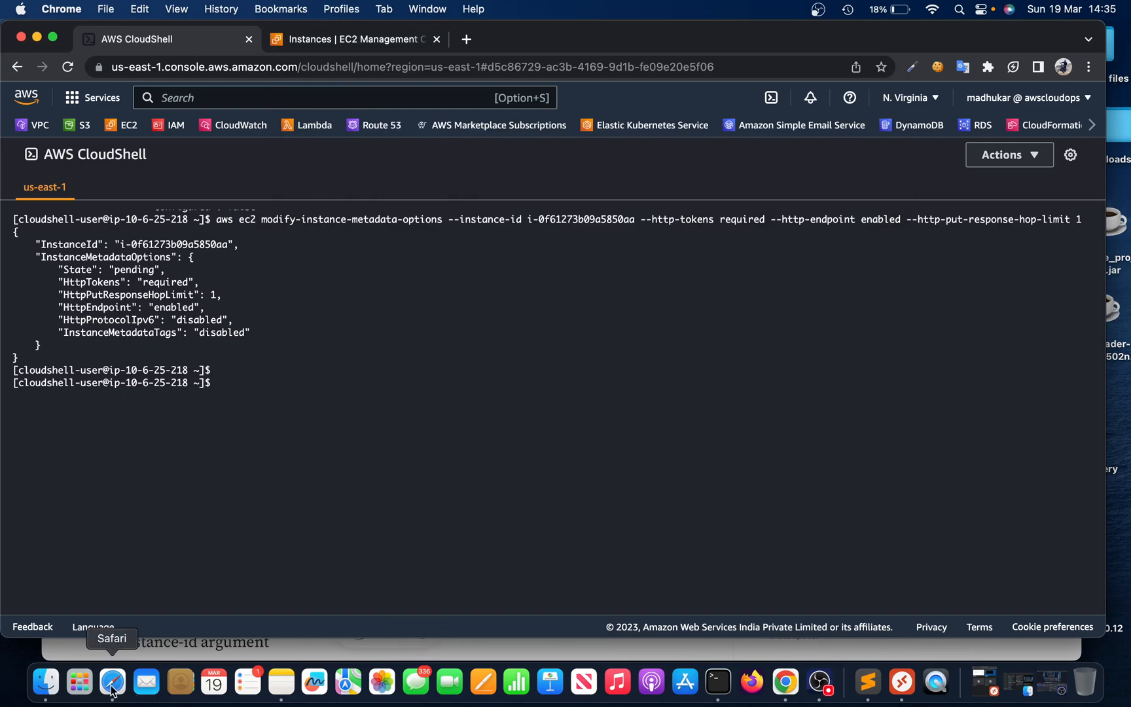
- Scroll the IMDSv2 article to step 7 and select the TOKEN=`curl -X PUT ...` command
click(111, 682)
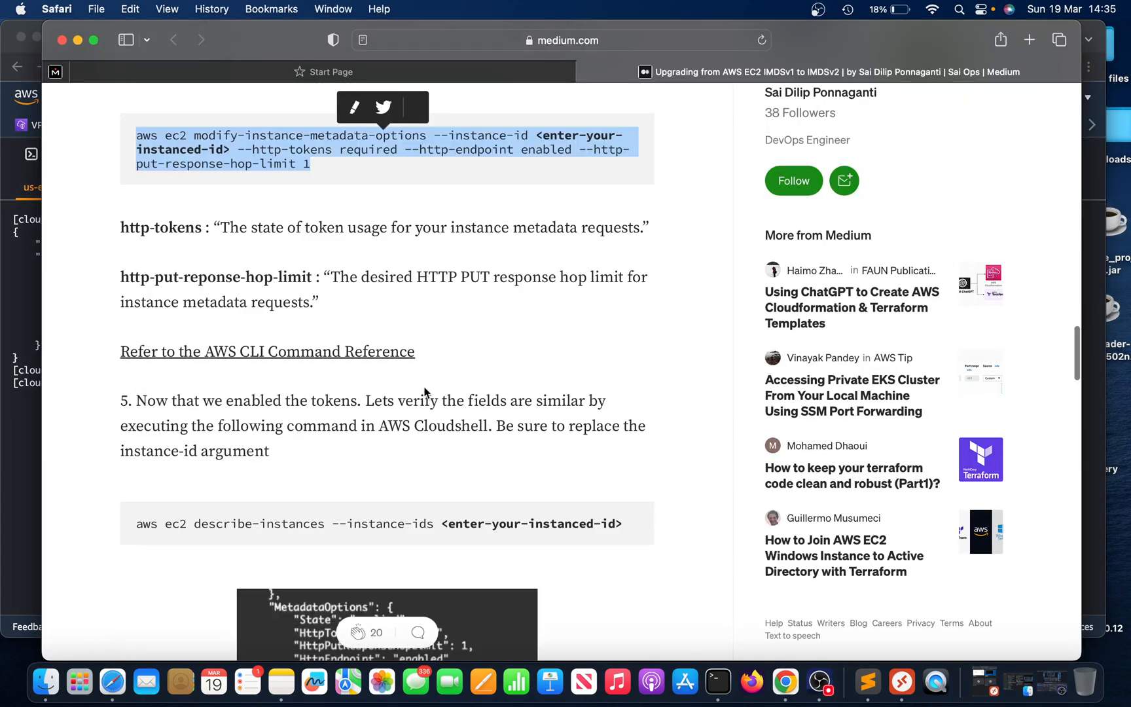
scroll(down, 3)
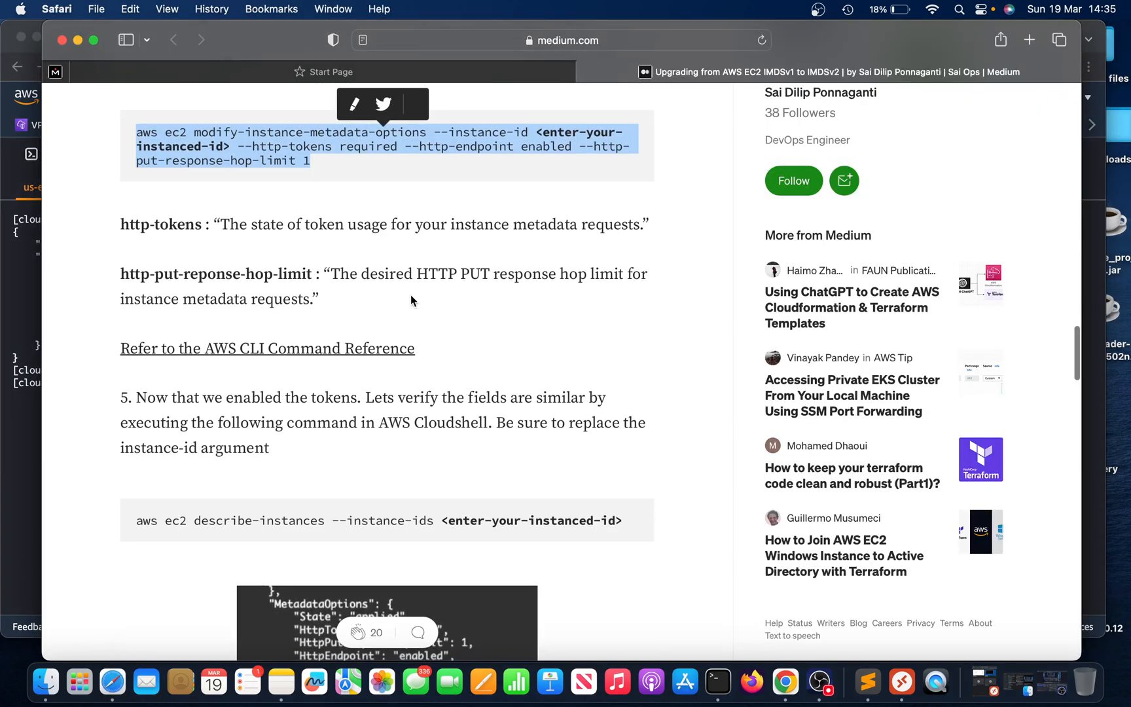
scroll(down, 3)
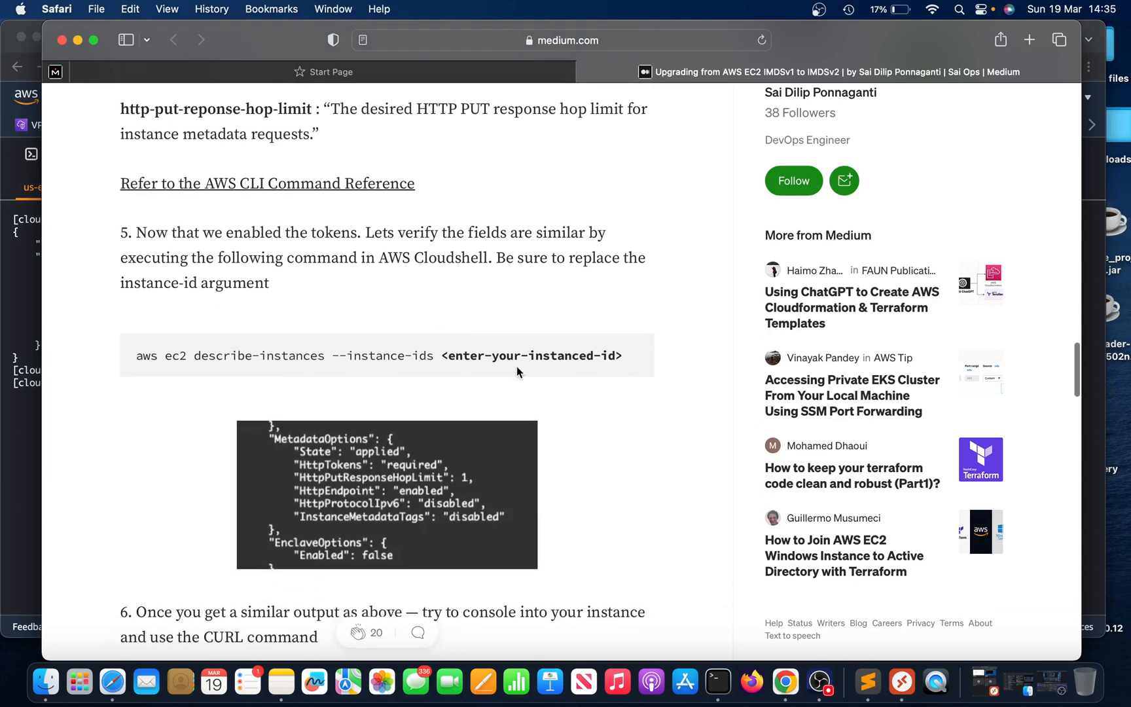
scroll(down, 3)
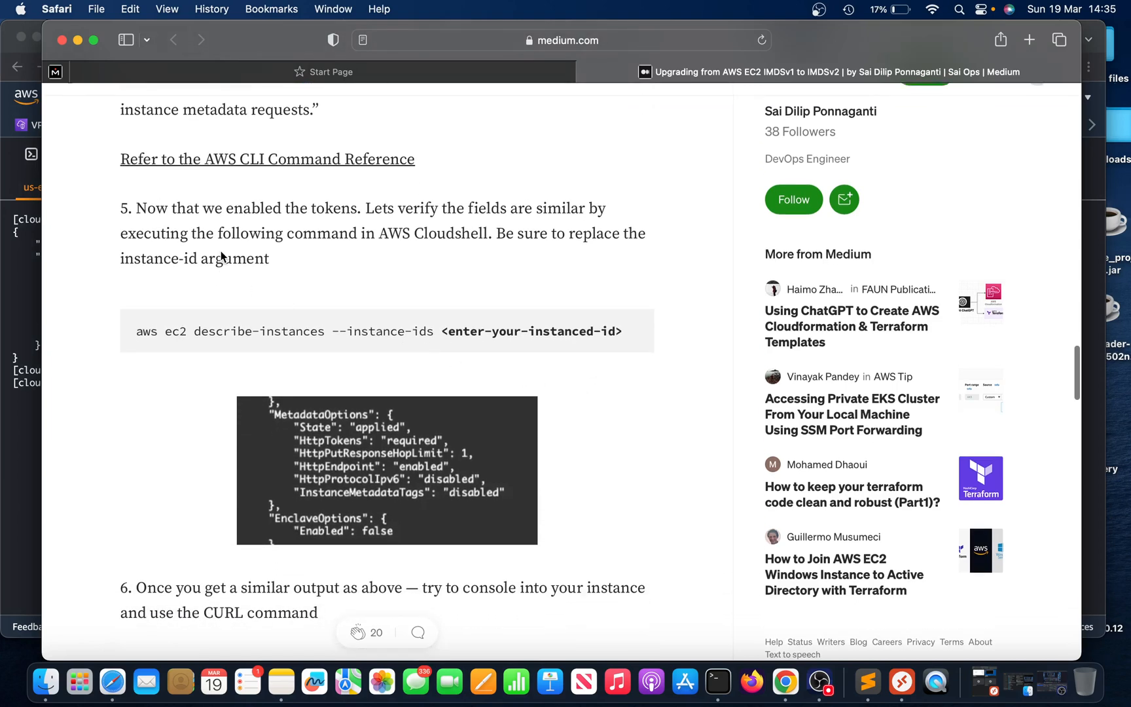
scroll(down, 3)
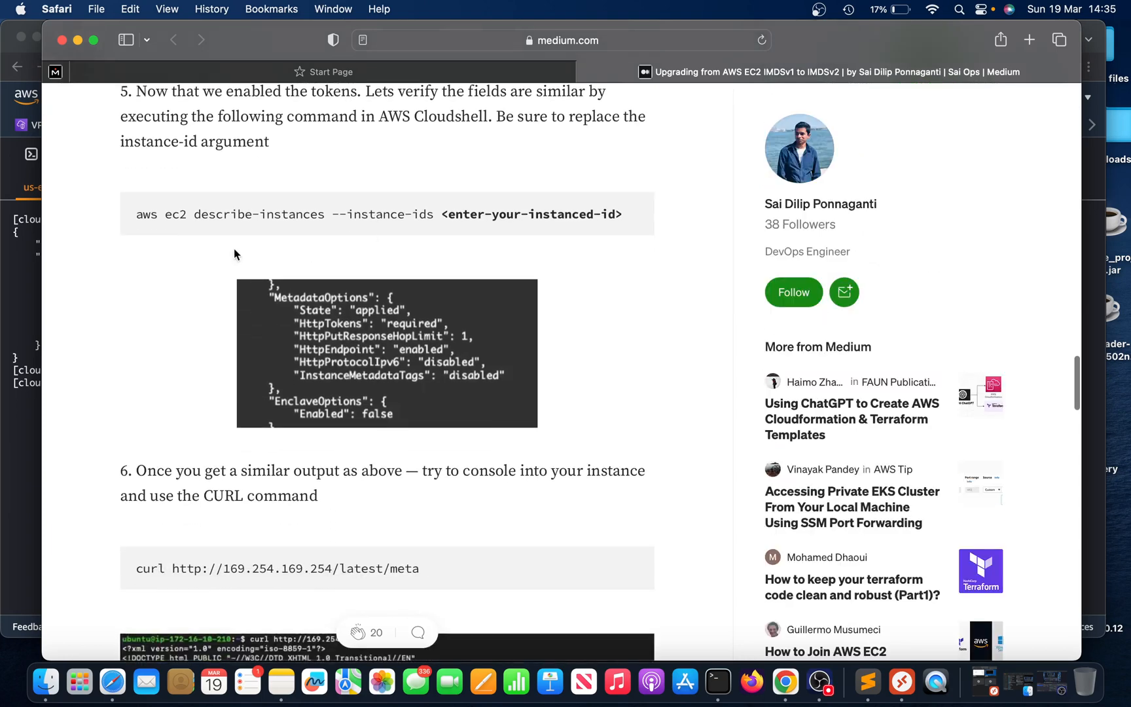
scroll(down, 3)
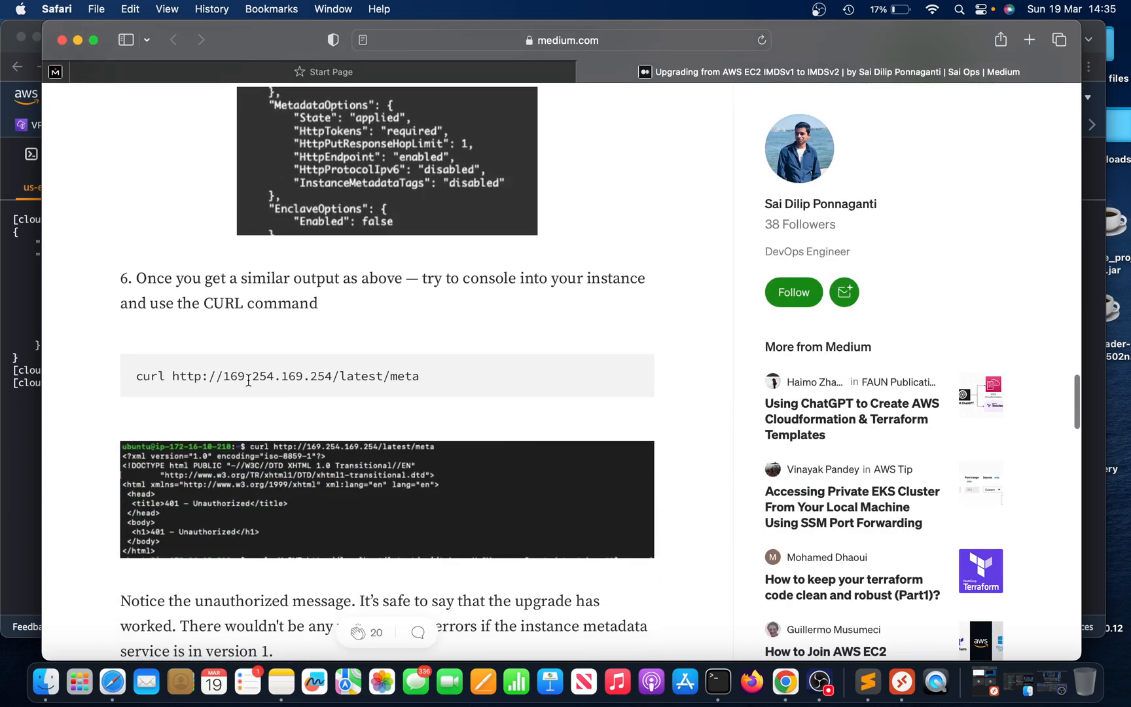
scroll(down, 3)
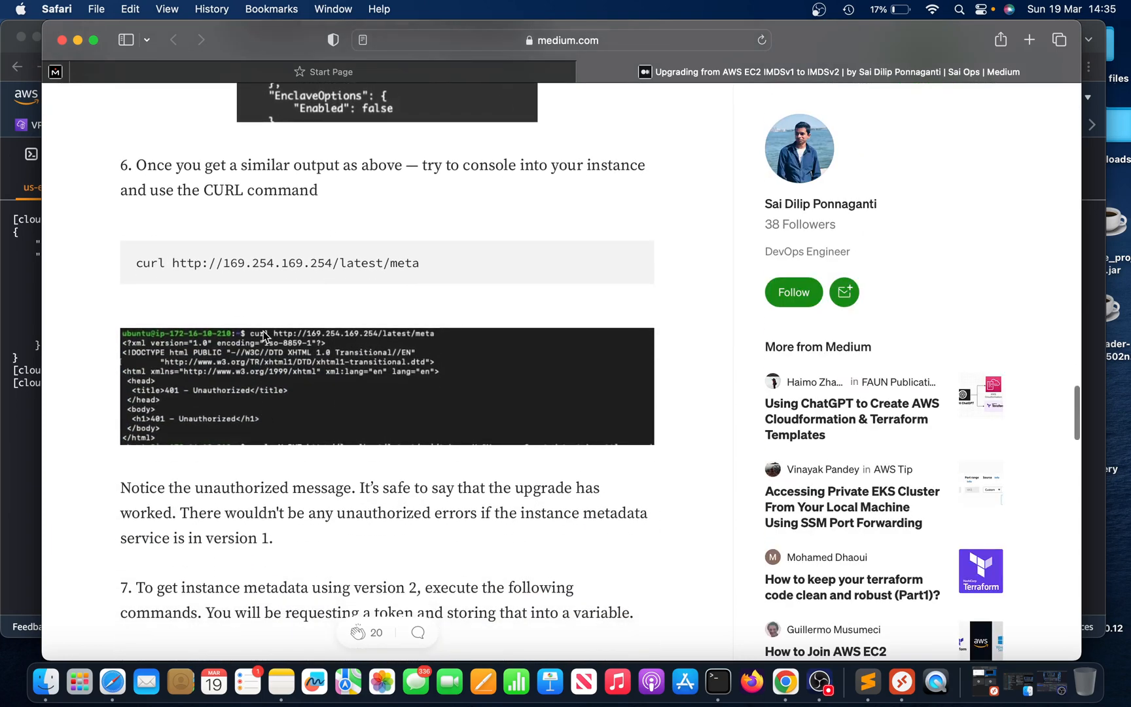
scroll(down, 3)
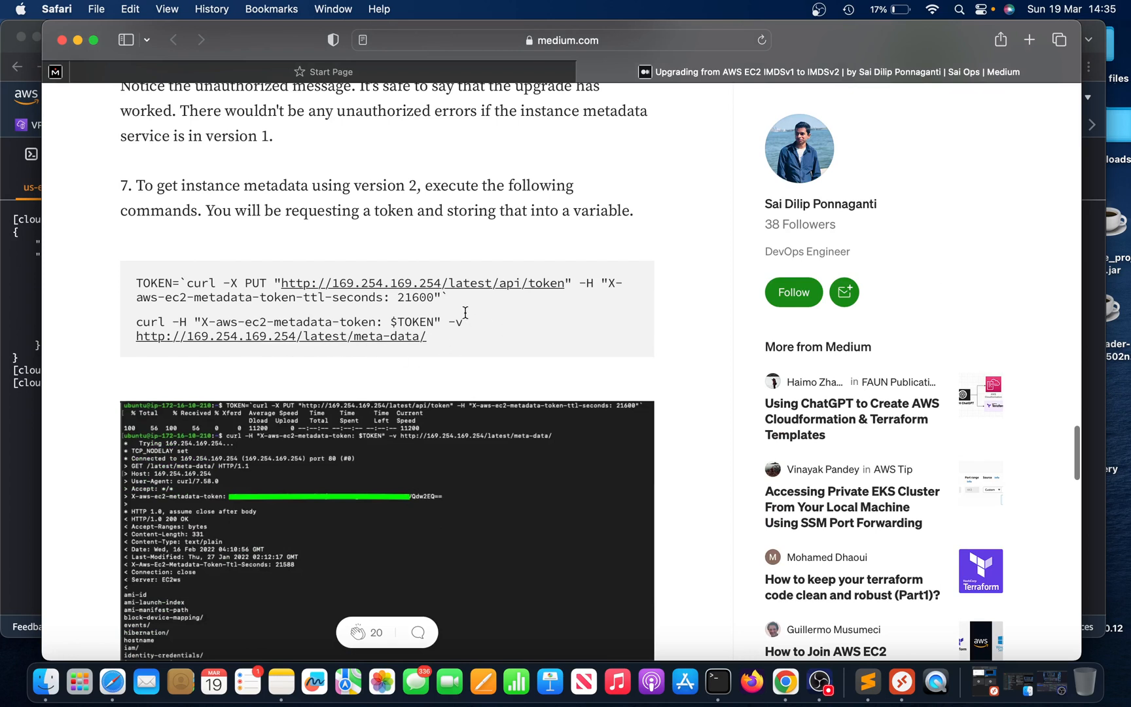
double_click(432, 297)
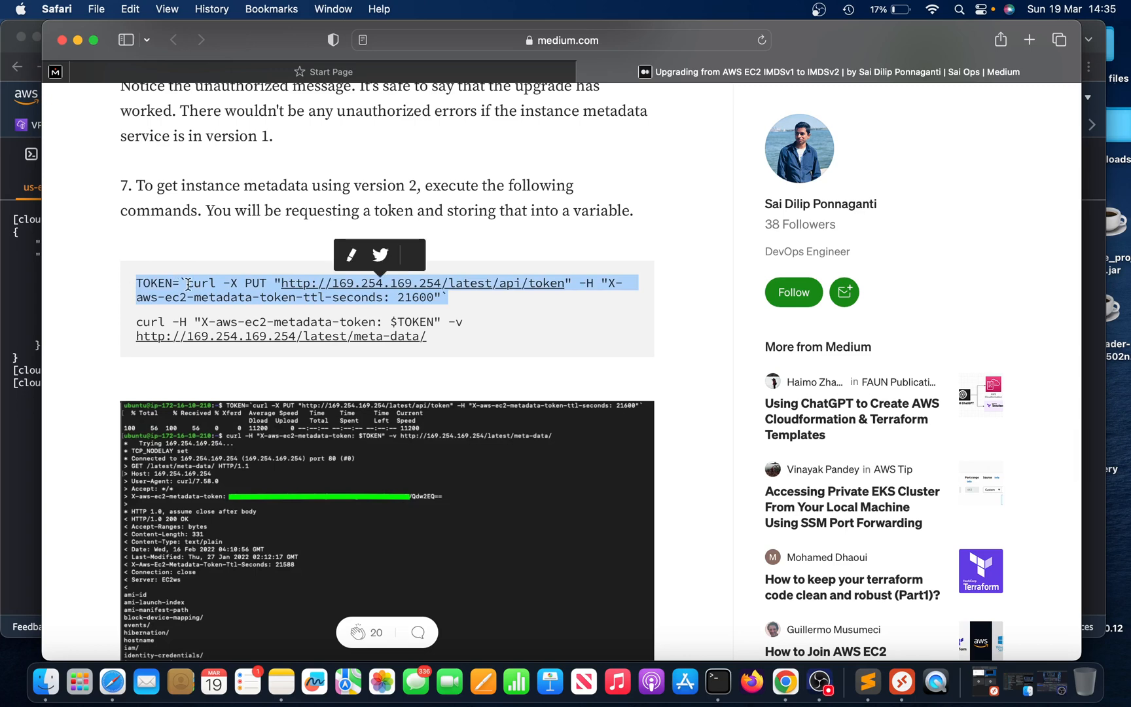
mouse_move(868, 684)
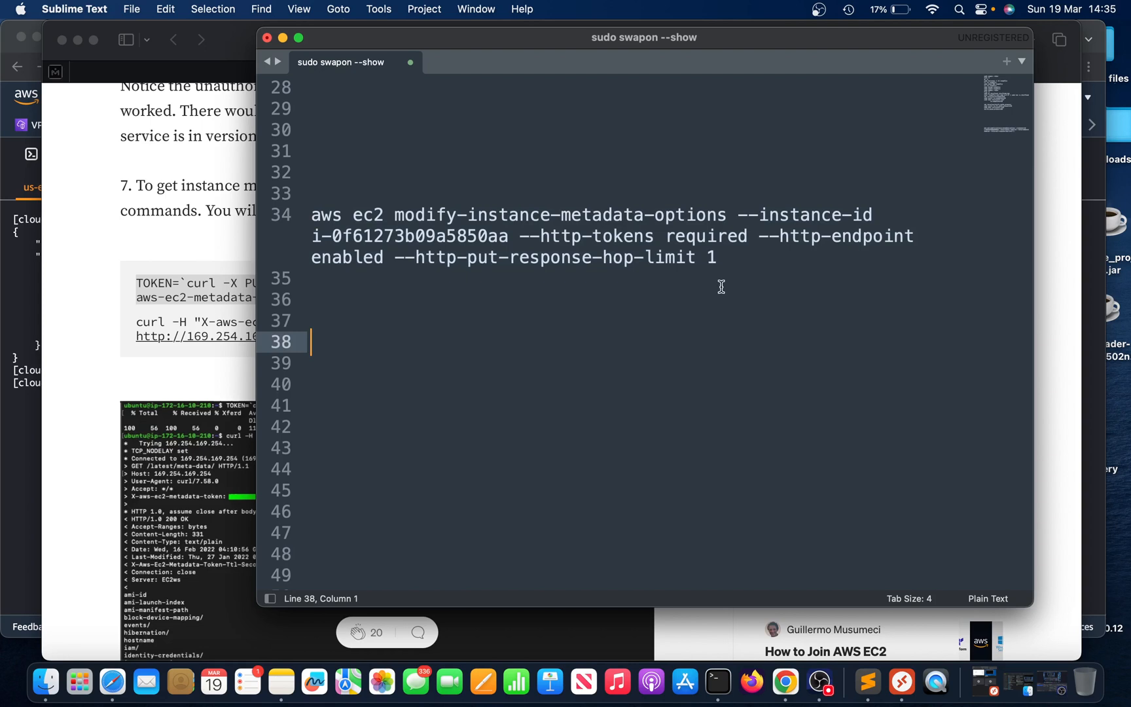
- Run the TOKEN=`curl -X PUT .../latest/api/token` command in the SSH session
text(TOKEN=`curl -X PUT "http://169.254.169.254/latest/api/token" -H "X-aws-ec2-metadata-token-ttl-seconds: 21600"`)
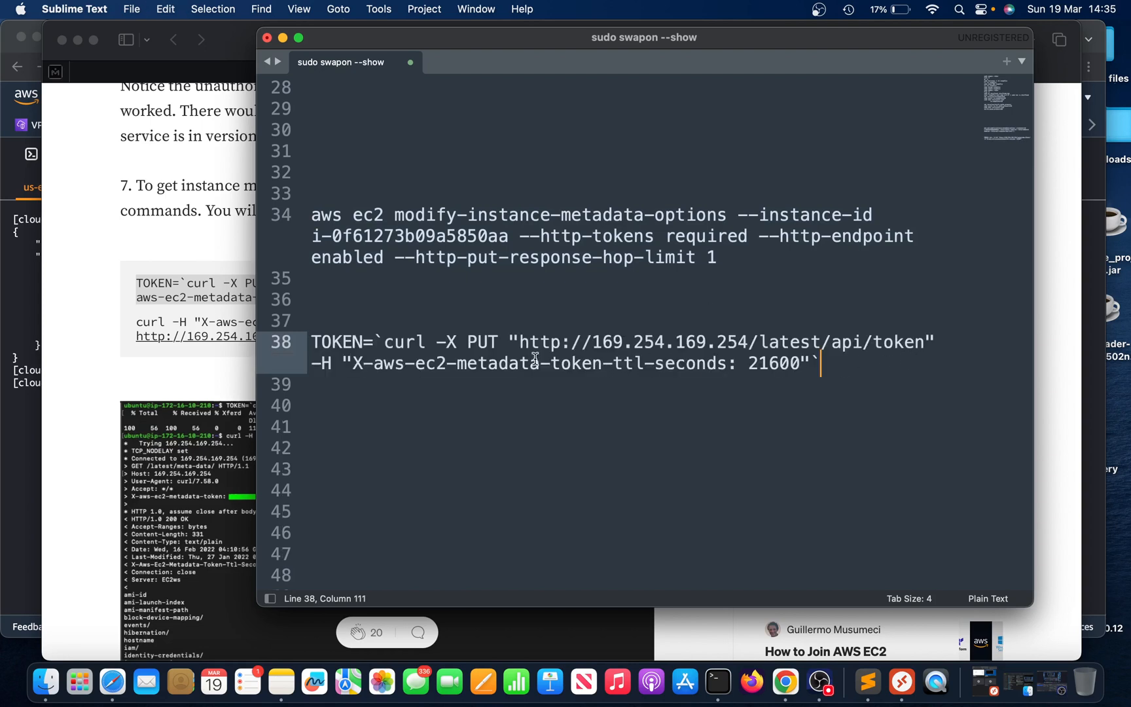
mouse_move(830, 363)
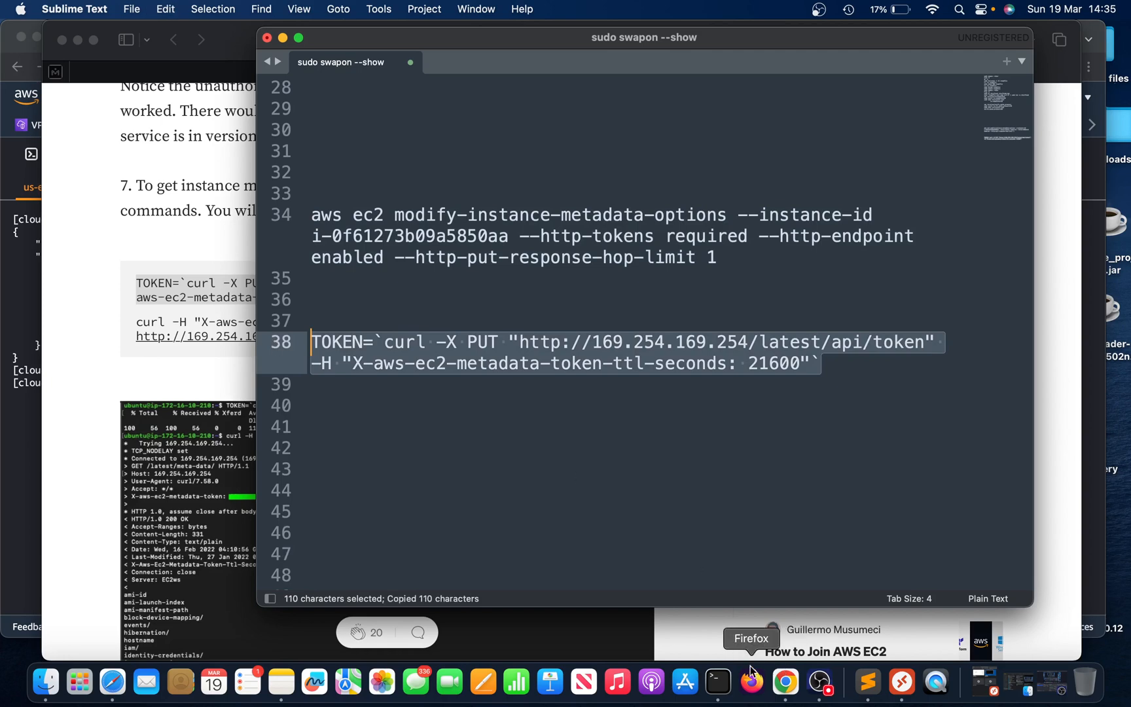
click(718, 681)
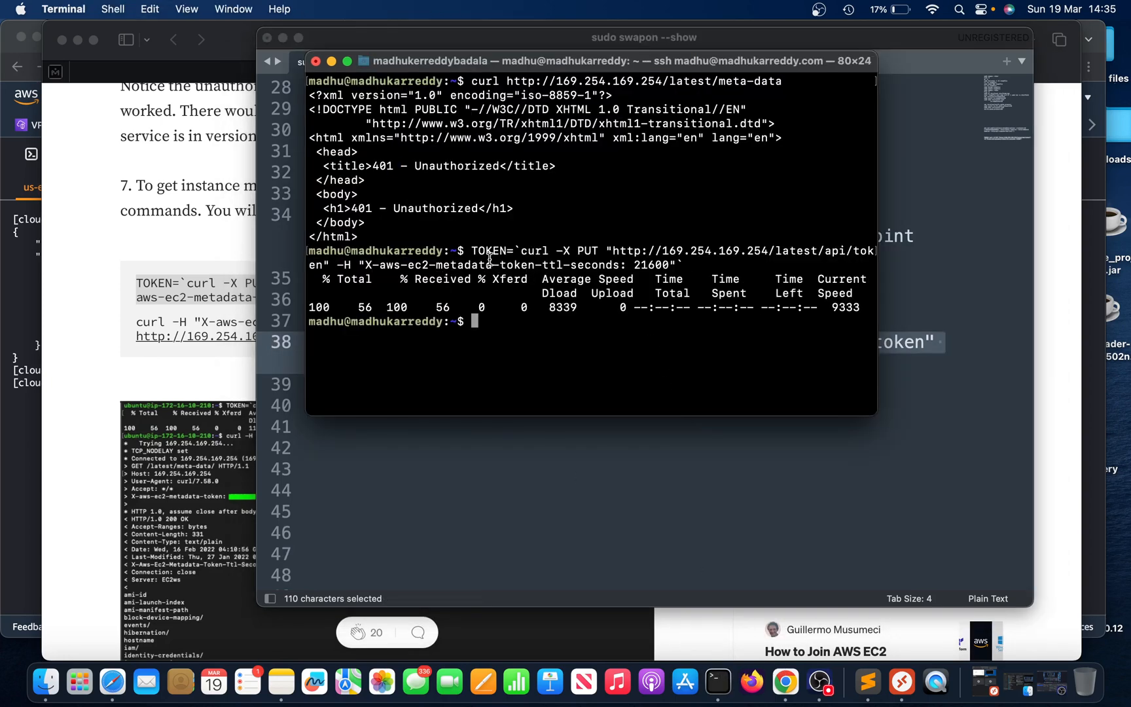
double_click(489, 251)
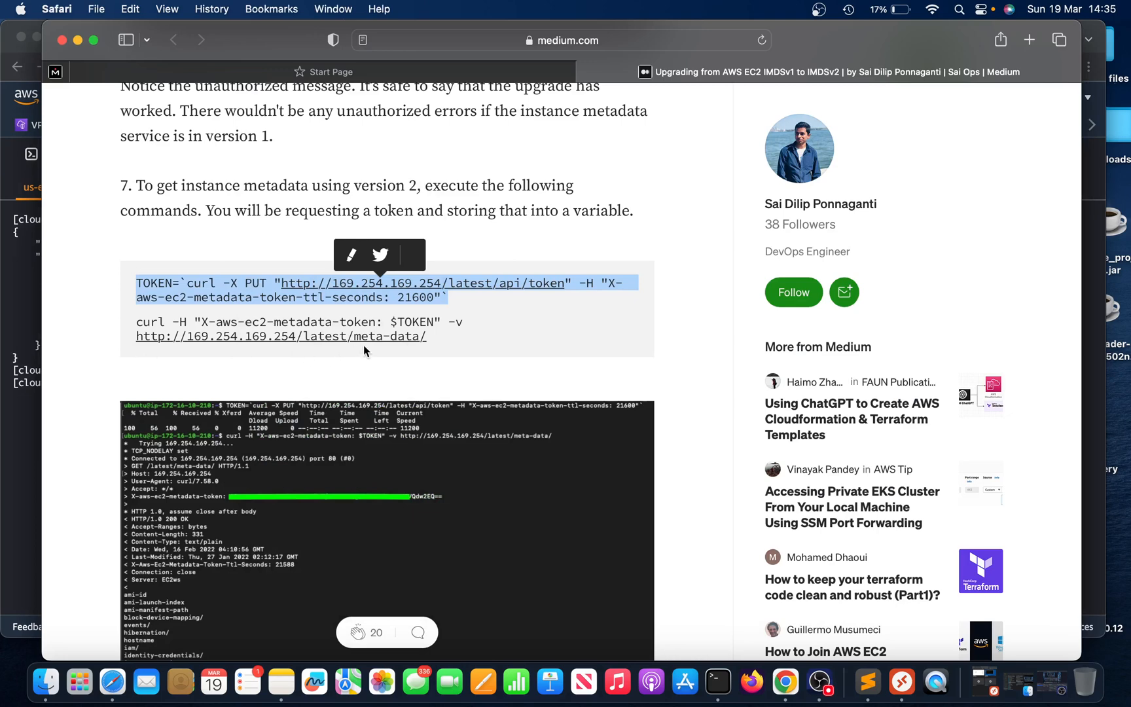
mouse_move(437, 343)
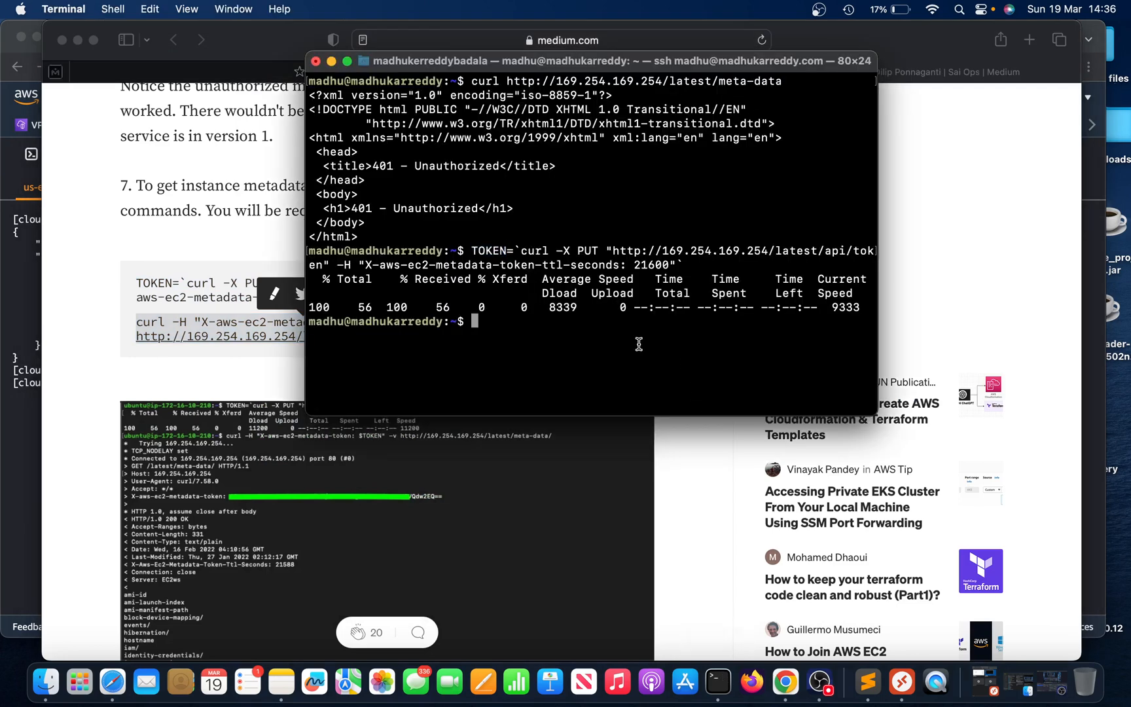
key(Return)
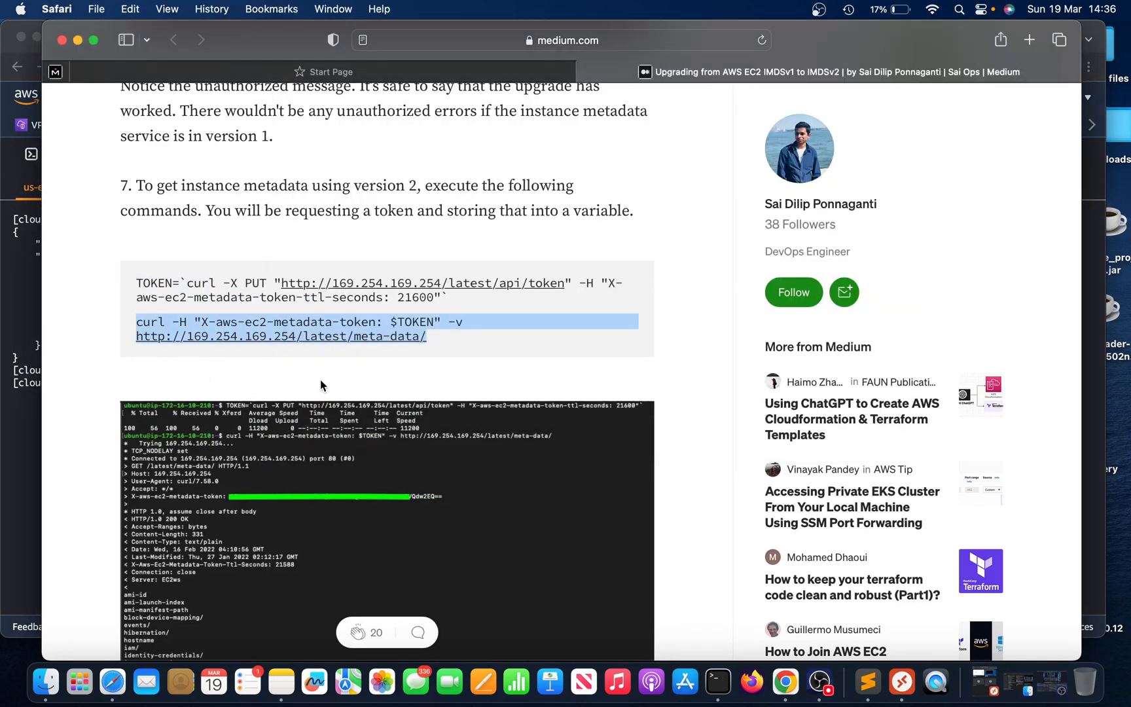
- Scroll the Medium article down to its Summary section on enabling IMDSv2
scroll(down, 3)
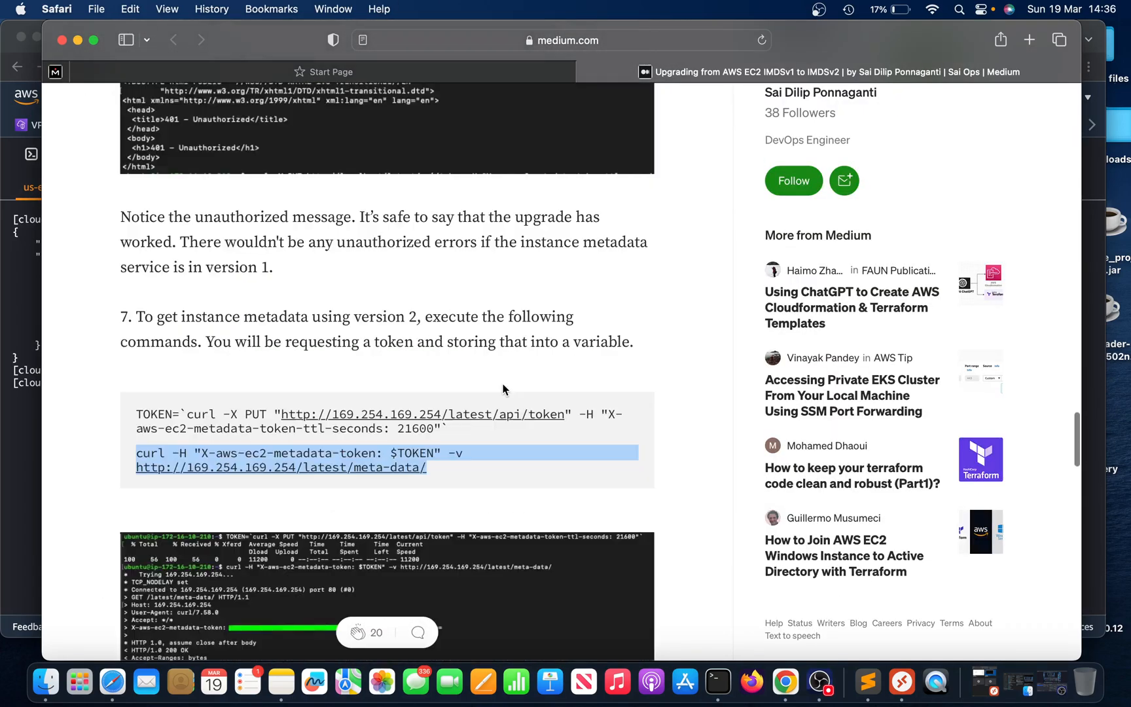
scroll(down, 3)
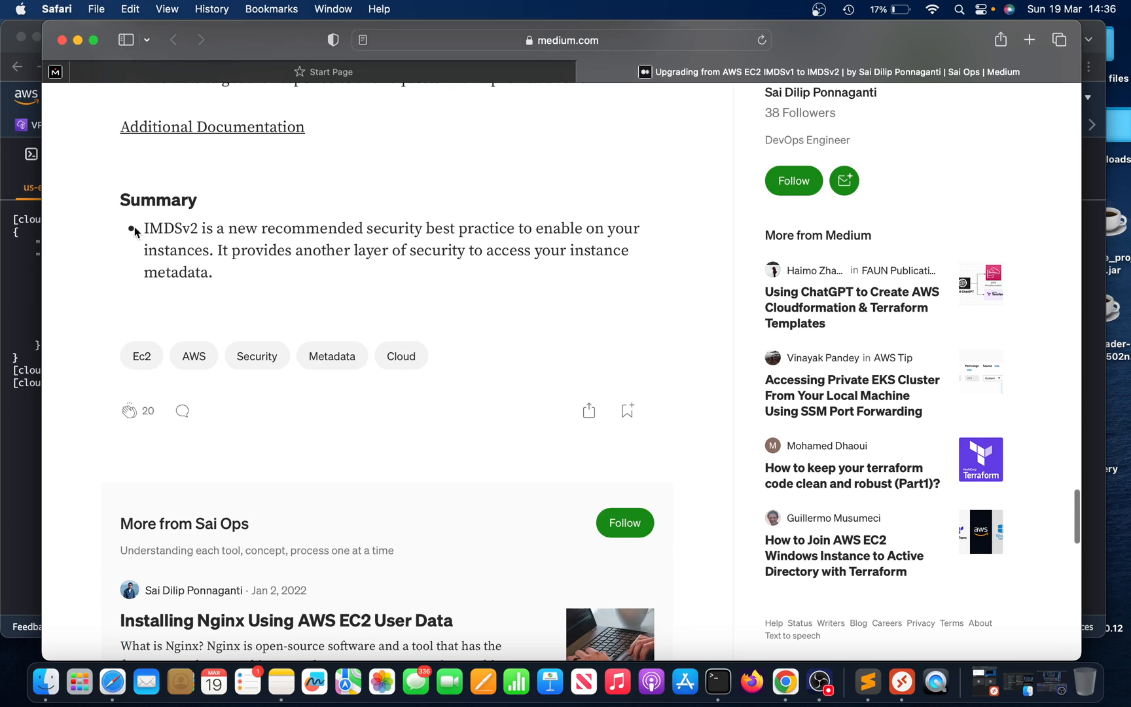
mouse_move(190, 249)
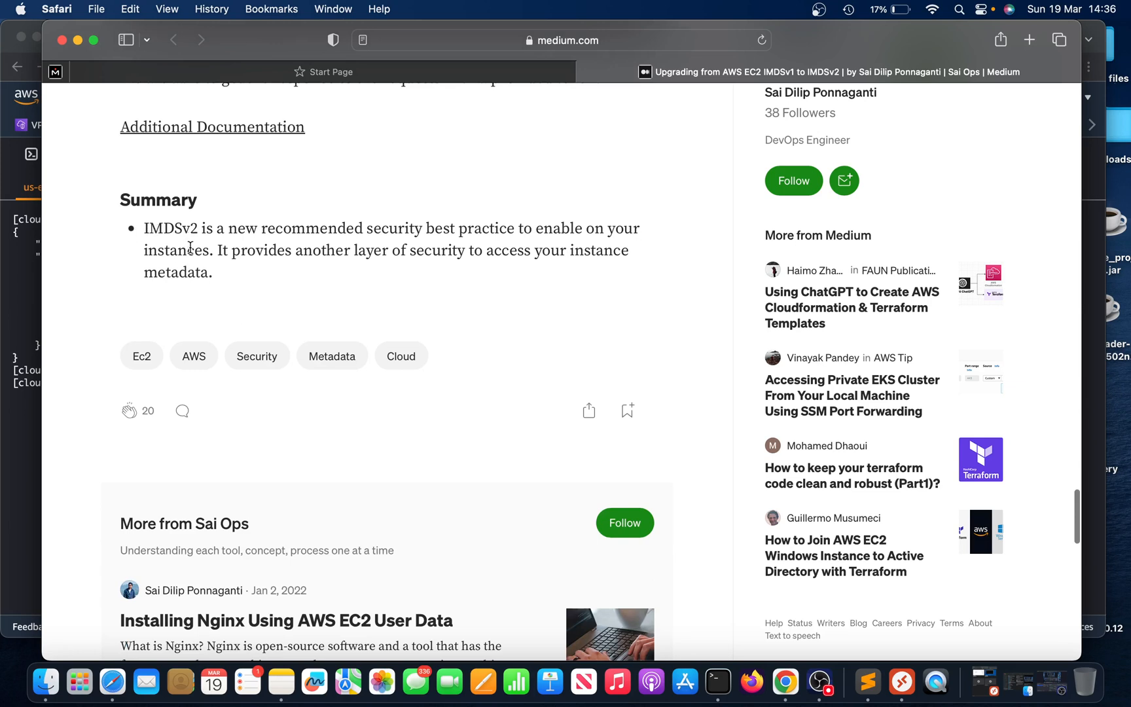
mouse_move(138, 268)
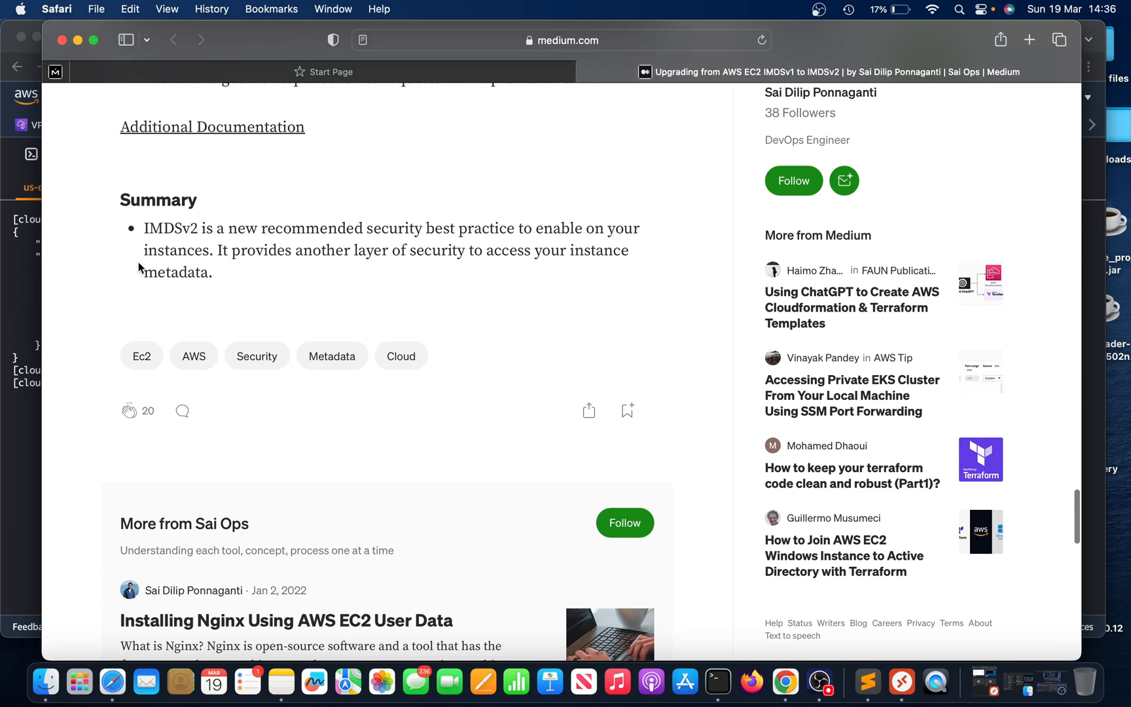
mouse_move(584, 143)
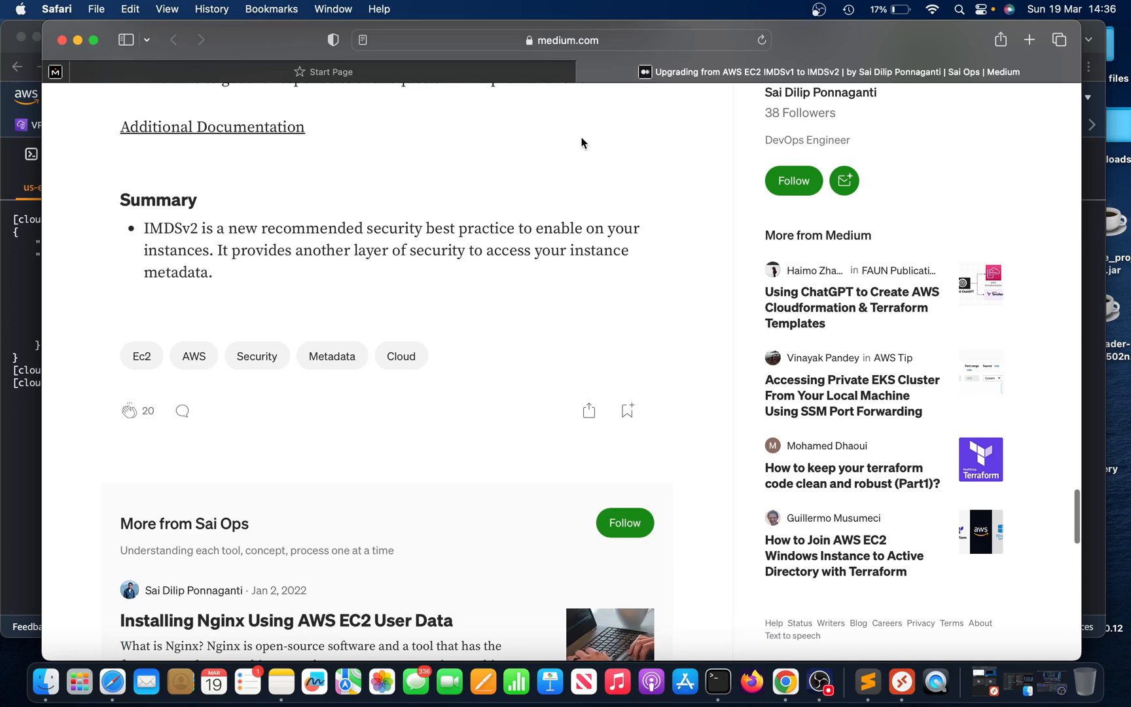